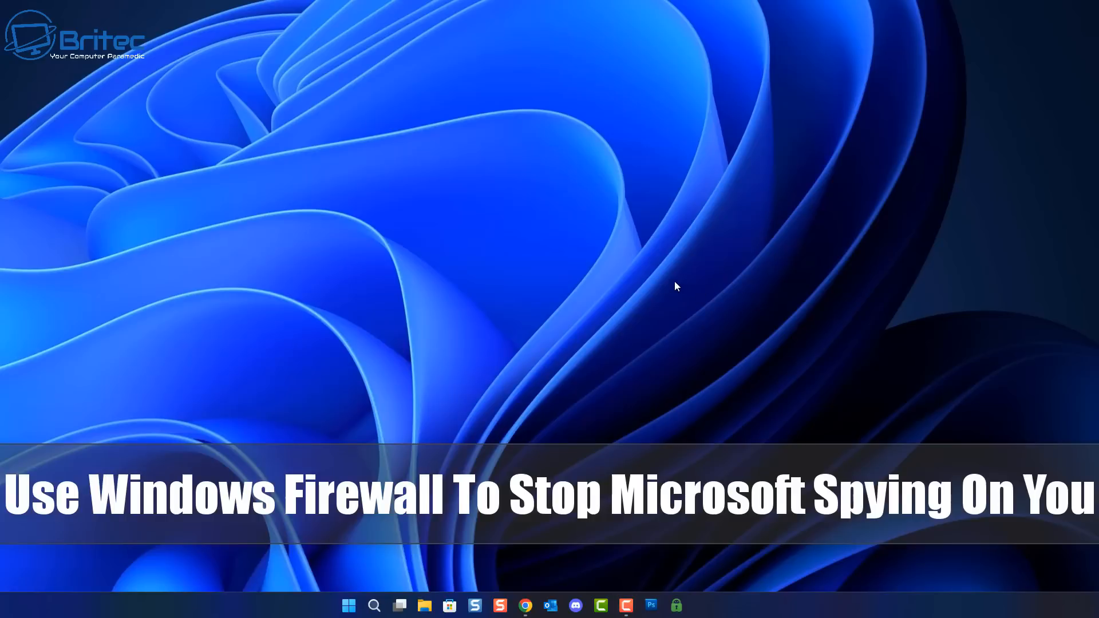
Search the Start menu for 'control Panel' to launch Control Panel
{"action": "left_click", "coordinate": [375, 604]}
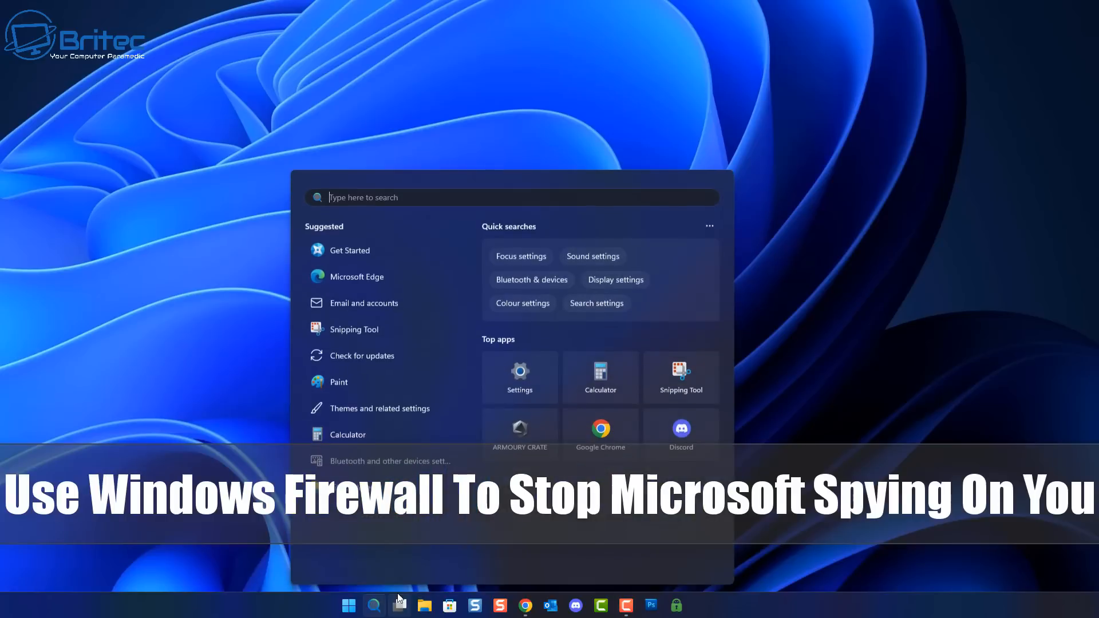
{"action": "type", "text": "control Panel"}
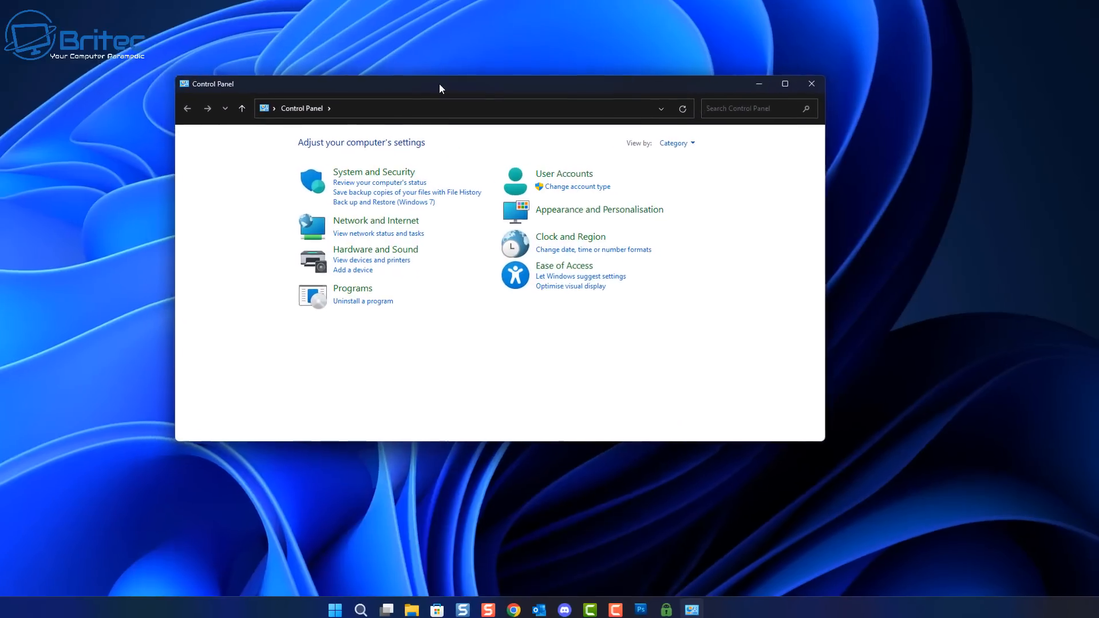
Switch Control Panel's View by setting to Small icons so every item is listed
{"action": "left_click", "coordinate": [784, 83]}
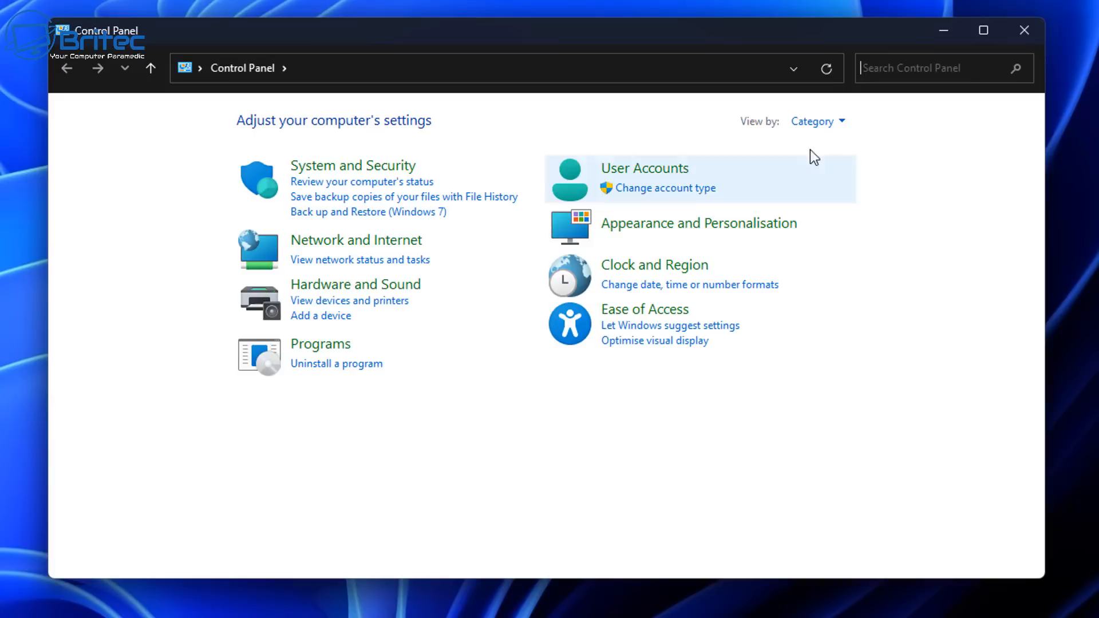
{"action": "left_click", "coordinate": [815, 120]}
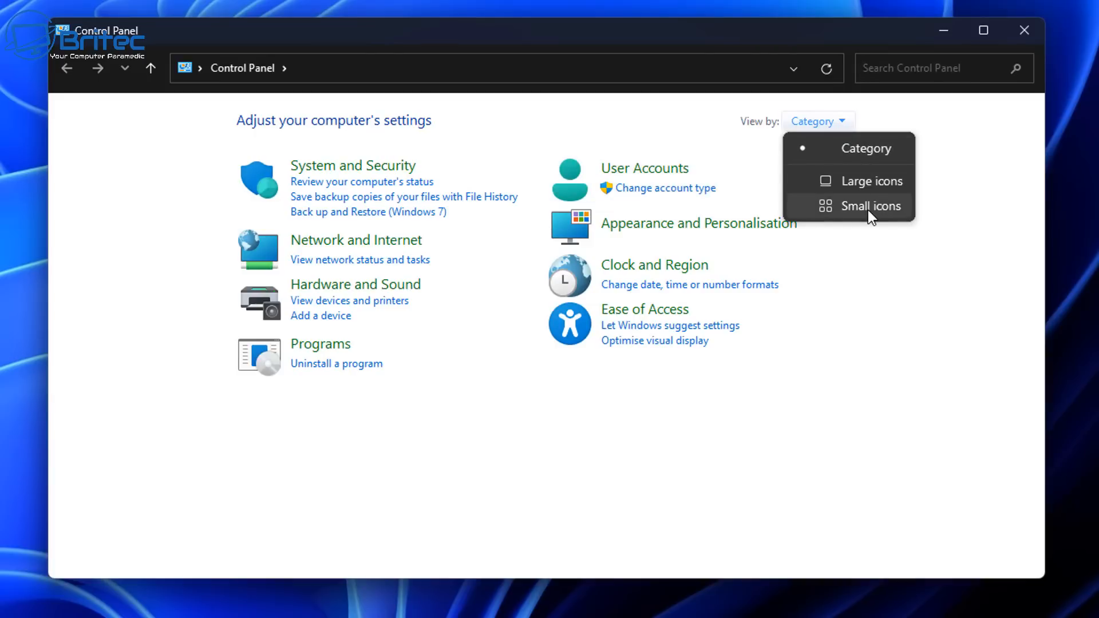
{"action": "left_click", "coordinate": [872, 205]}
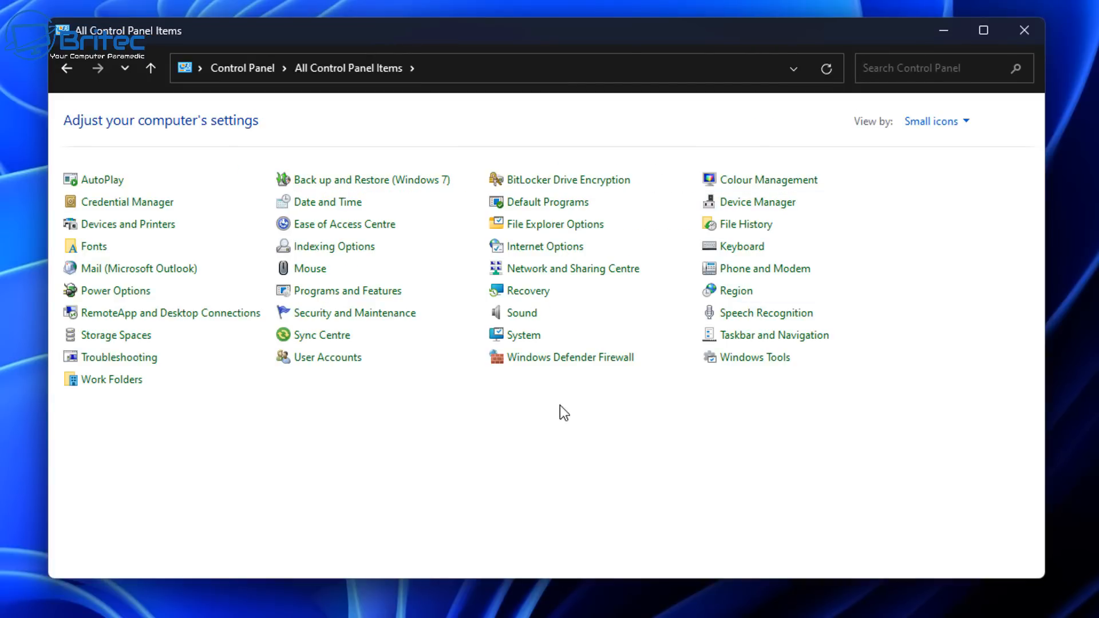
Enter Windows Defender Firewall, glance at the allowed apps list, and return to the overview
{"action": "left_click", "coordinate": [570, 357]}
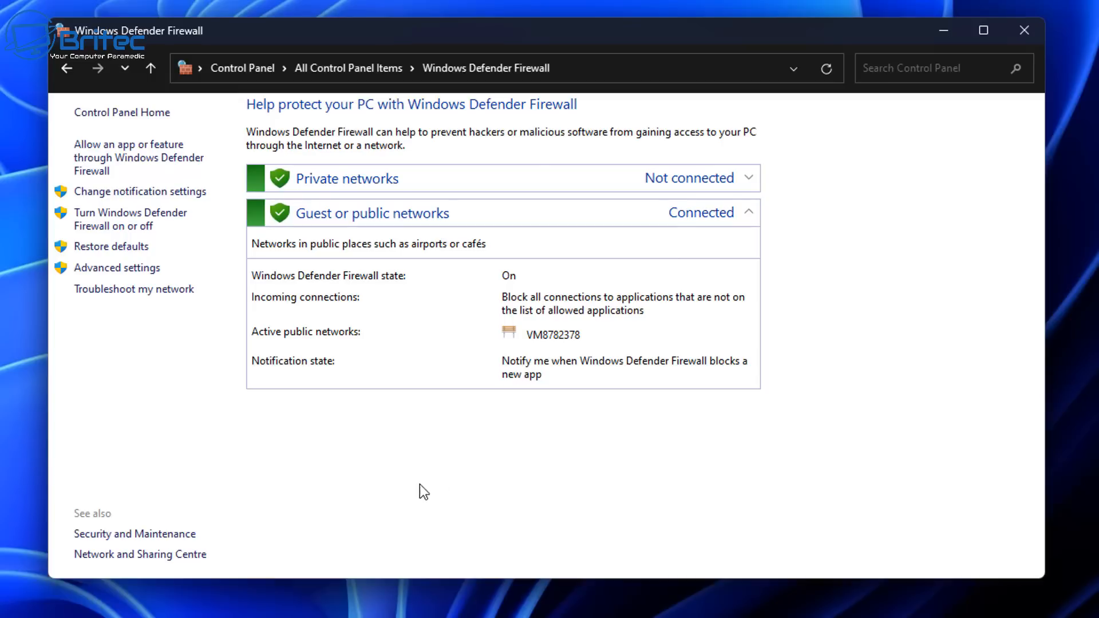
{"action": "mouse_move", "coordinate": [1038, 183]}
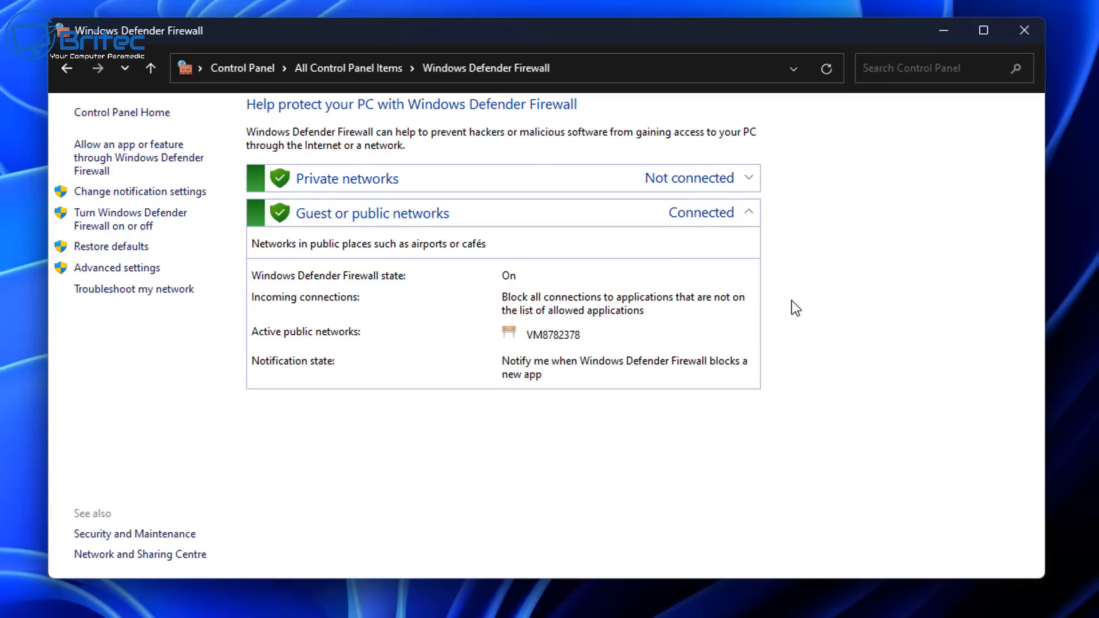
{"action": "mouse_move", "coordinate": [967, 255]}
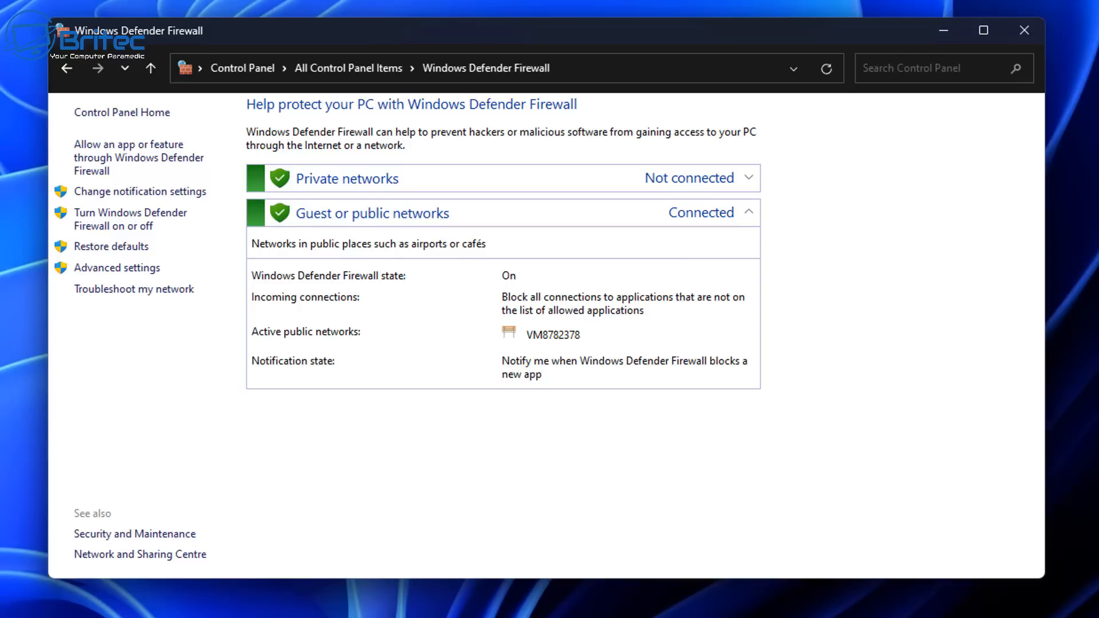
{"action": "mouse_move", "coordinate": [359, 135]}
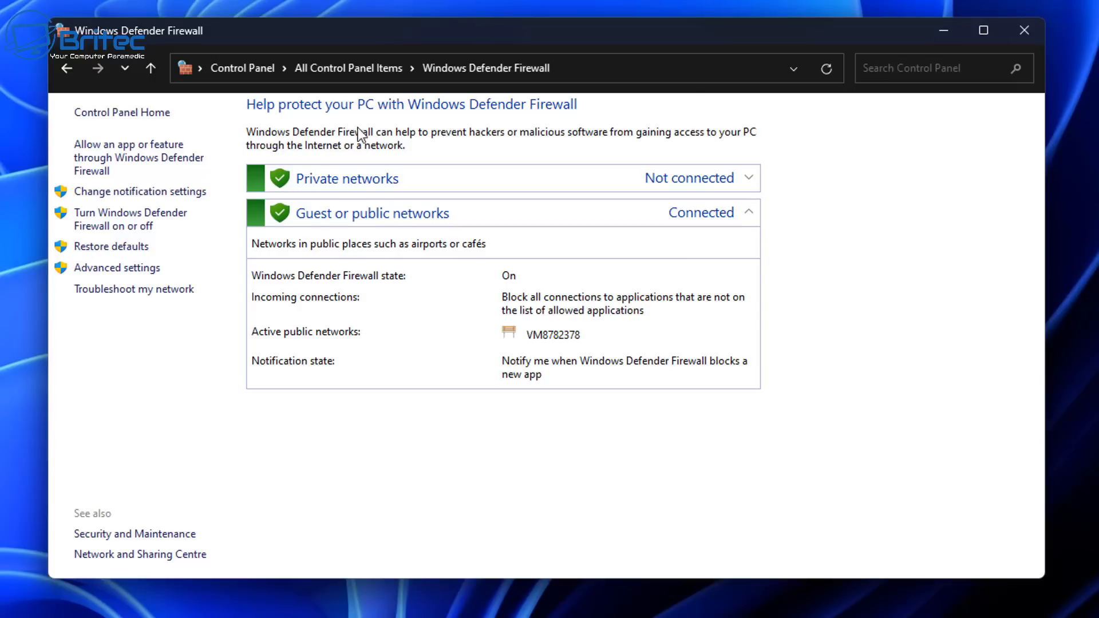
{"action": "left_click", "coordinate": [138, 157]}
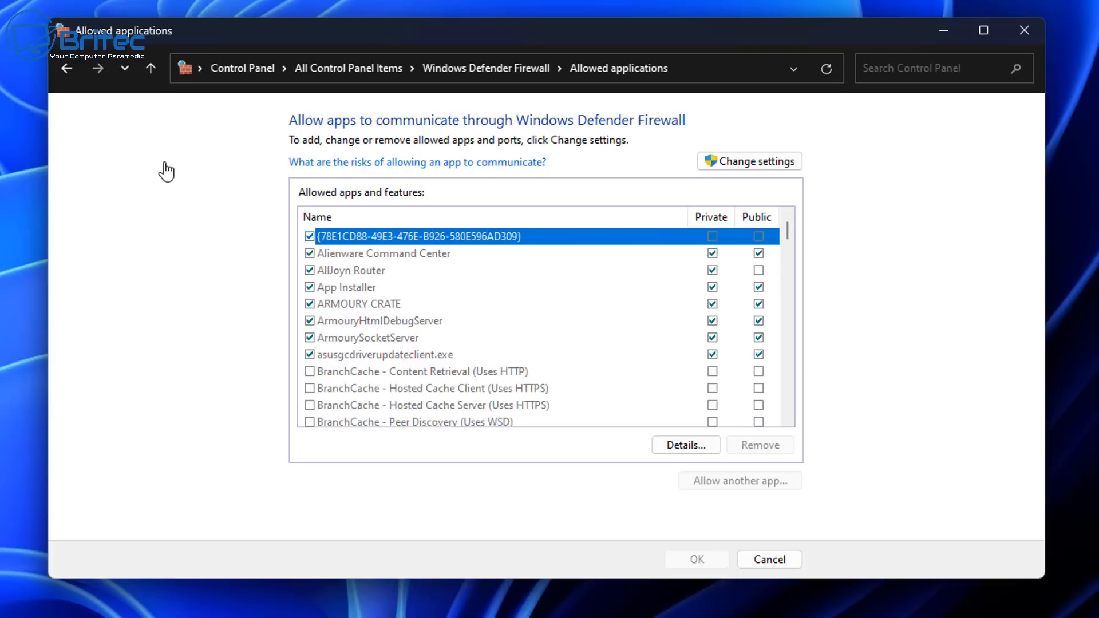
{"action": "left_click", "coordinate": [66, 68]}
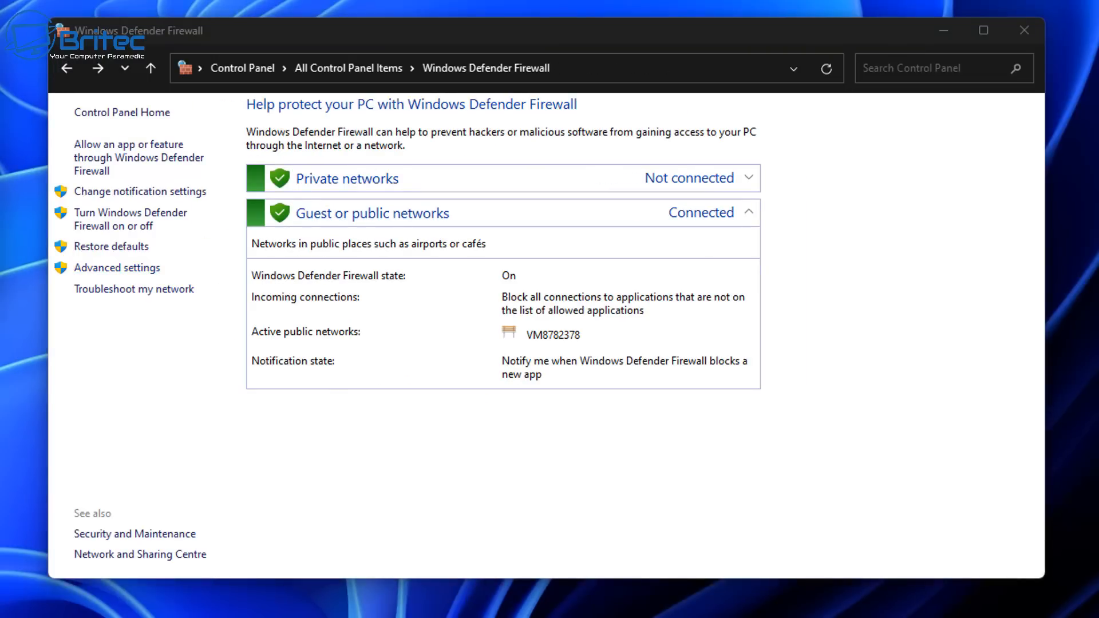
Launch Advanced settings maximized with a widened overview pane and show Outbound Rules
{"action": "left_click", "coordinate": [117, 267]}
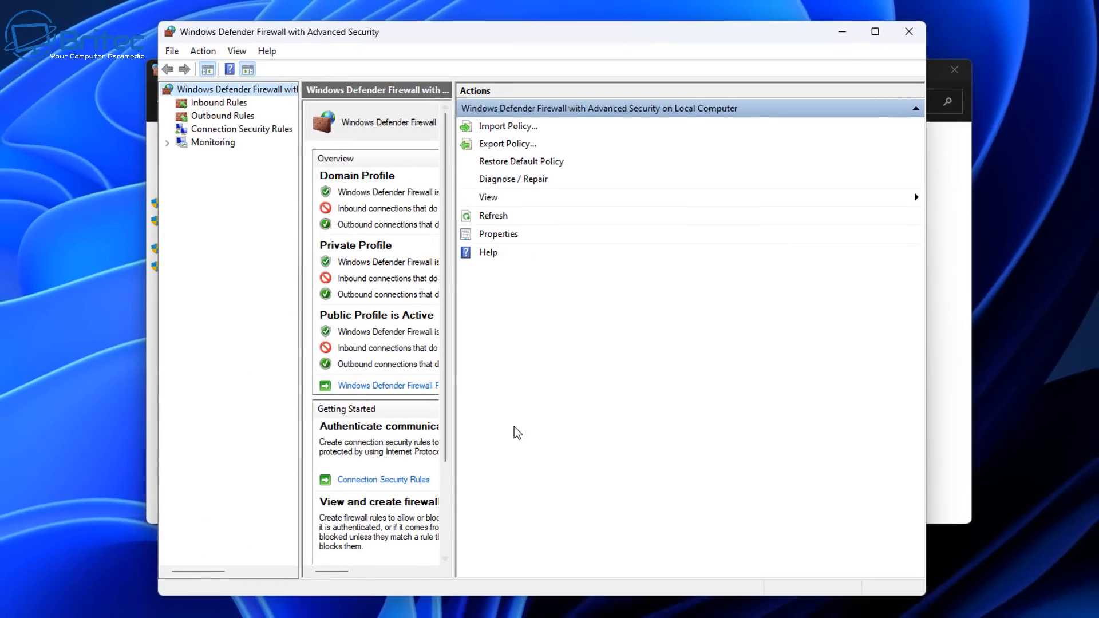
{"action": "mouse_move", "coordinate": [461, 373]}
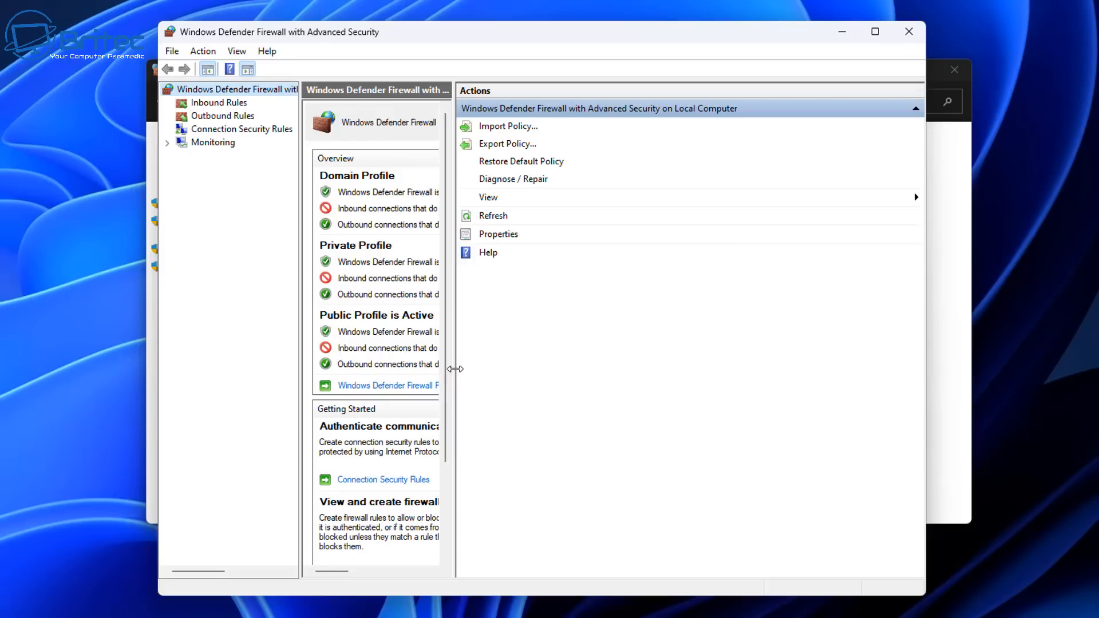
{"action": "left_click_drag", "start_coordinate": [455, 369], "coordinate": [516, 380]}
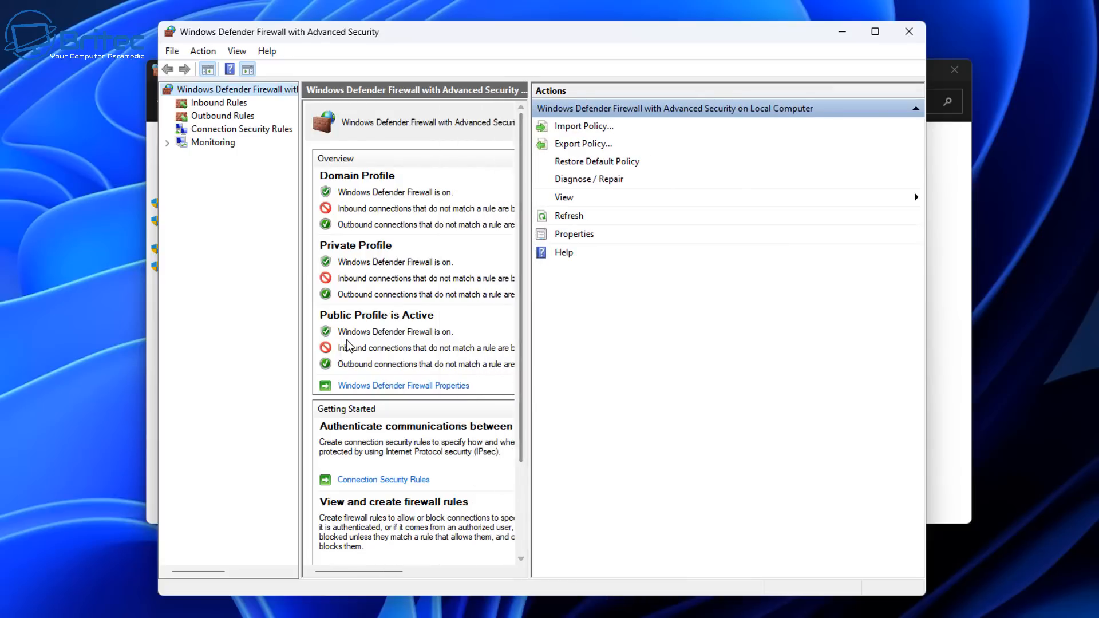
{"action": "left_click", "coordinate": [873, 32]}
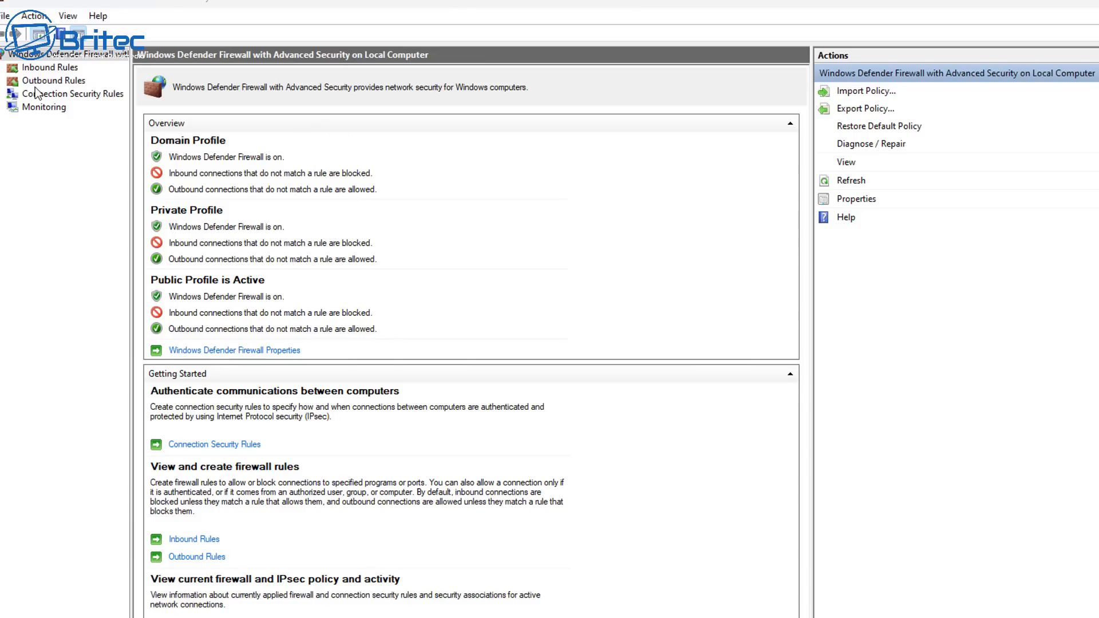
{"action": "left_click", "coordinate": [54, 80]}
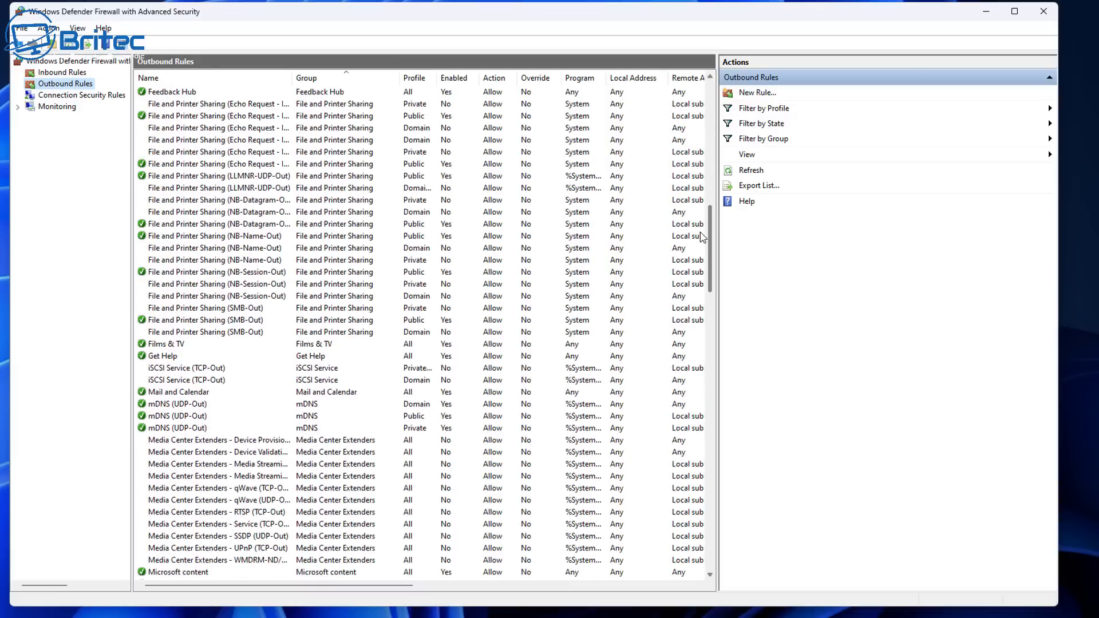
Scroll through the outbound rules list to its end and back up
{"action": "scroll", "scroll_direction": "down", "scroll_amount": 3}
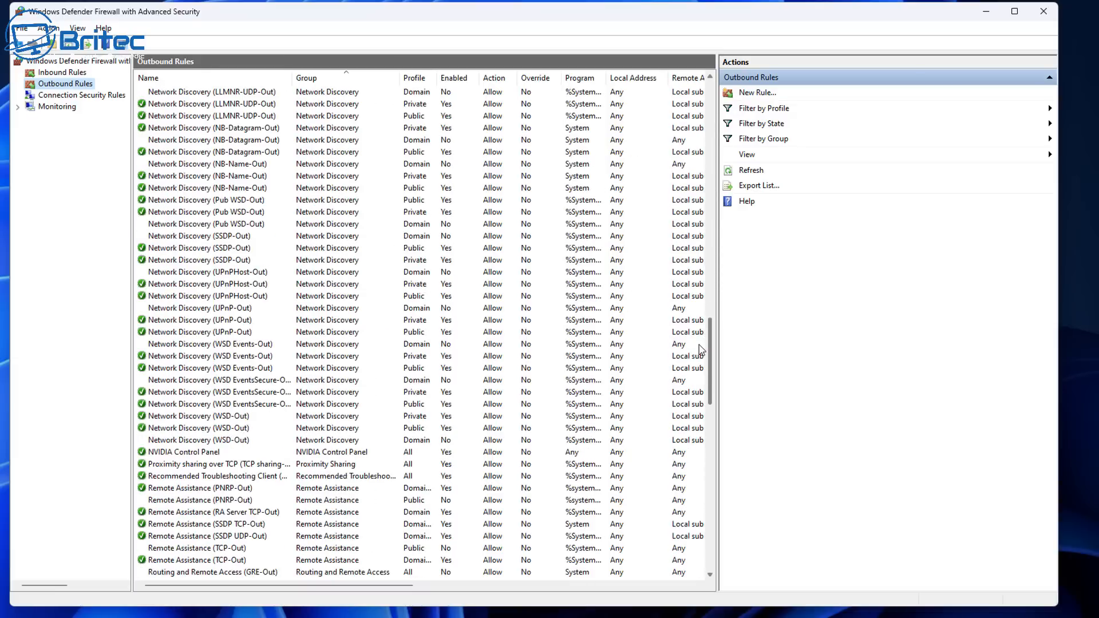
{"action": "scroll", "scroll_direction": "down", "scroll_amount": 3}
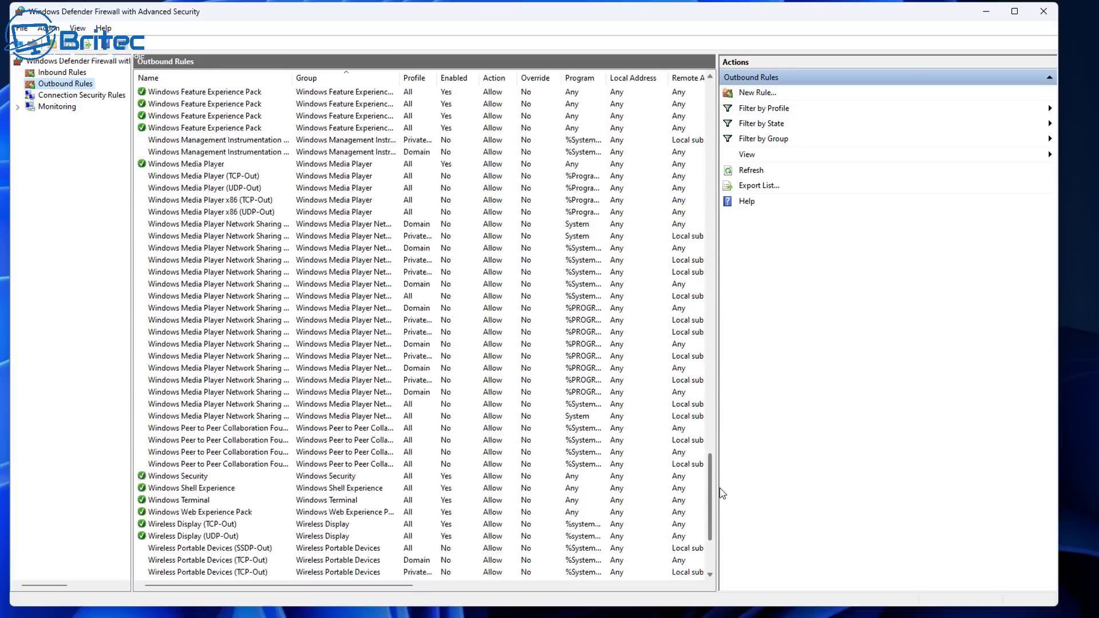
{"action": "scroll", "scroll_direction": "down", "scroll_amount": 3}
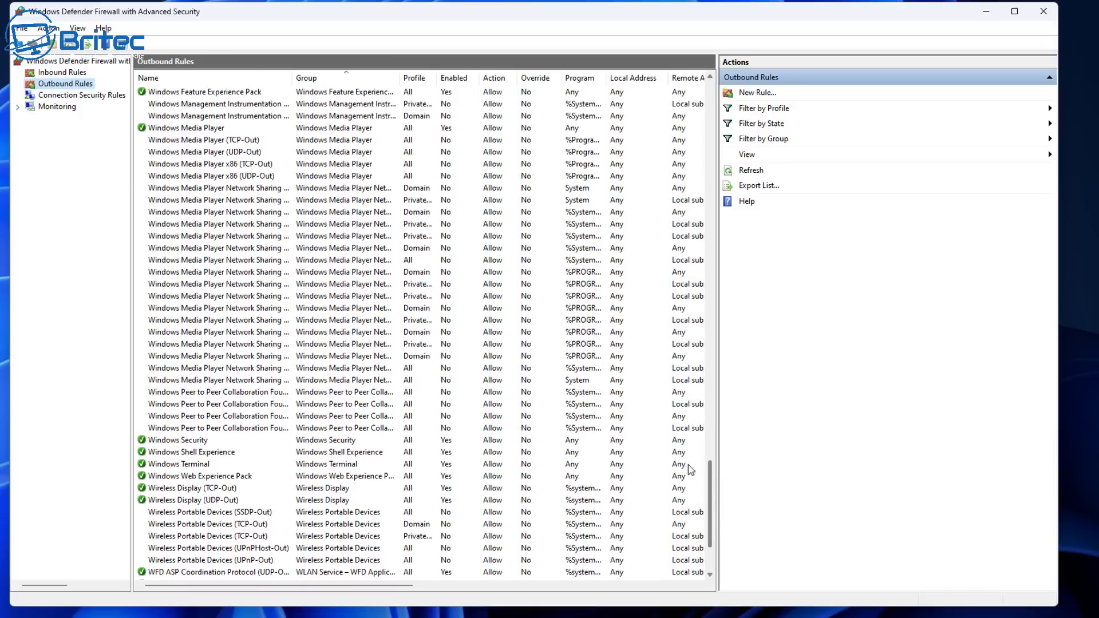
{"action": "scroll", "scroll_direction": "down", "scroll_amount": 3}
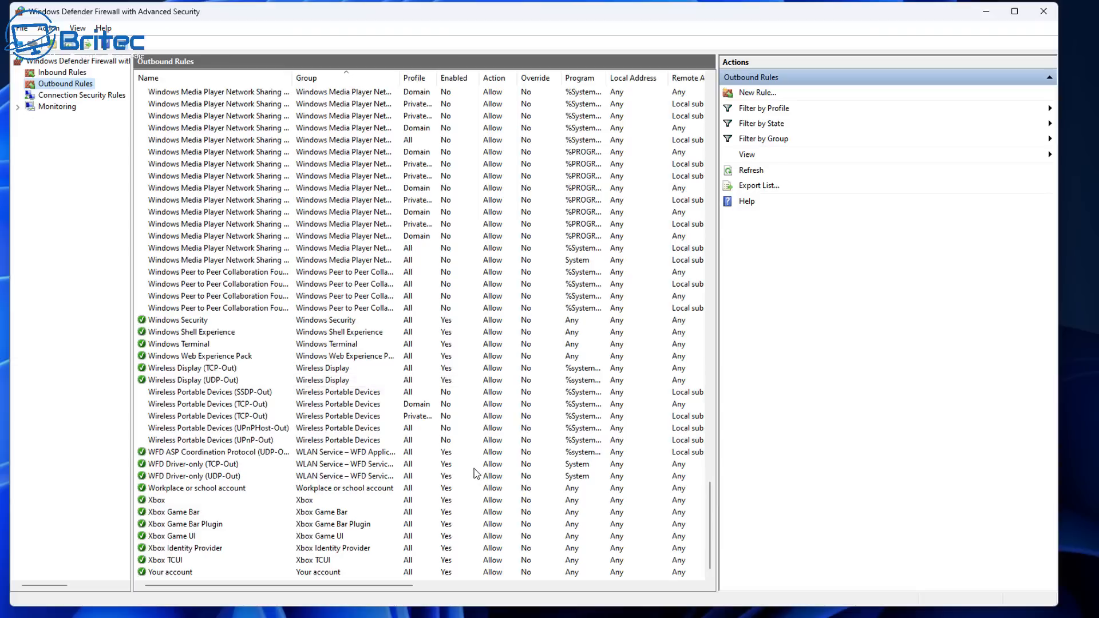
{"action": "scroll", "scroll_direction": "up", "scroll_amount": 3}
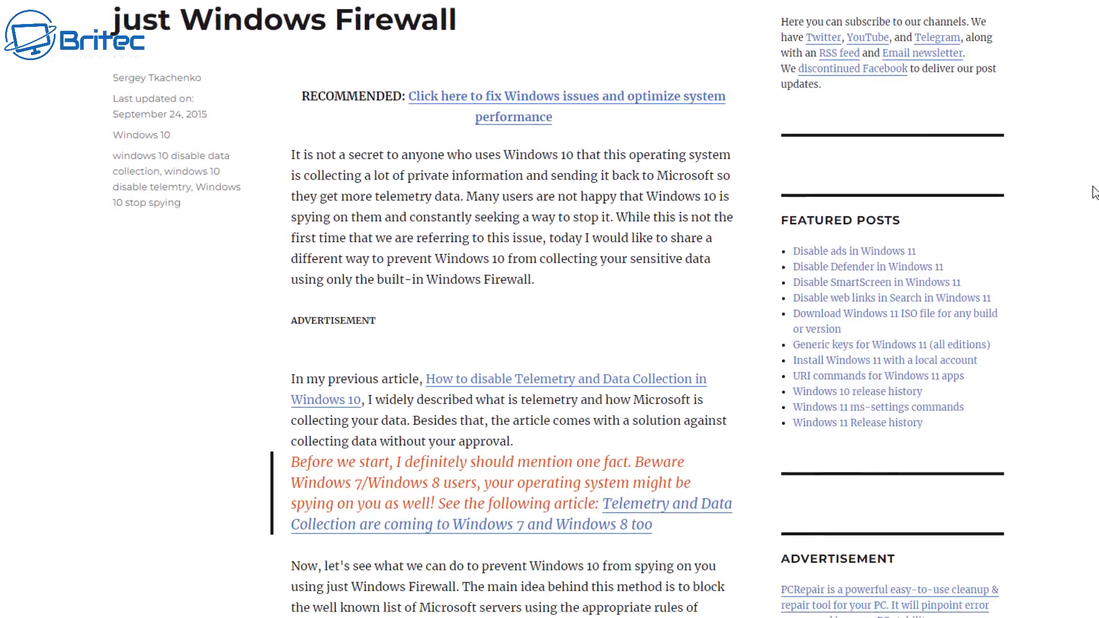
Scroll the article to the netsh example blocking telemetry_watson and copy the command
{"action": "scroll", "scroll_direction": "down", "scroll_amount": 3}
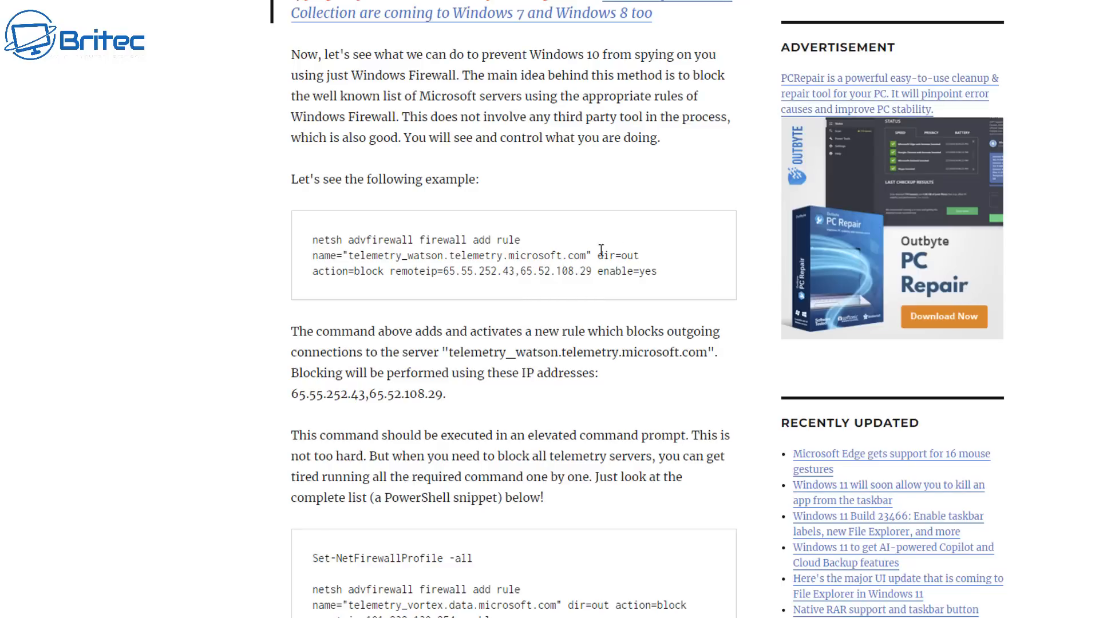
{"action": "mouse_move", "coordinate": [679, 282]}
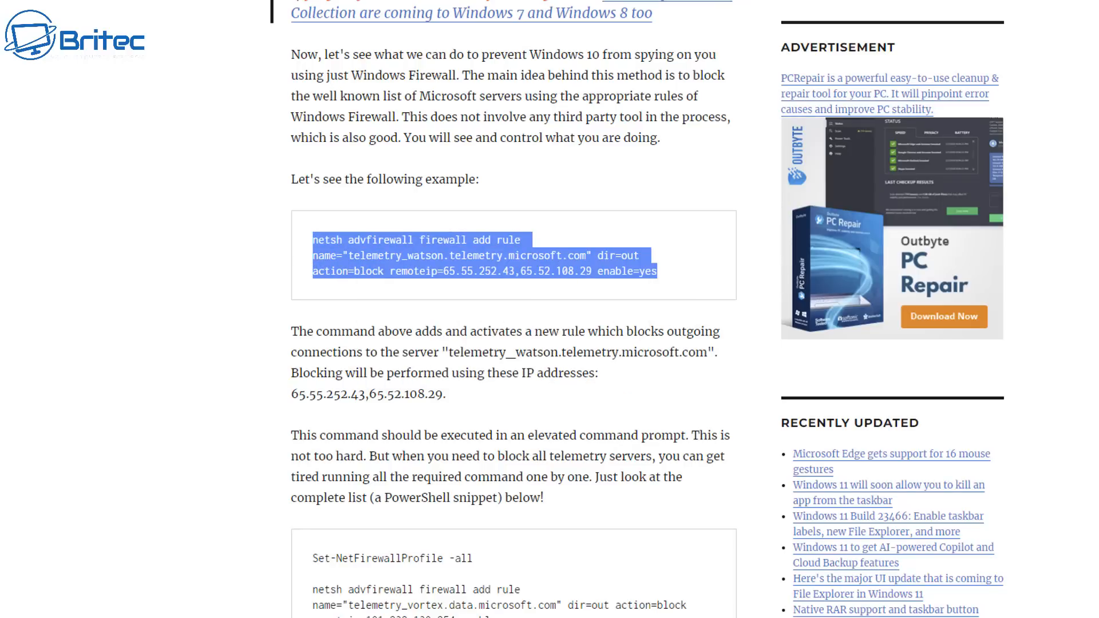
{"action": "scroll", "scroll_direction": "down", "scroll_amount": 3}
{"action": "type", "text": "c"}
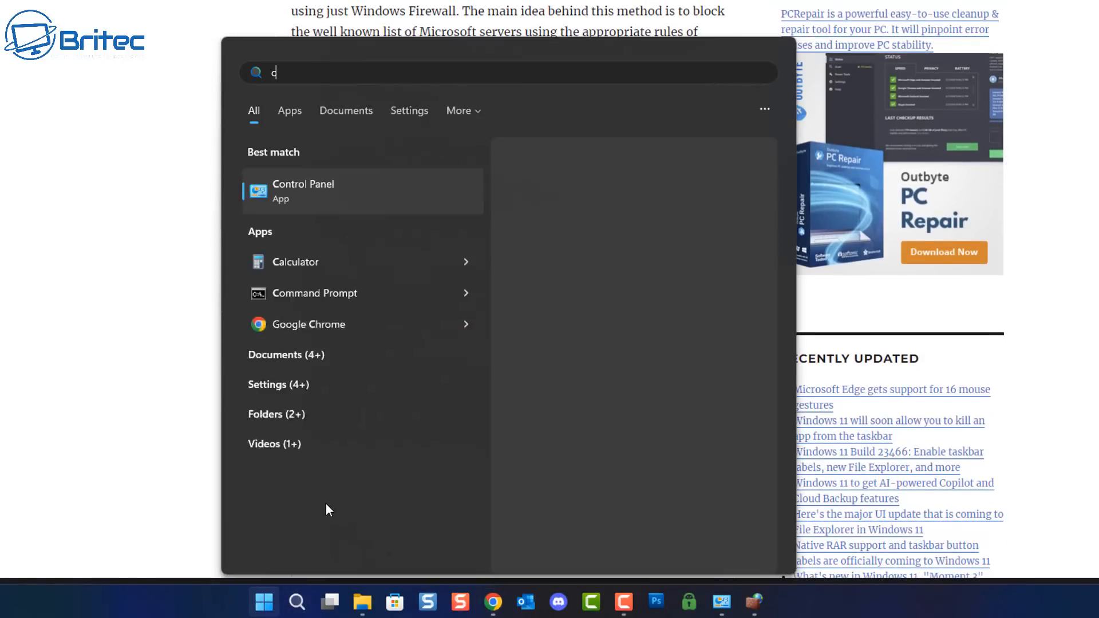
Run the netsh advfirewall rule blocking telemetry_watson.telemetry.microsoft.com in an elevated Command Prompt, then minimize it
{"action": "type", "text": "nd"}
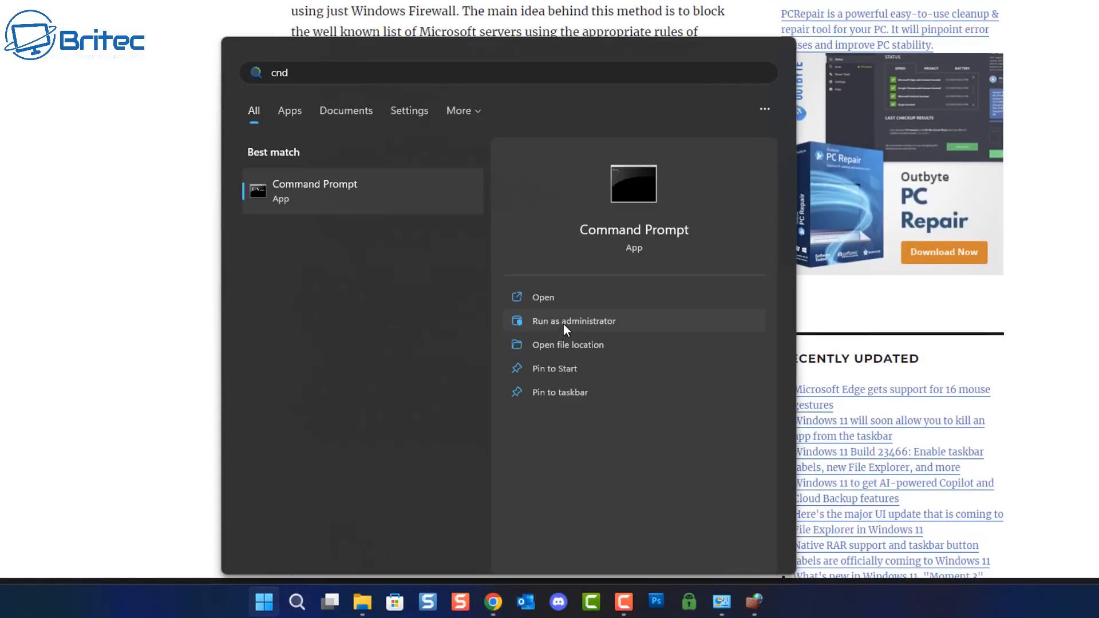
{"action": "left_click", "coordinate": [573, 321]}
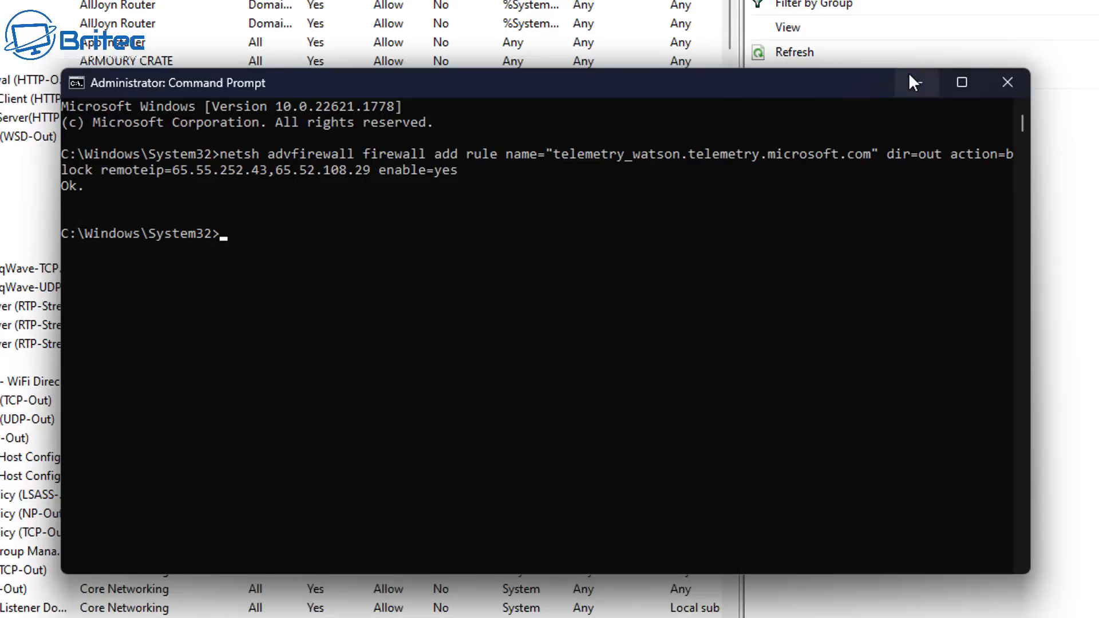
{"action": "left_click", "coordinate": [1007, 83]}
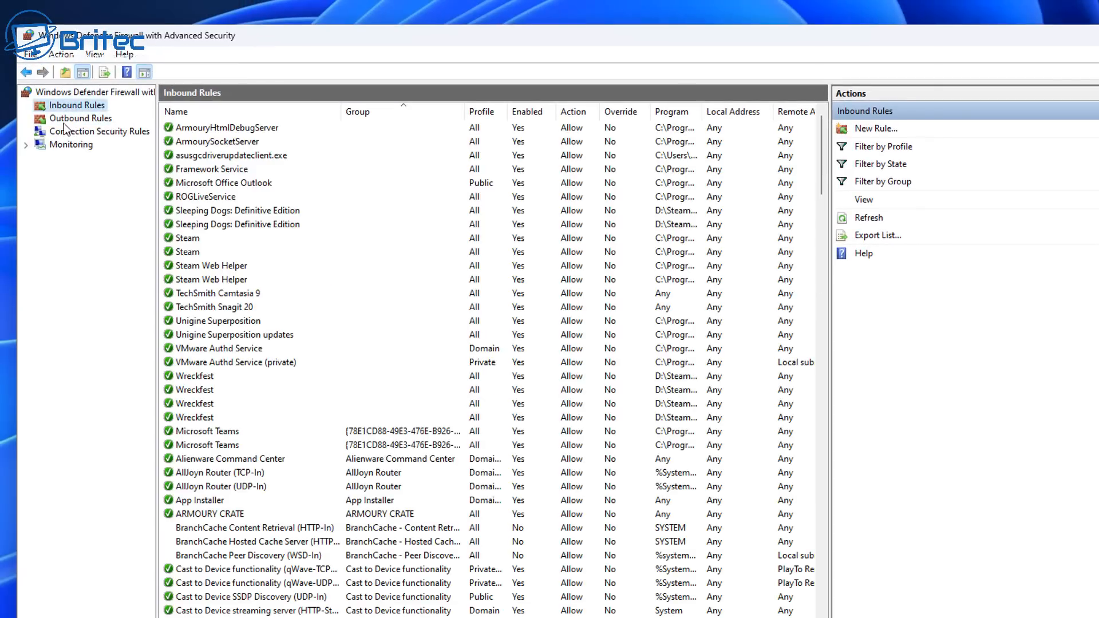
Select the new telemetry_watson.telemetry.microsoft.com rule in Outbound Rules to confirm it is enabled
{"action": "left_click", "coordinate": [81, 117]}
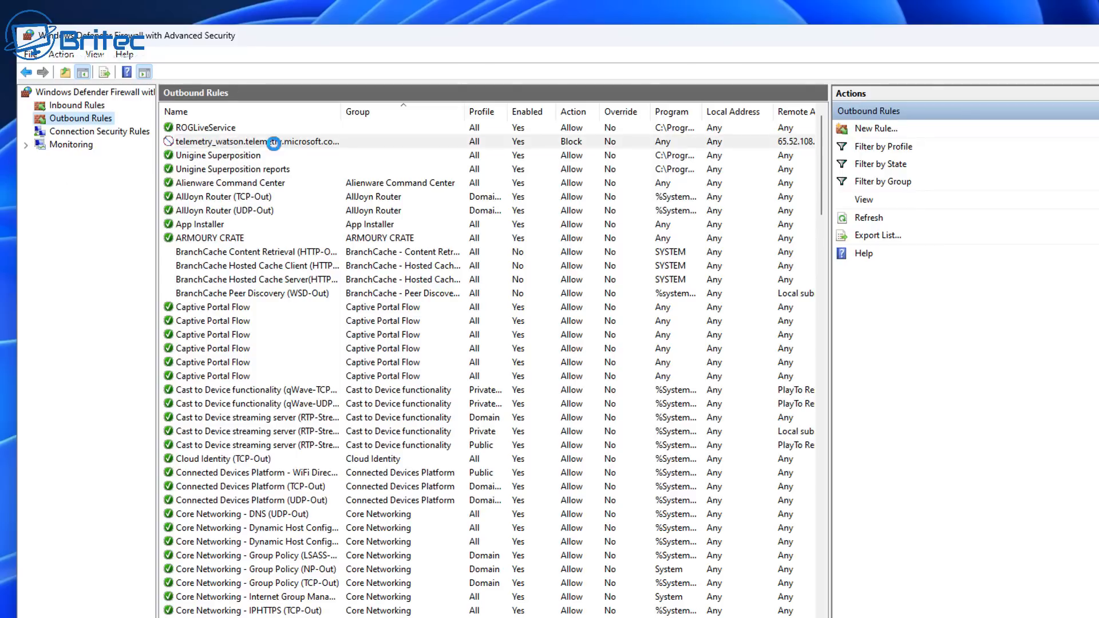
{"action": "left_click", "coordinate": [256, 141]}
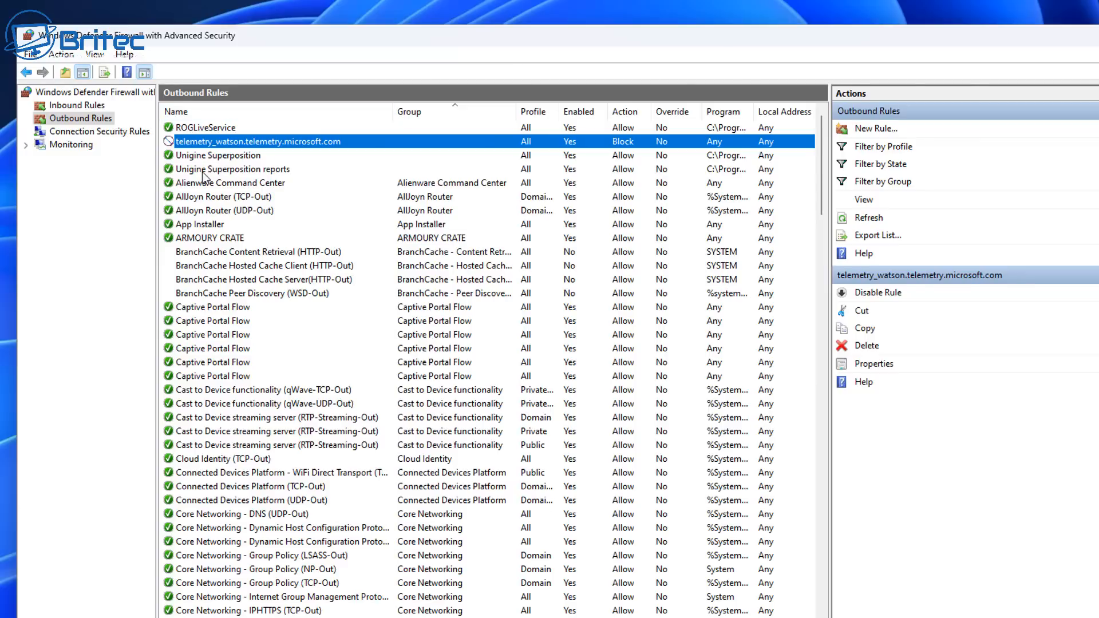
{"action": "mouse_move", "coordinate": [102, 56]}
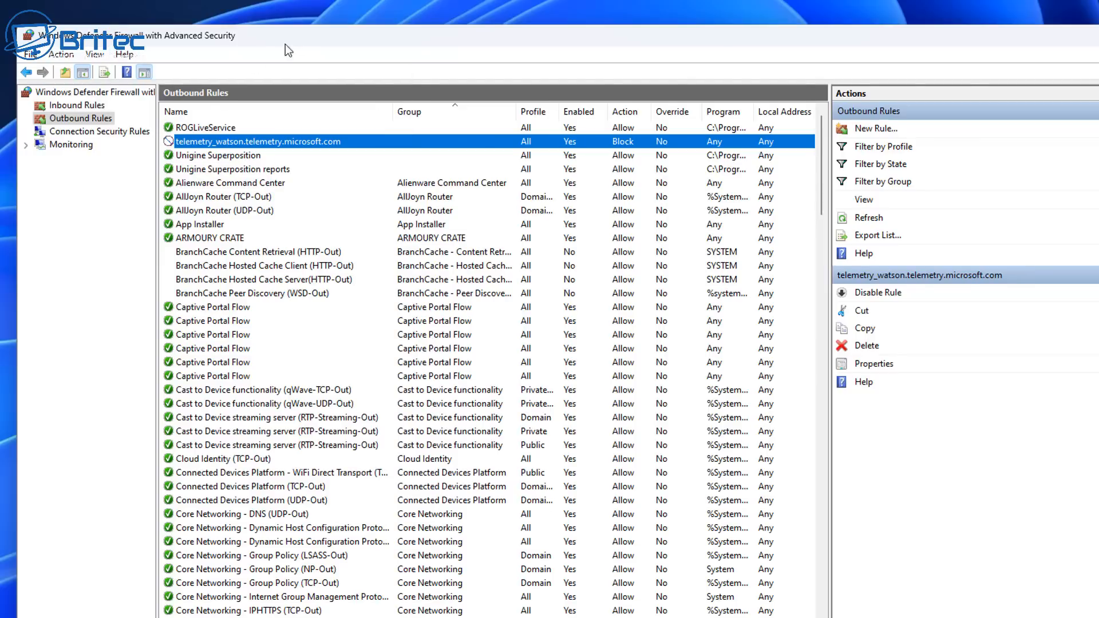
{"action": "left_click", "coordinate": [874, 362]}
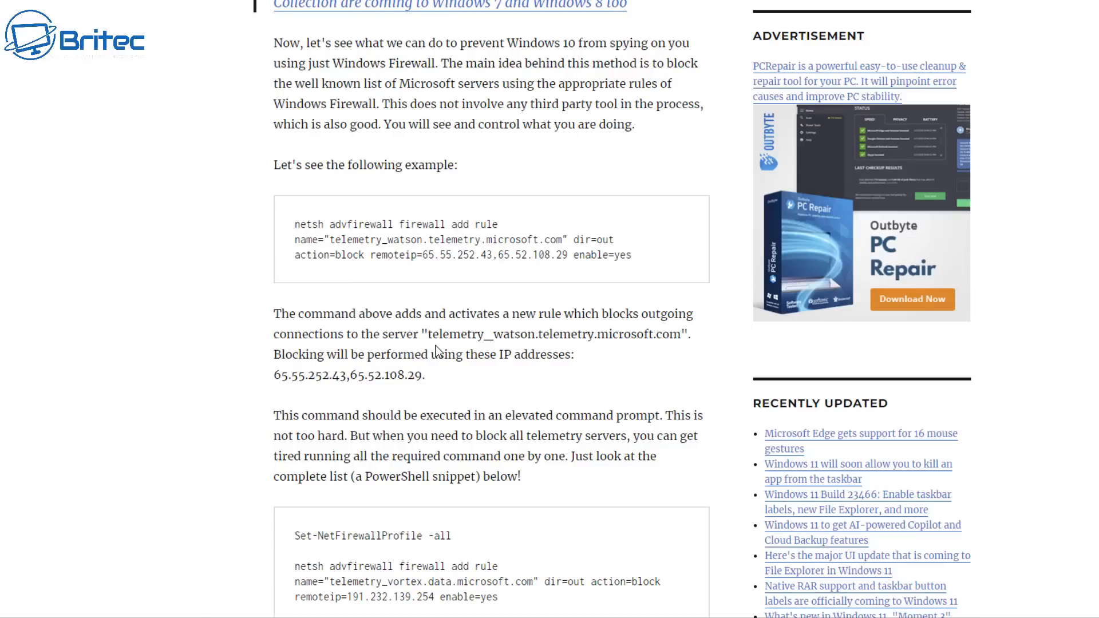
{"action": "scroll", "scroll_direction": "down", "scroll_amount": 3}
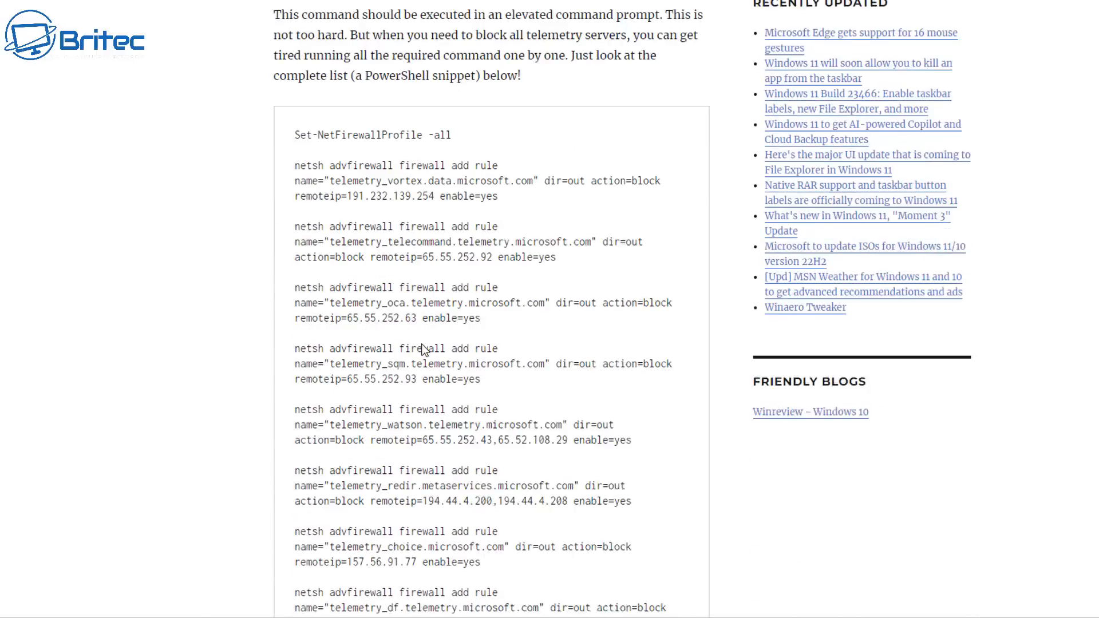
{"action": "scroll", "scroll_direction": "down", "scroll_amount": 3}
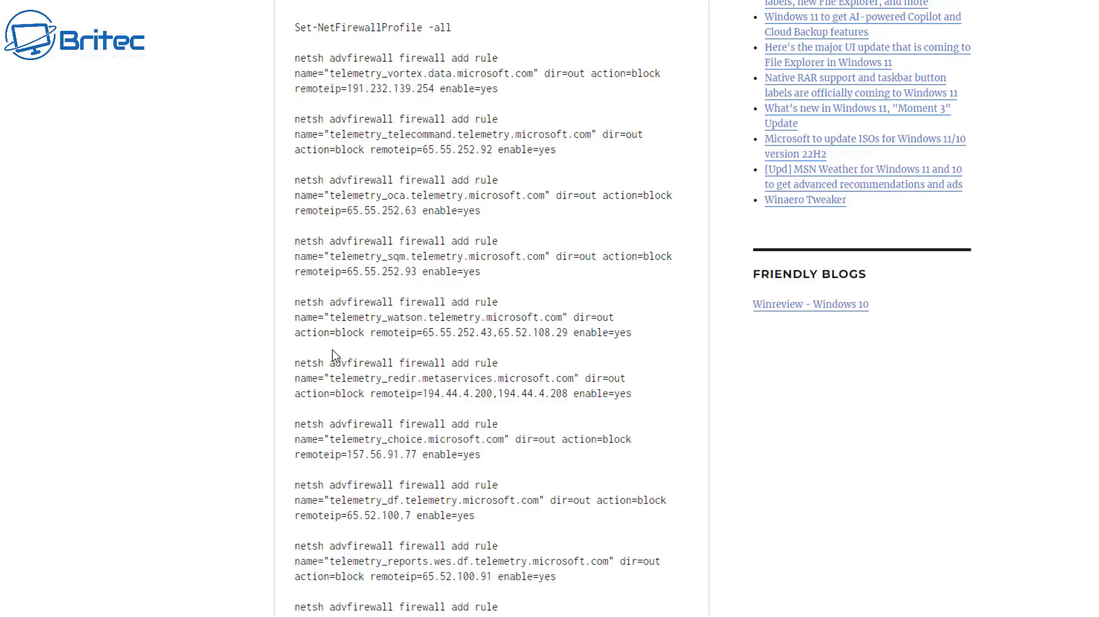
{"action": "scroll", "scroll_direction": "down", "scroll_amount": 3}
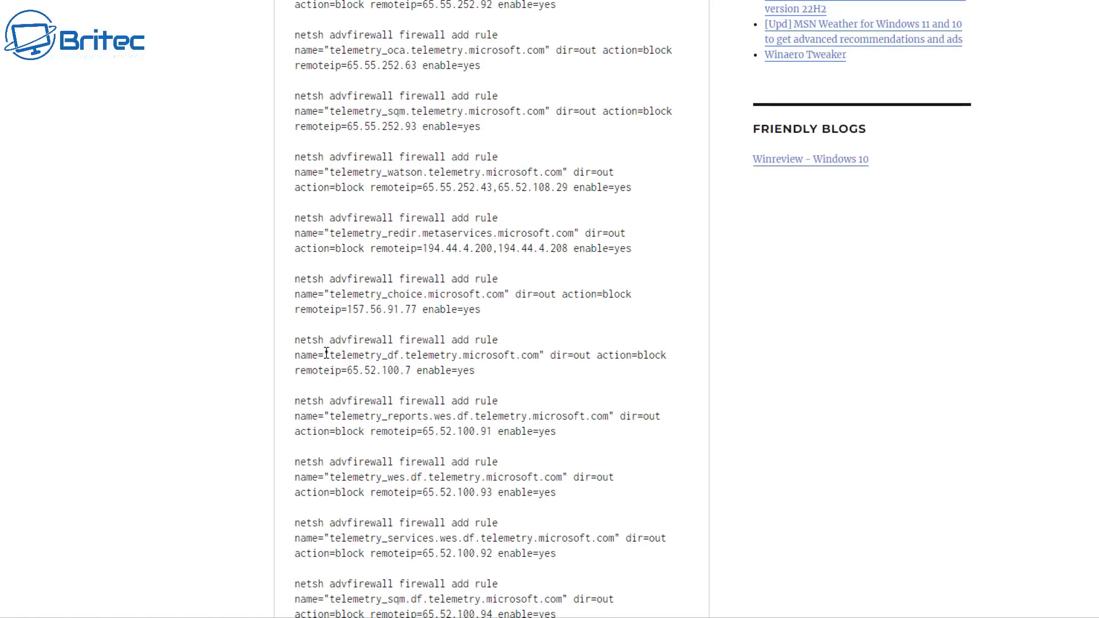
{"action": "scroll", "scroll_direction": "down", "scroll_amount": 3}
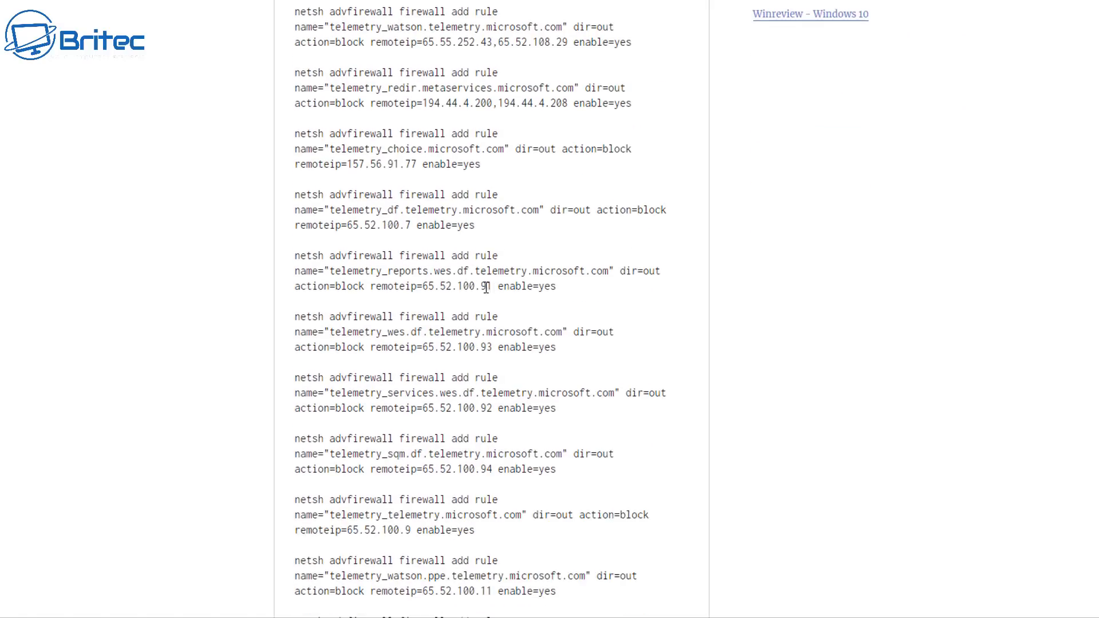
{"action": "scroll", "scroll_direction": "down", "scroll_amount": 3}
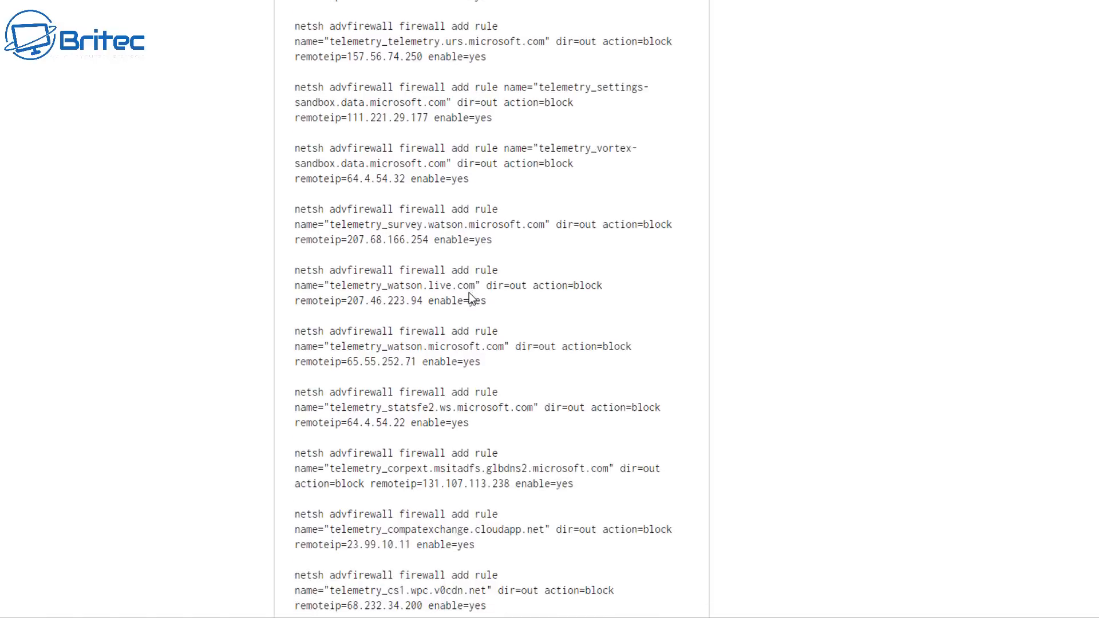
{"action": "scroll", "scroll_direction": "down", "scroll_amount": 3}
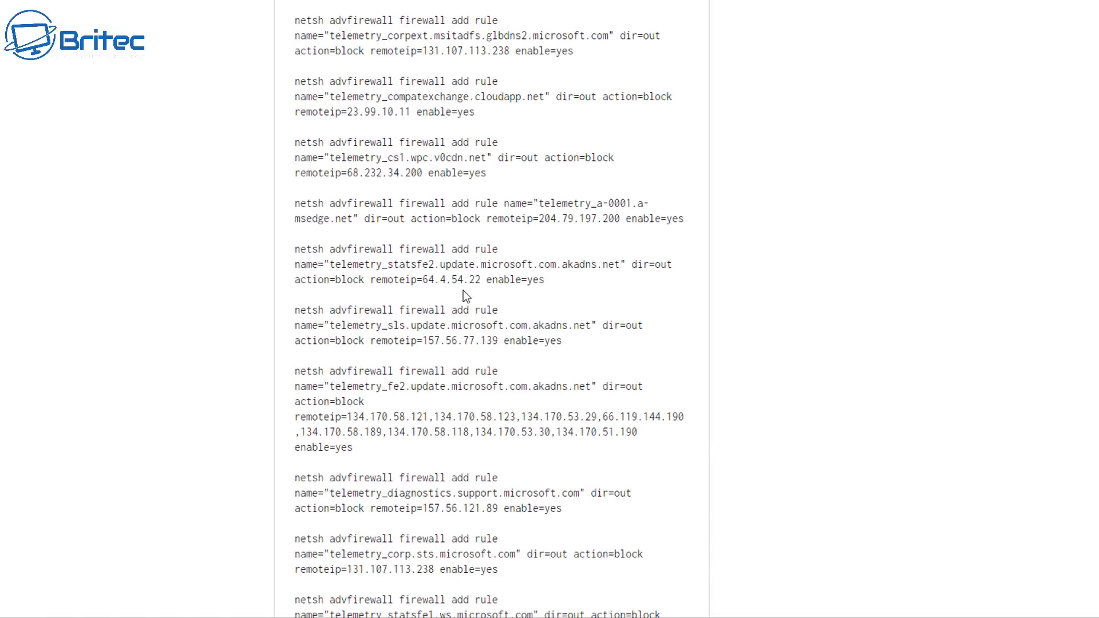
{"action": "scroll", "scroll_direction": "down", "scroll_amount": 3}
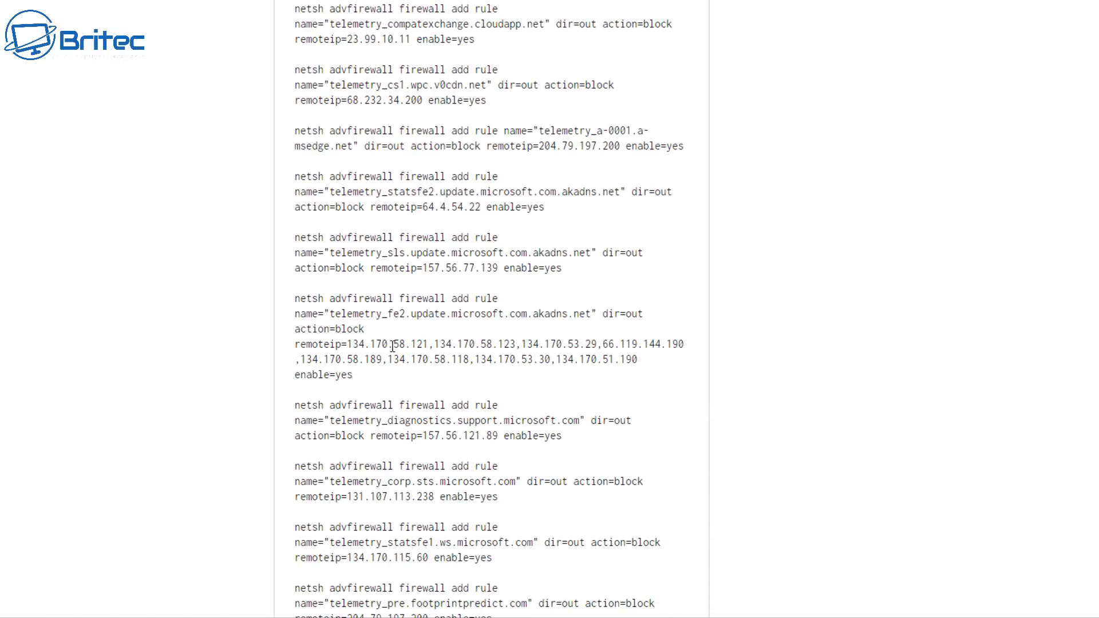
{"action": "scroll", "scroll_direction": "down", "scroll_amount": 3}
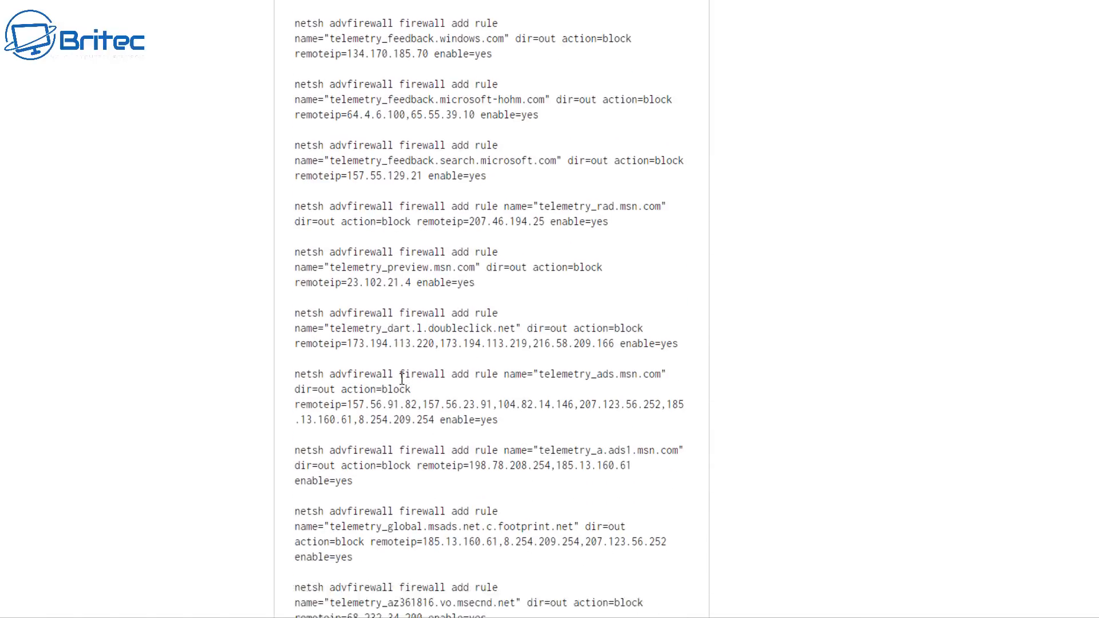
{"action": "scroll", "scroll_direction": "down", "scroll_amount": 3}
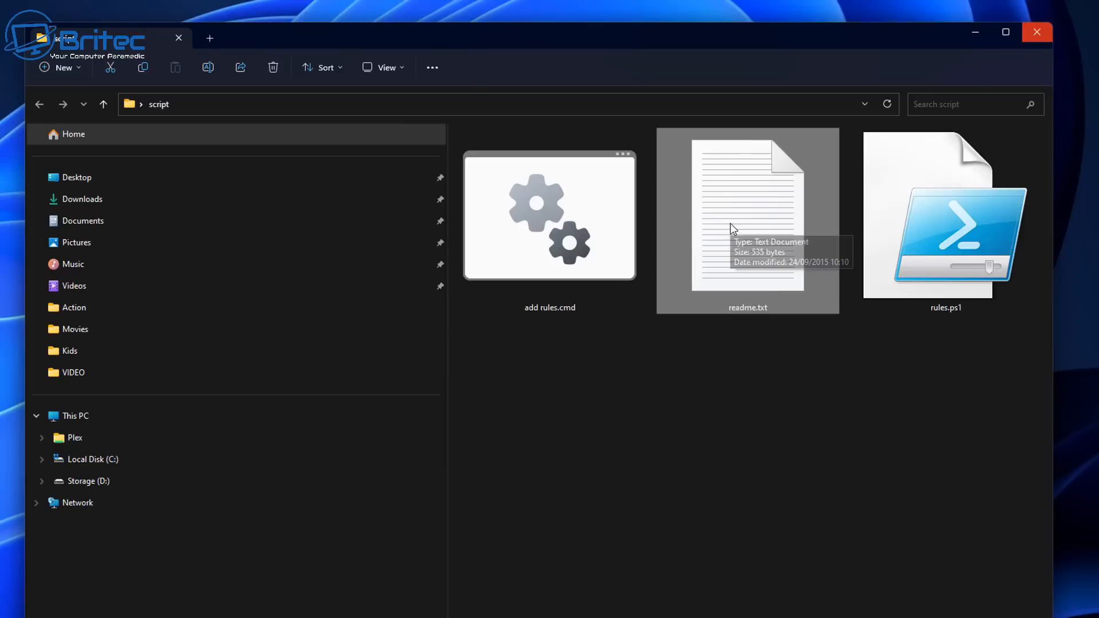
{"action": "mouse_move", "coordinate": [769, 341]}
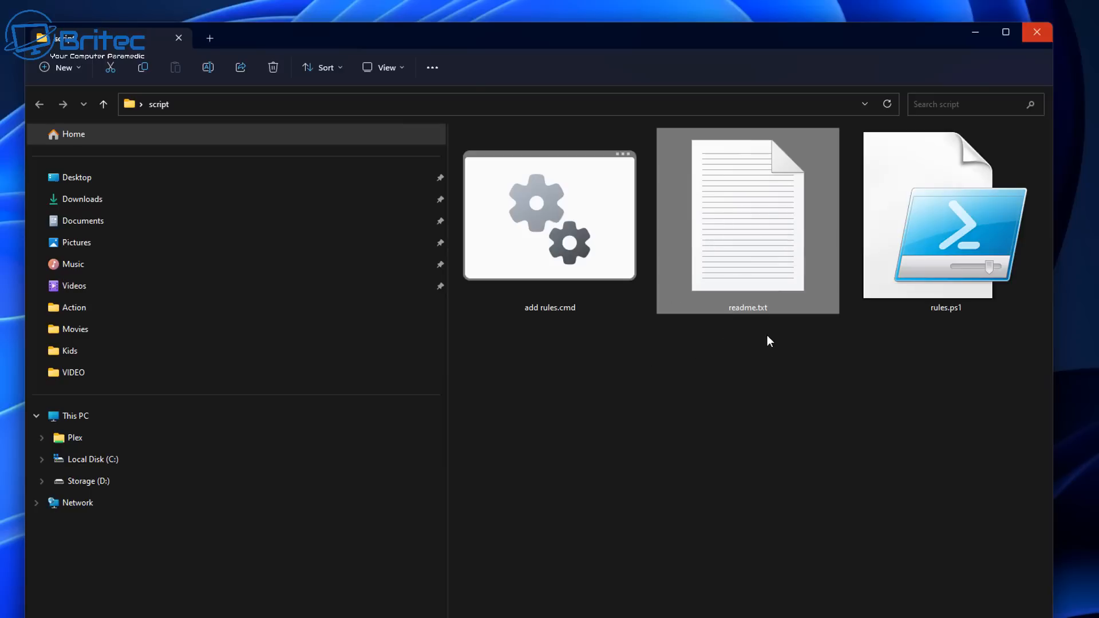
{"action": "left_click", "coordinate": [549, 218]}
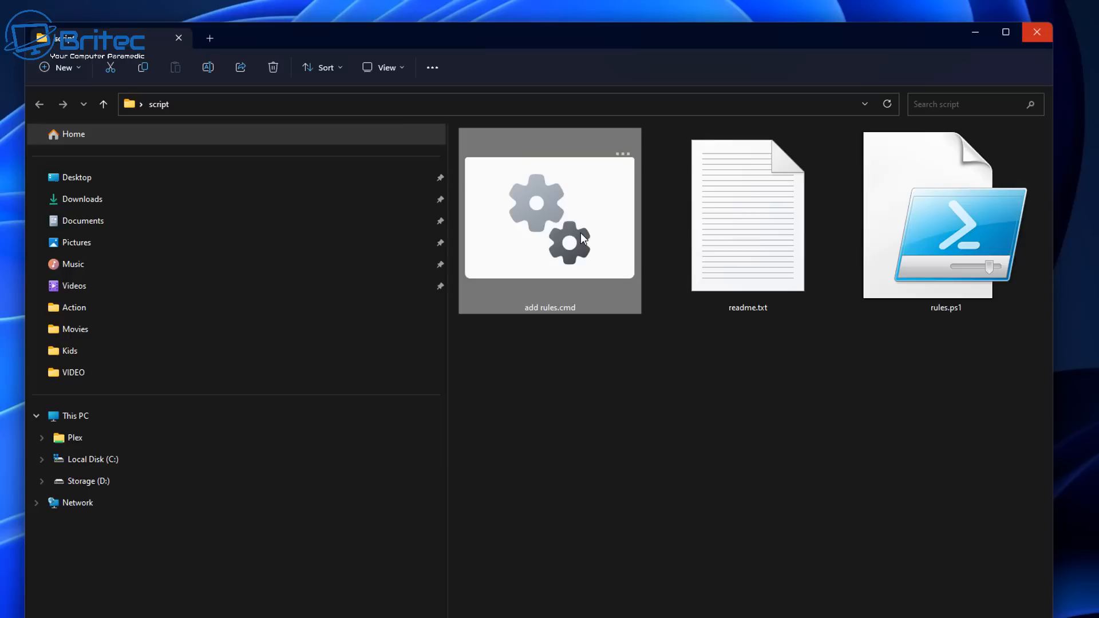
{"action": "mouse_move", "coordinate": [556, 255]}
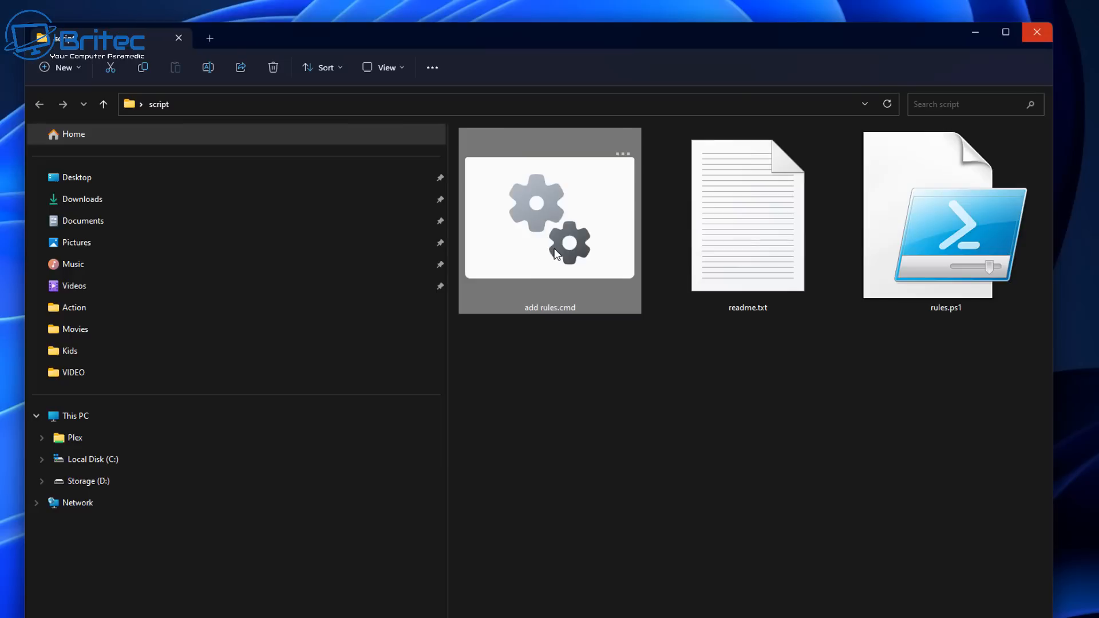
{"action": "double_click", "coordinate": [550, 221]}
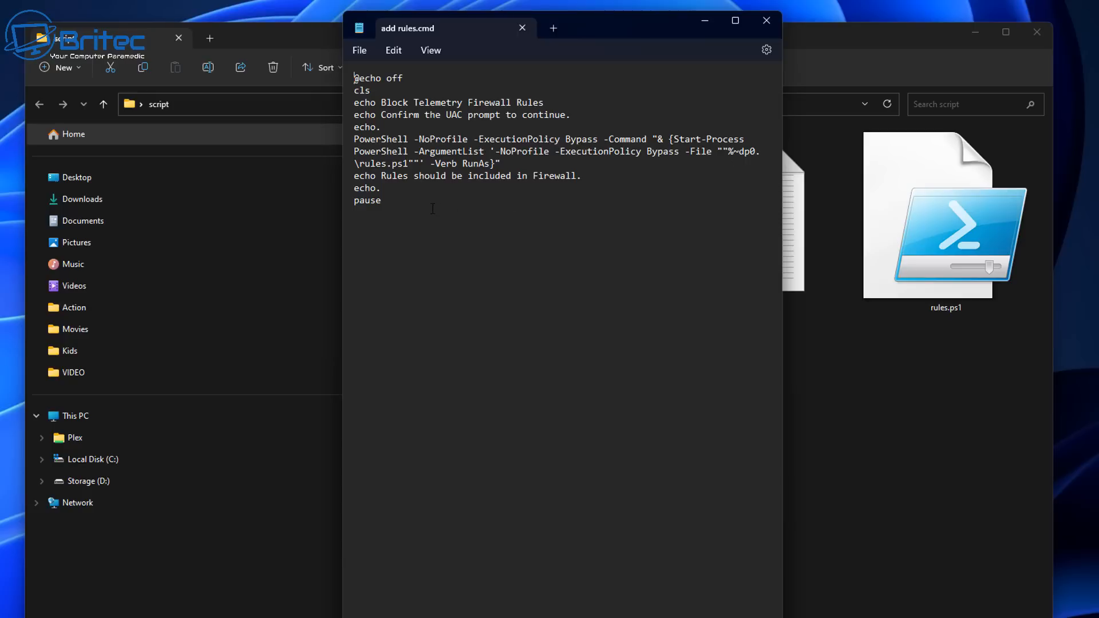
{"action": "left_click", "coordinate": [766, 19]}
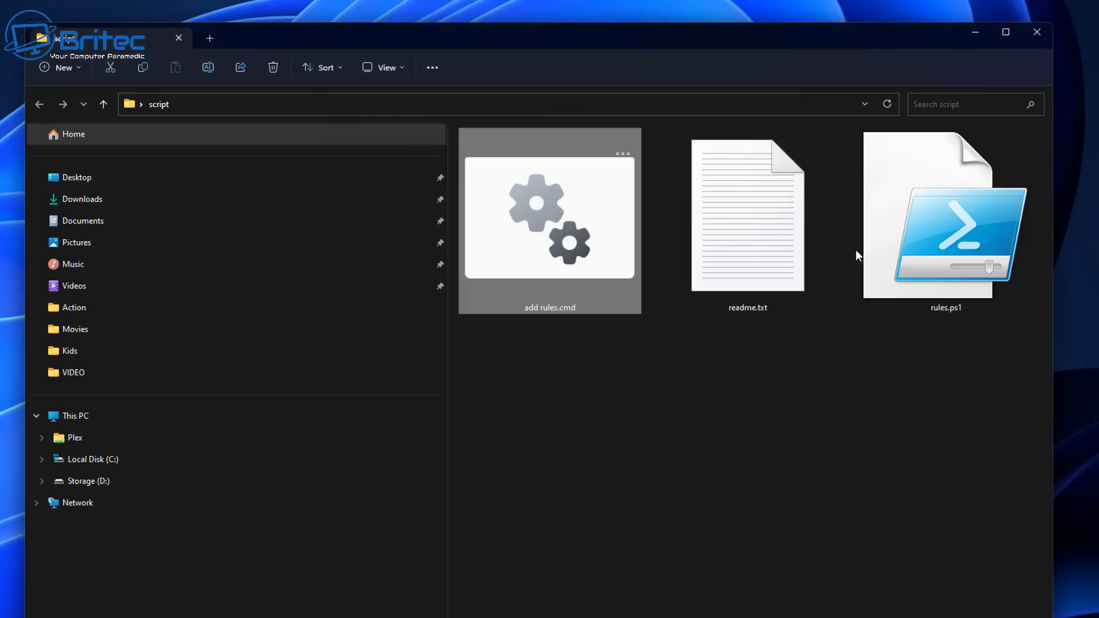
{"action": "right_click", "coordinate": [944, 214]}
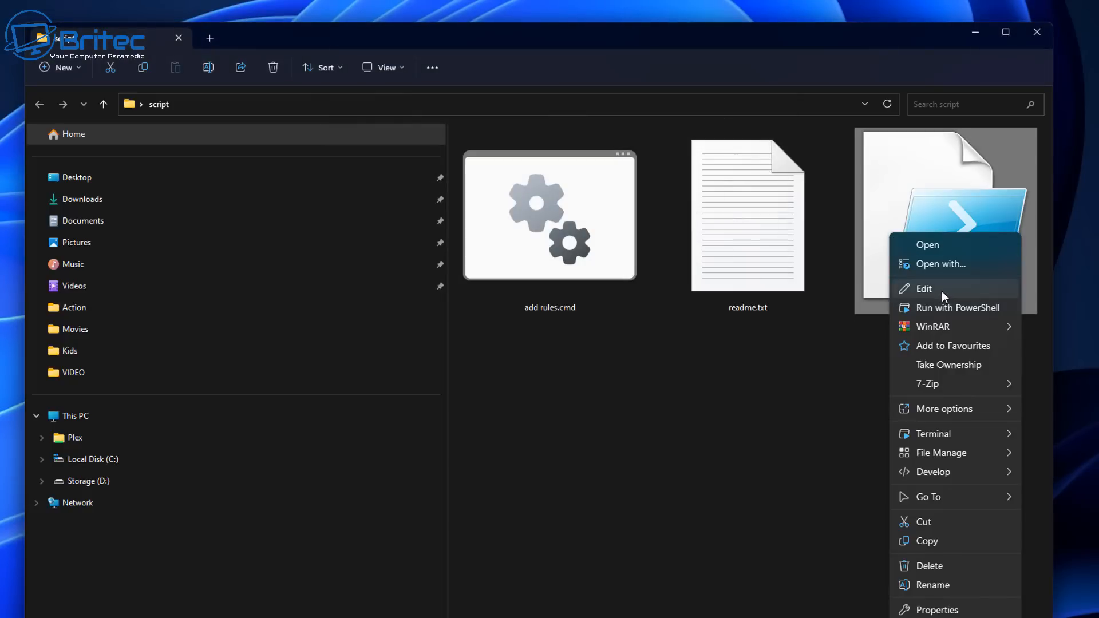
{"action": "left_click", "coordinate": [924, 289]}
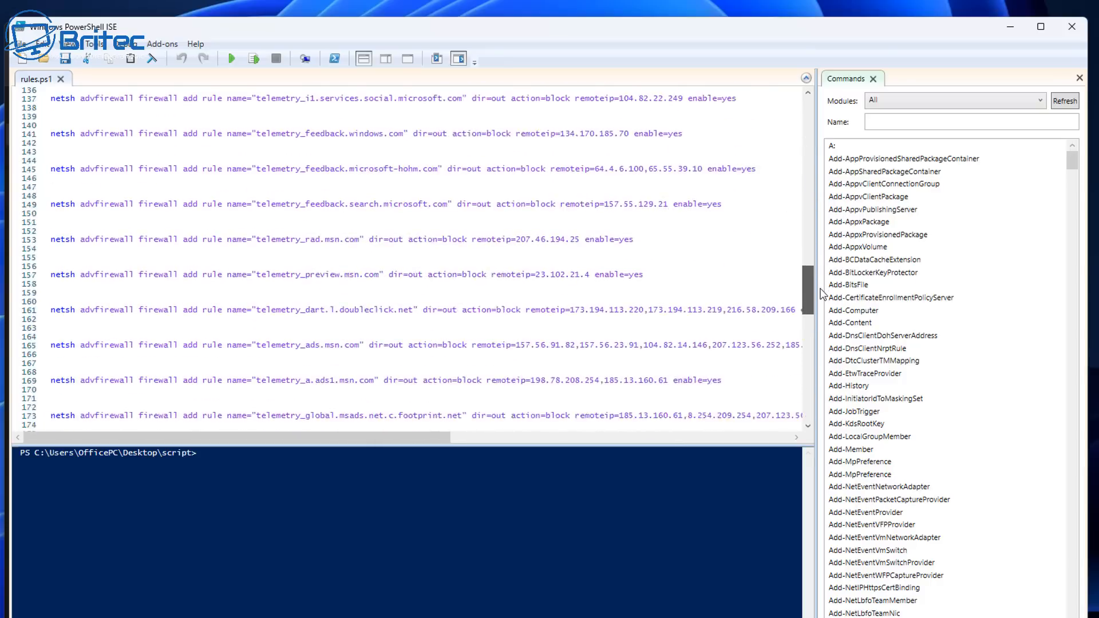
{"action": "scroll", "scroll_direction": "down", "scroll_amount": 3}
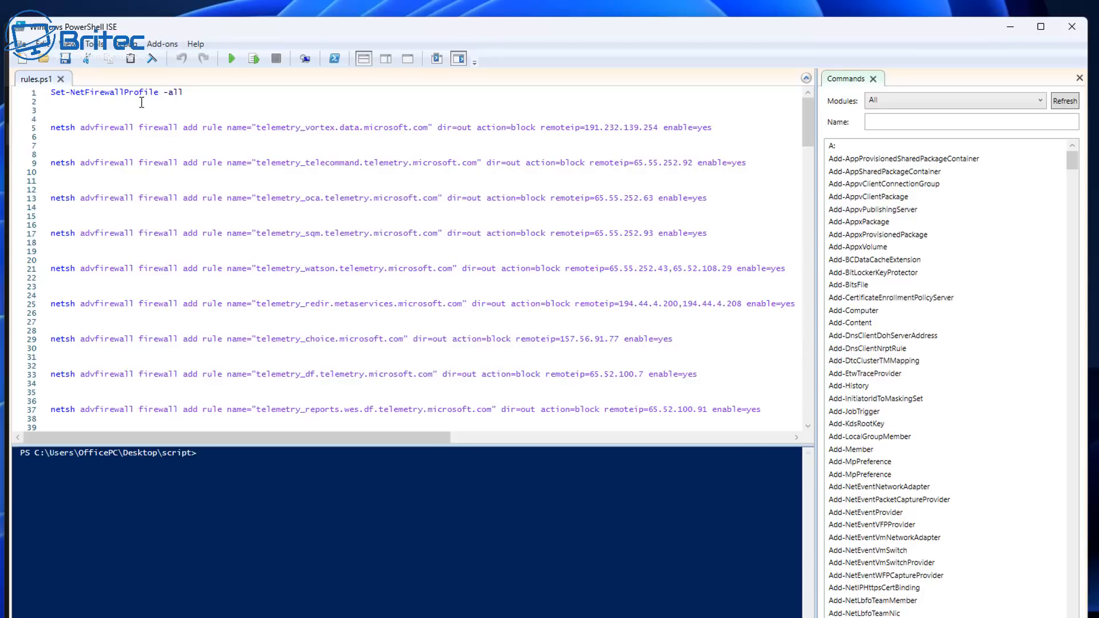
{"action": "mouse_move", "coordinate": [1009, 28]}
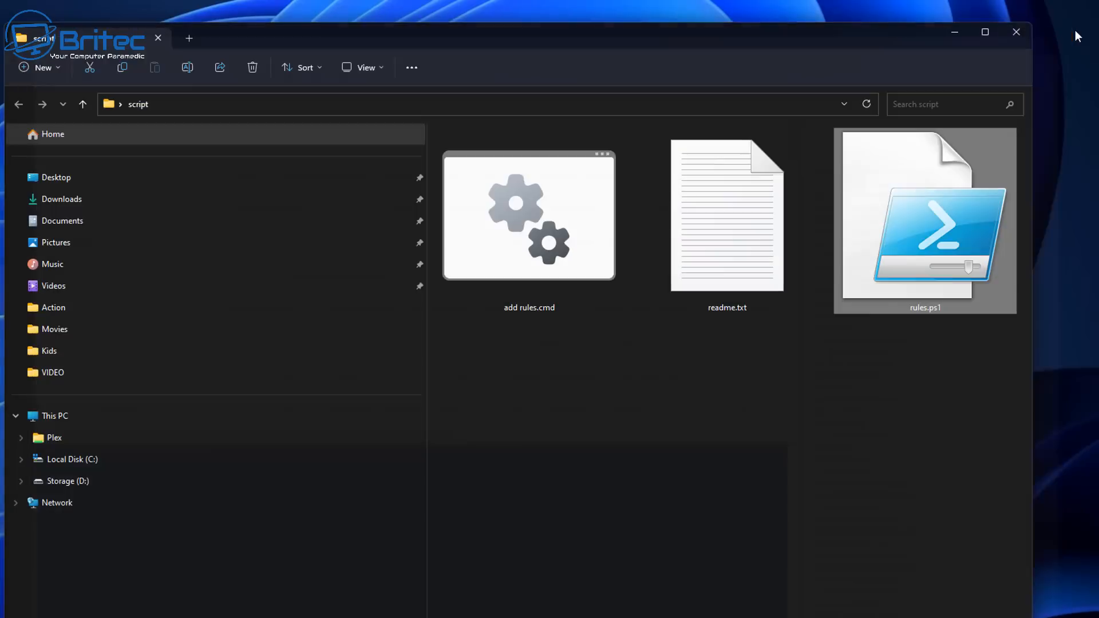
Run add rules.cmd with administrator approval and dismiss its finished window
{"action": "left_click", "coordinate": [529, 218]}
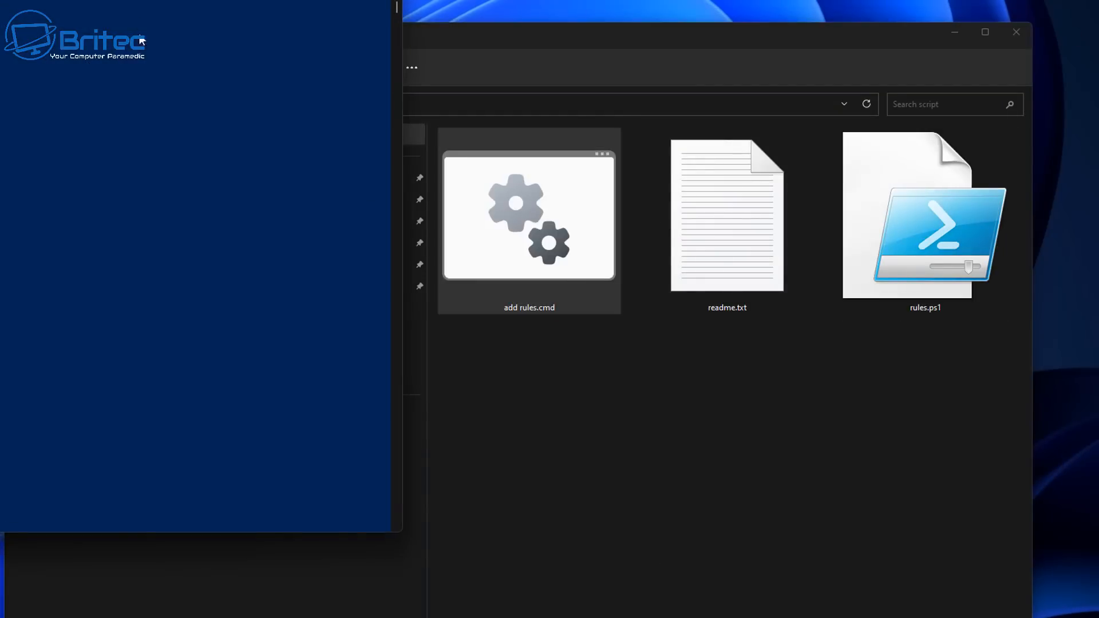
{"action": "double_click", "coordinate": [529, 217]}
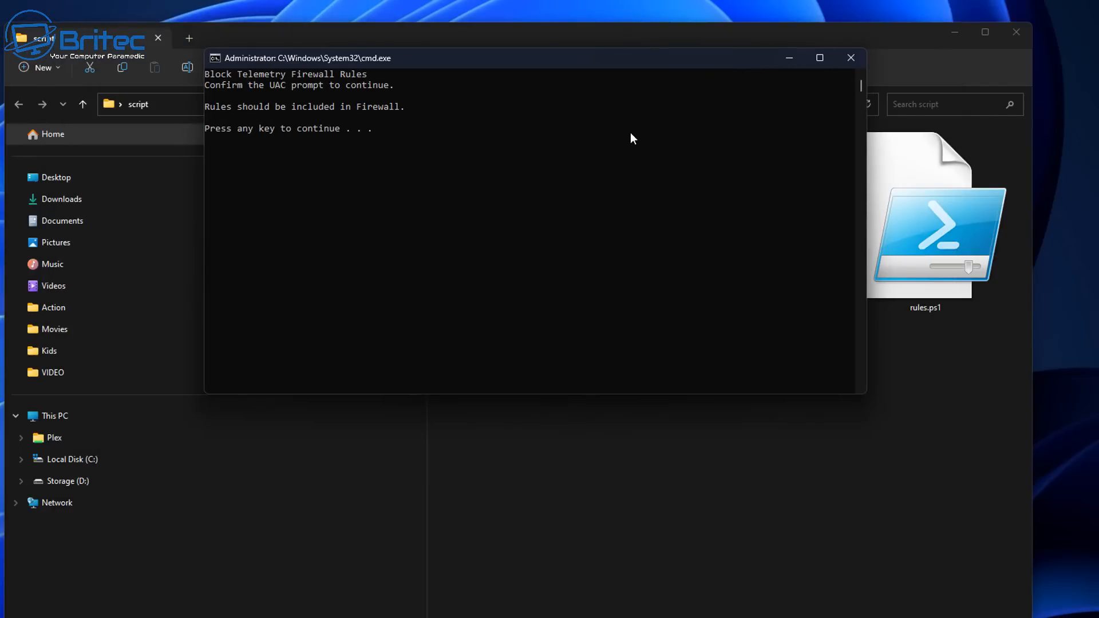
{"action": "key", "text": "enter"}
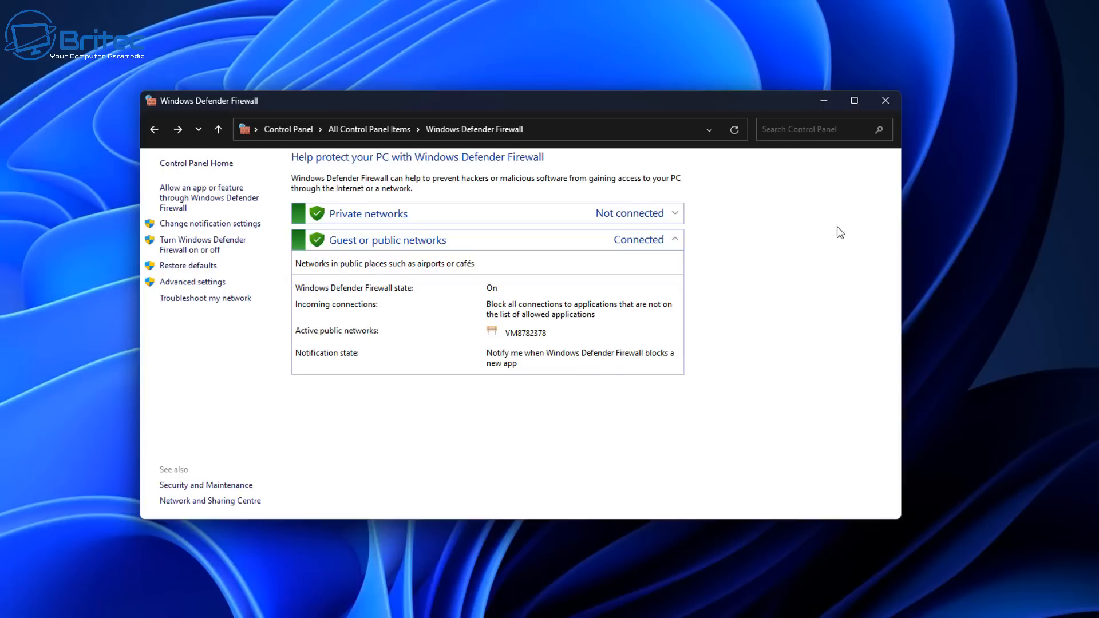
{"action": "mouse_move", "coordinate": [766, 368]}
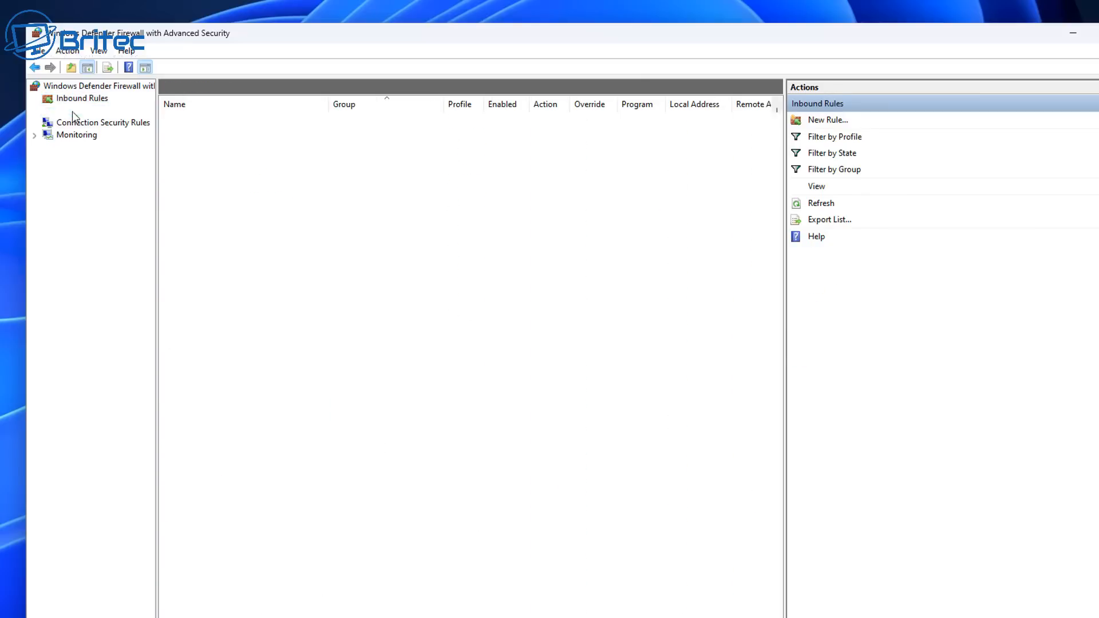
Browse Outbound Rules for the new telemetry_ block rules and select telemetry_telecommand.telemetry.microsoft.com
{"action": "left_click", "coordinate": [86, 110]}
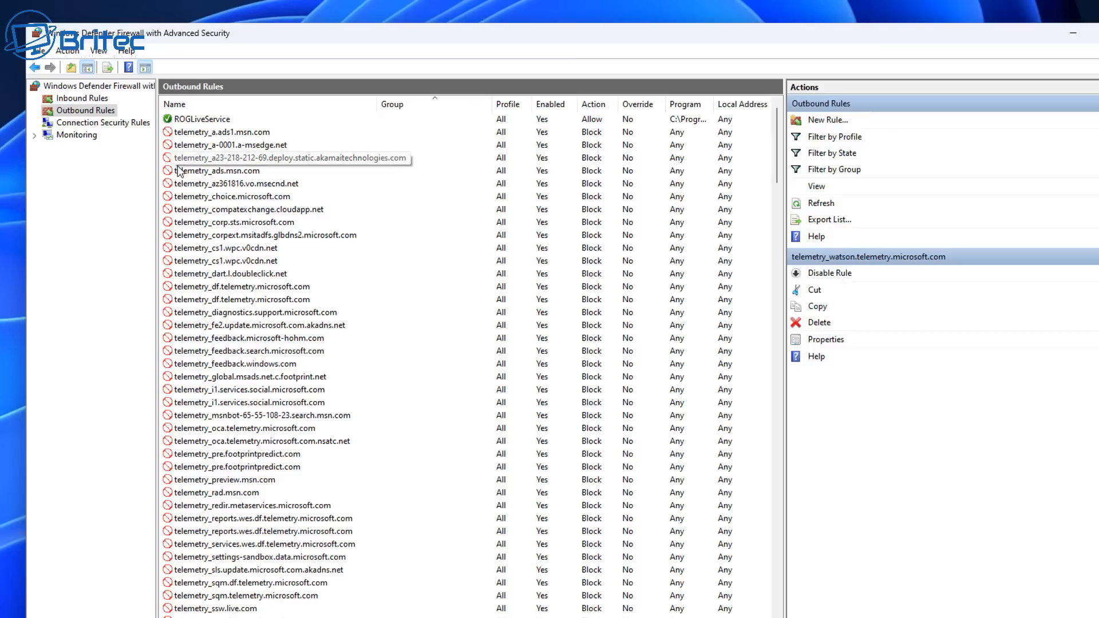
{"action": "mouse_move", "coordinate": [277, 382]}
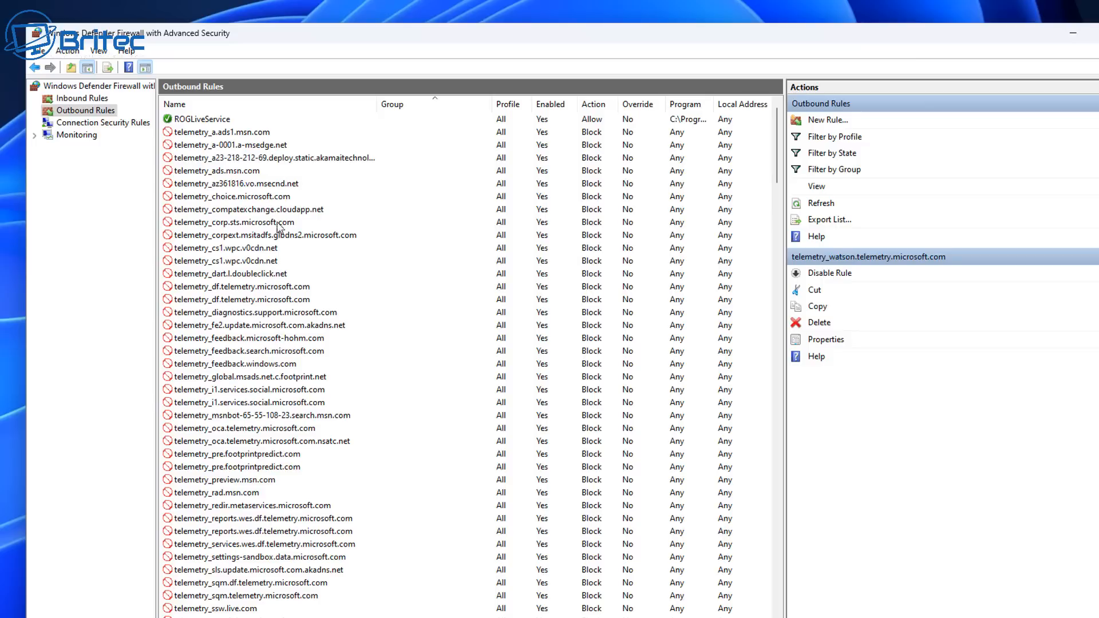
{"action": "mouse_move", "coordinate": [336, 392]}
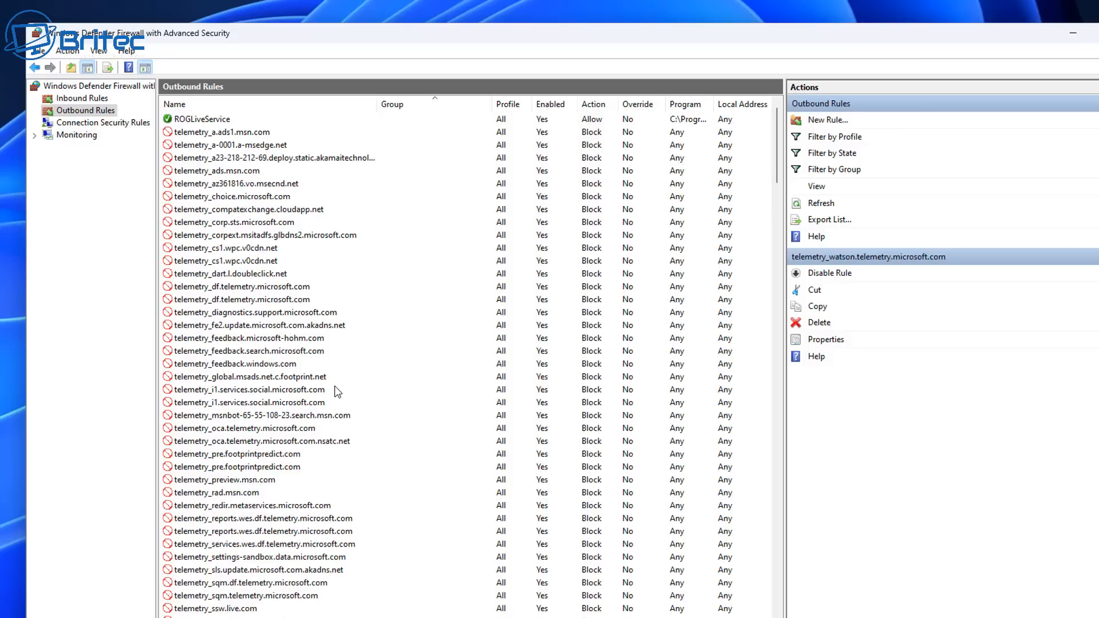
{"action": "mouse_move", "coordinate": [331, 486]}
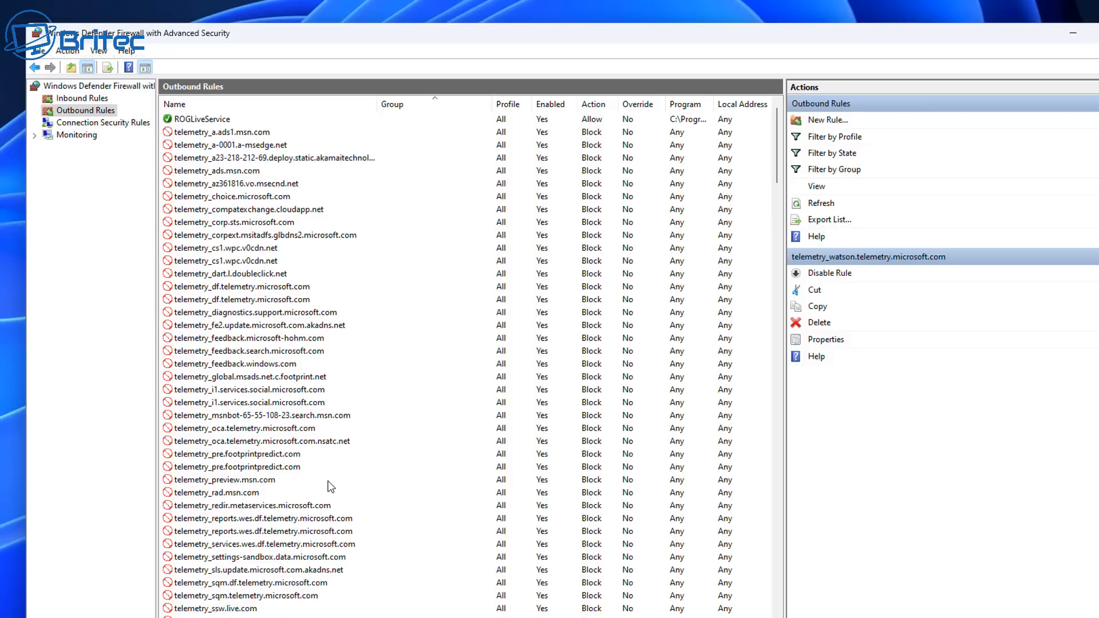
{"action": "scroll", "scroll_direction": "down", "scroll_amount": 3}
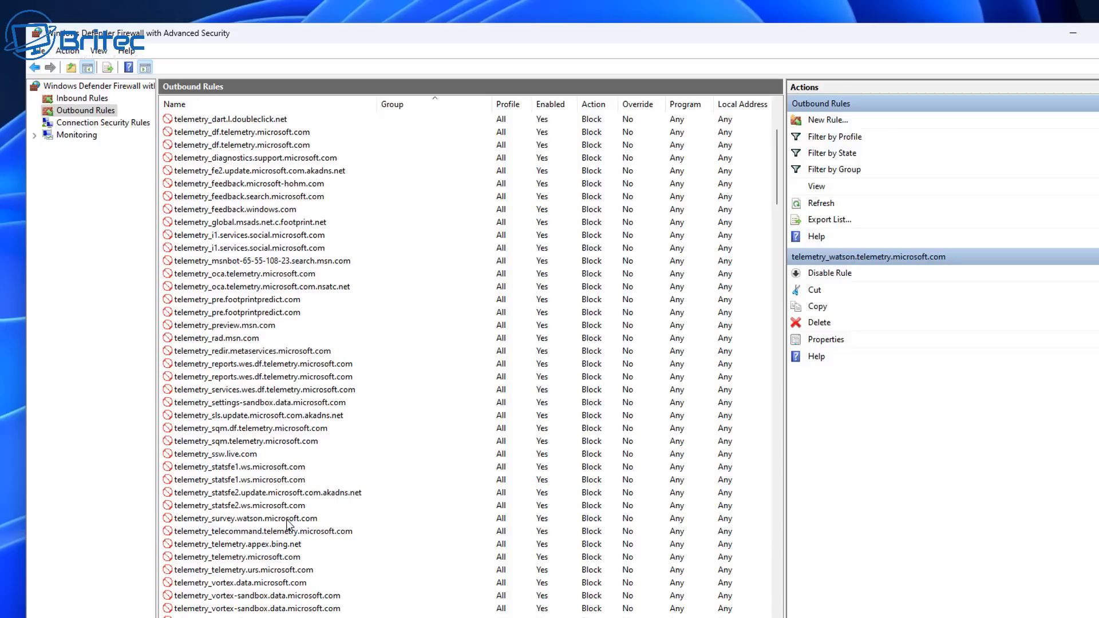
{"action": "mouse_move", "coordinate": [246, 350]}
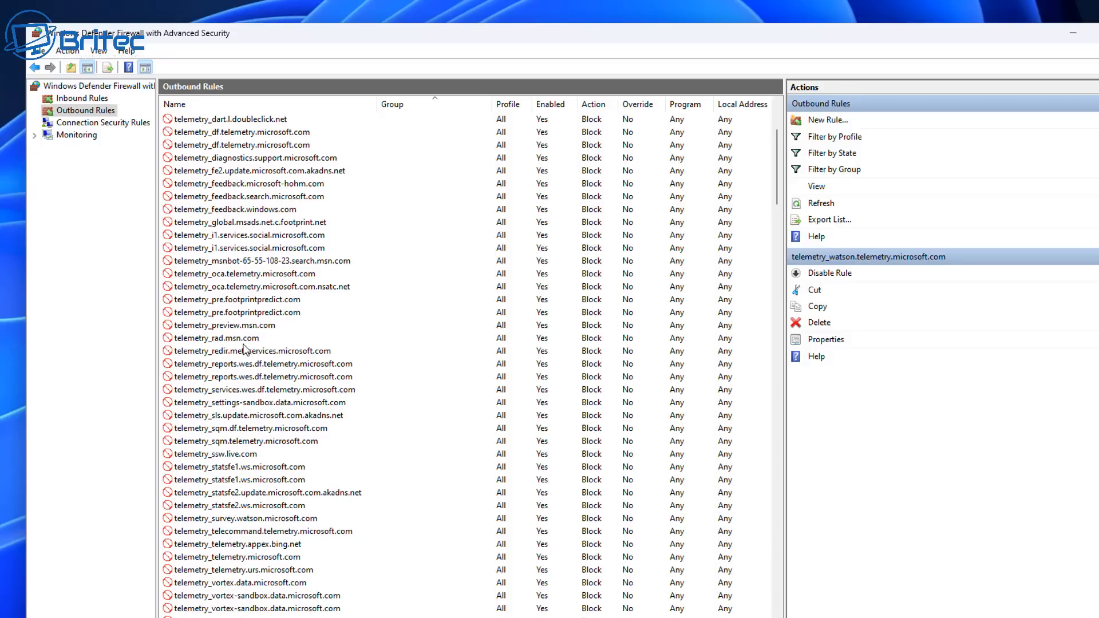
{"action": "mouse_move", "coordinate": [241, 341]}
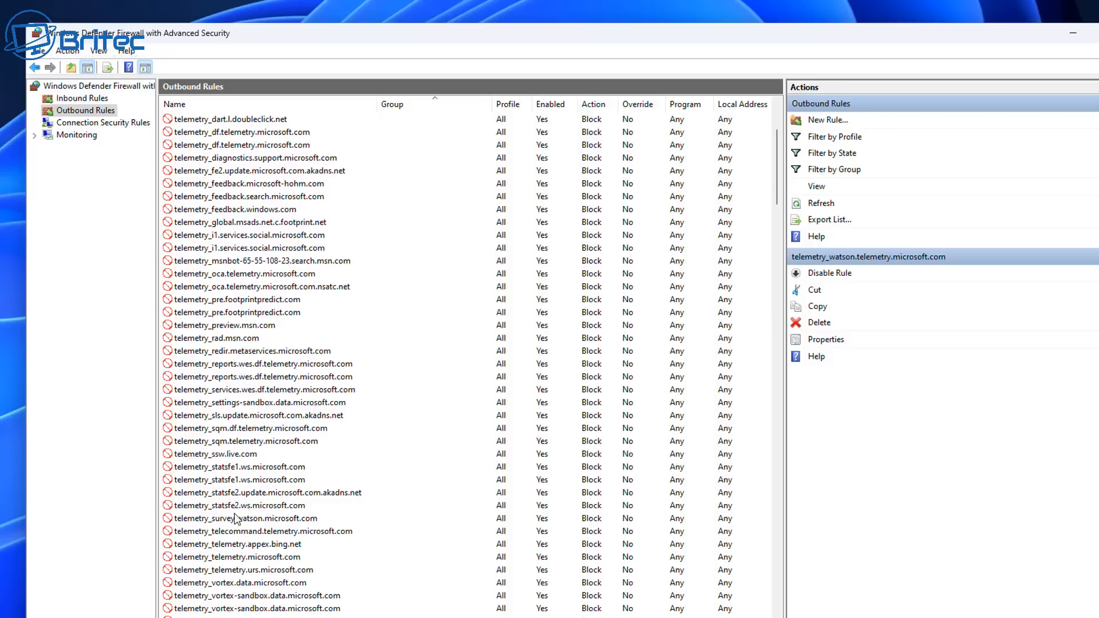
{"action": "mouse_move", "coordinate": [239, 559]}
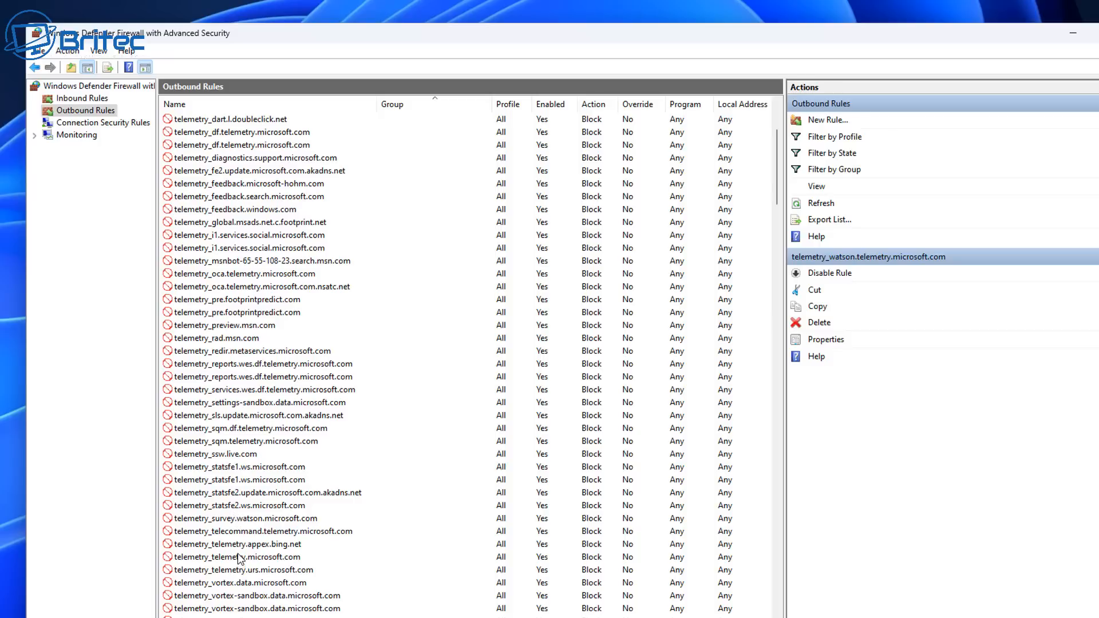
{"action": "mouse_move", "coordinate": [245, 541]}
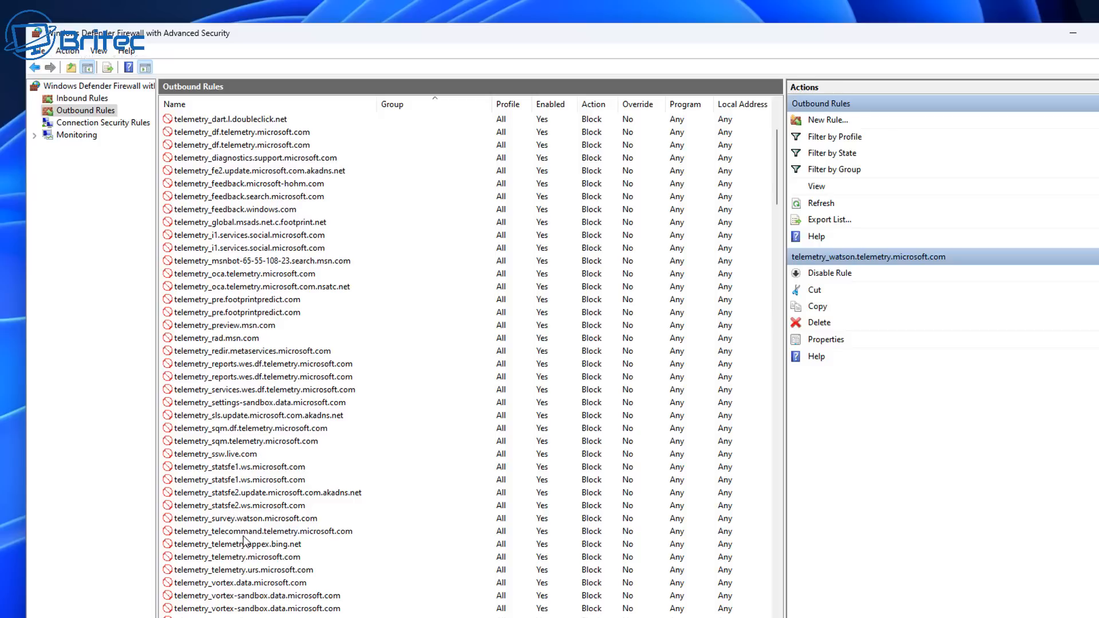
{"action": "left_click", "coordinate": [263, 529]}
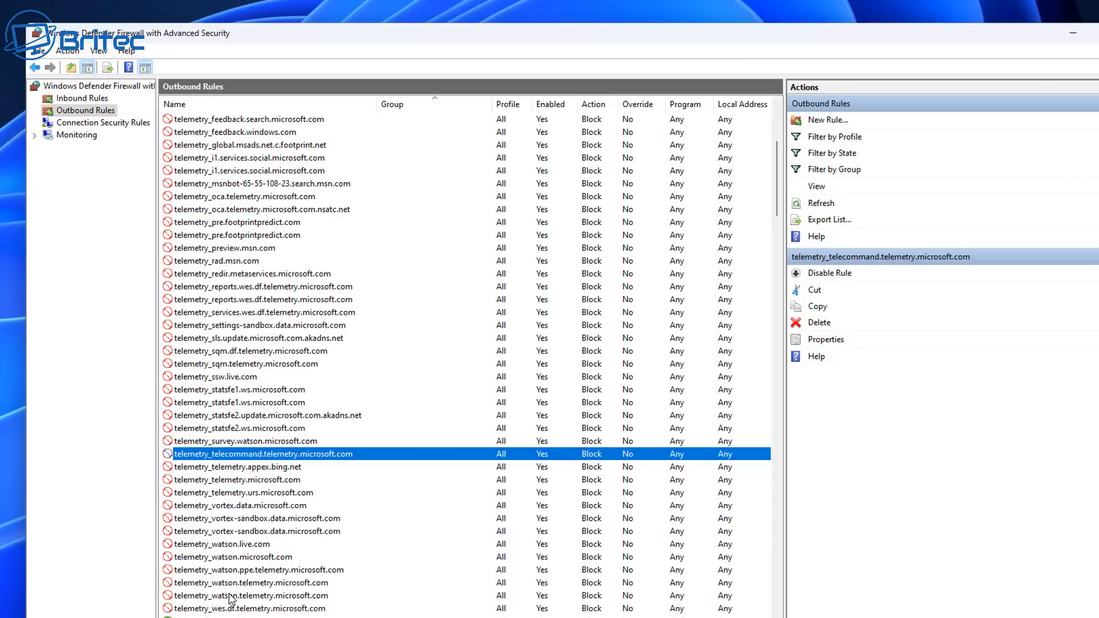
{"action": "mouse_move", "coordinate": [238, 574]}
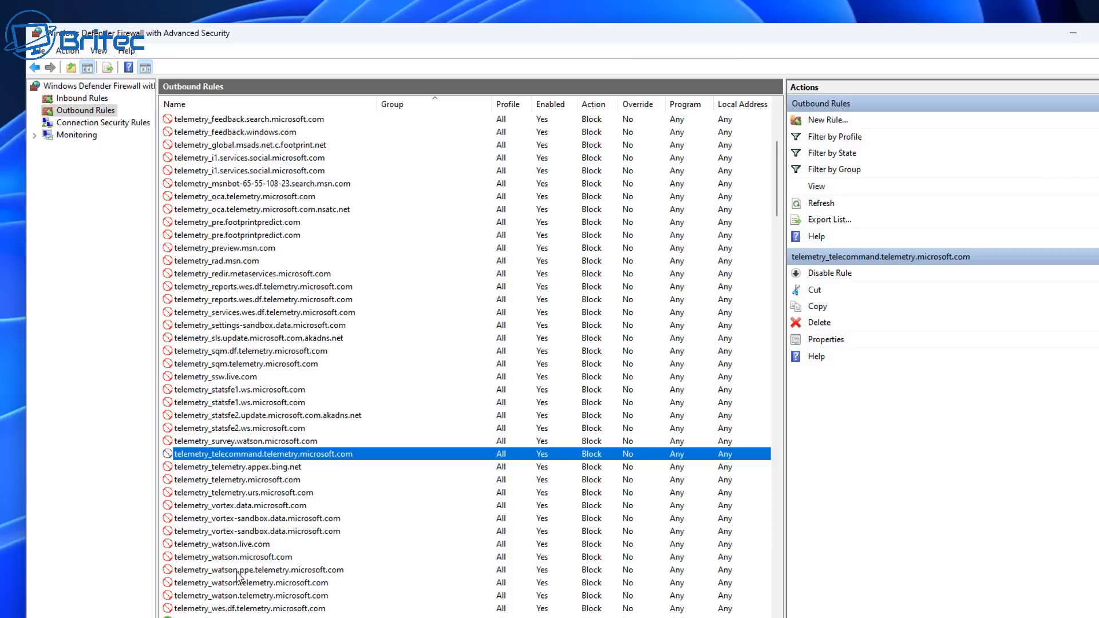
{"action": "mouse_move", "coordinate": [230, 583]}
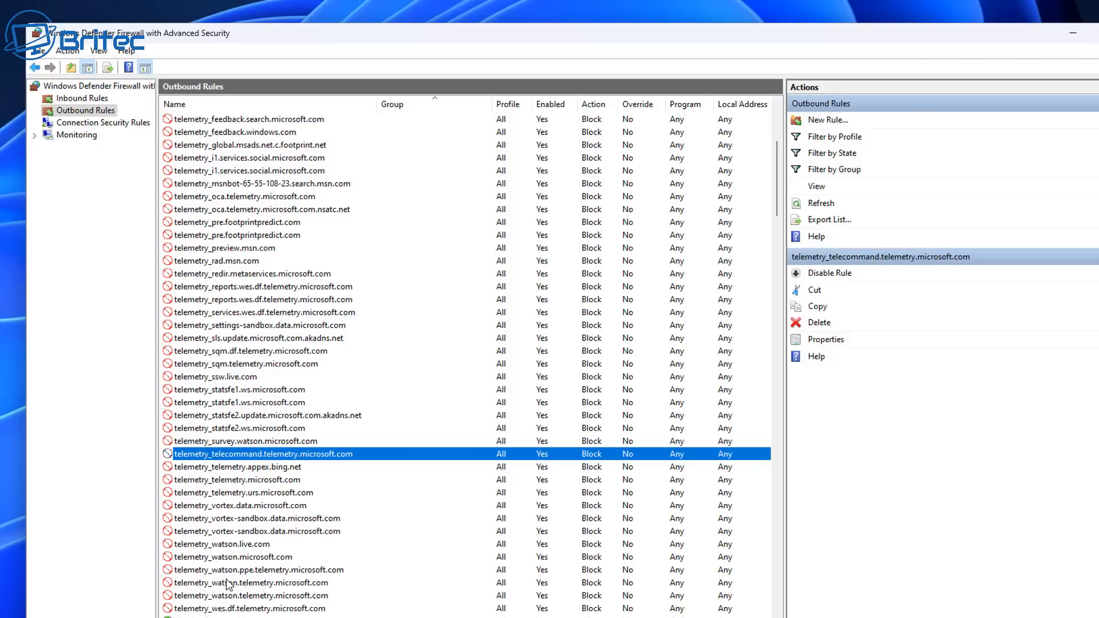
{"action": "mouse_move", "coordinate": [223, 589]}
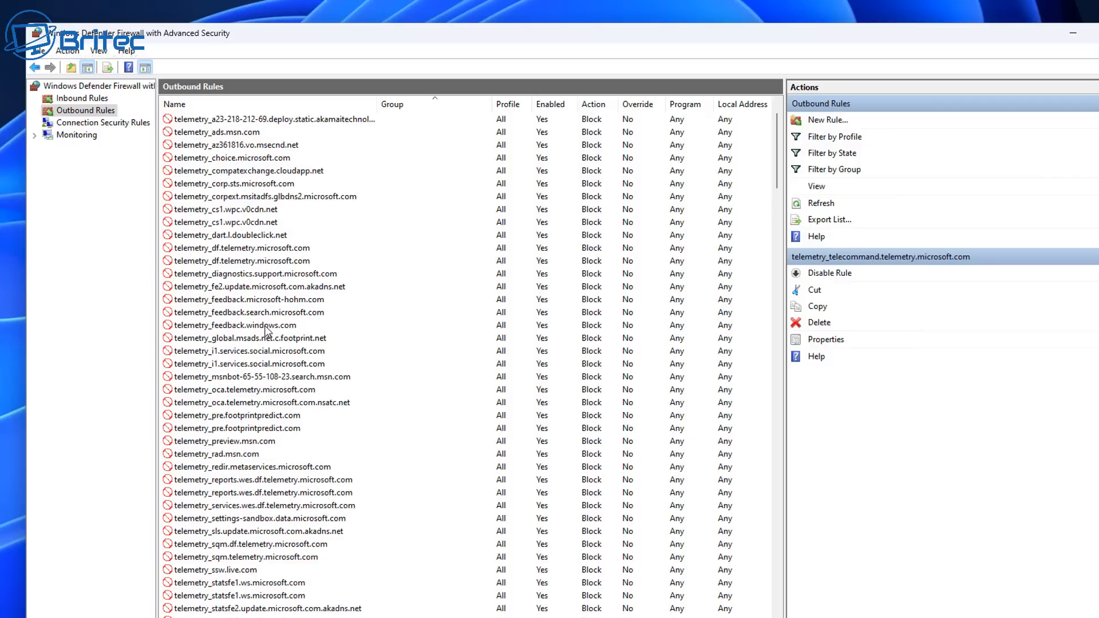
{"action": "double_click", "coordinate": [235, 324]}
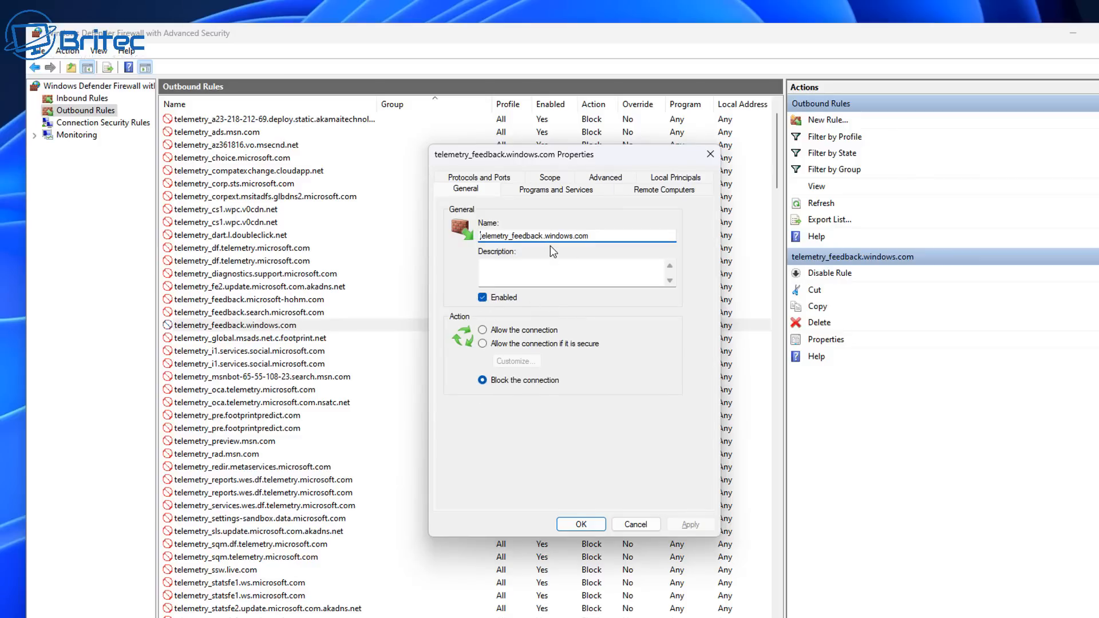
{"action": "left_click", "coordinate": [662, 189]}
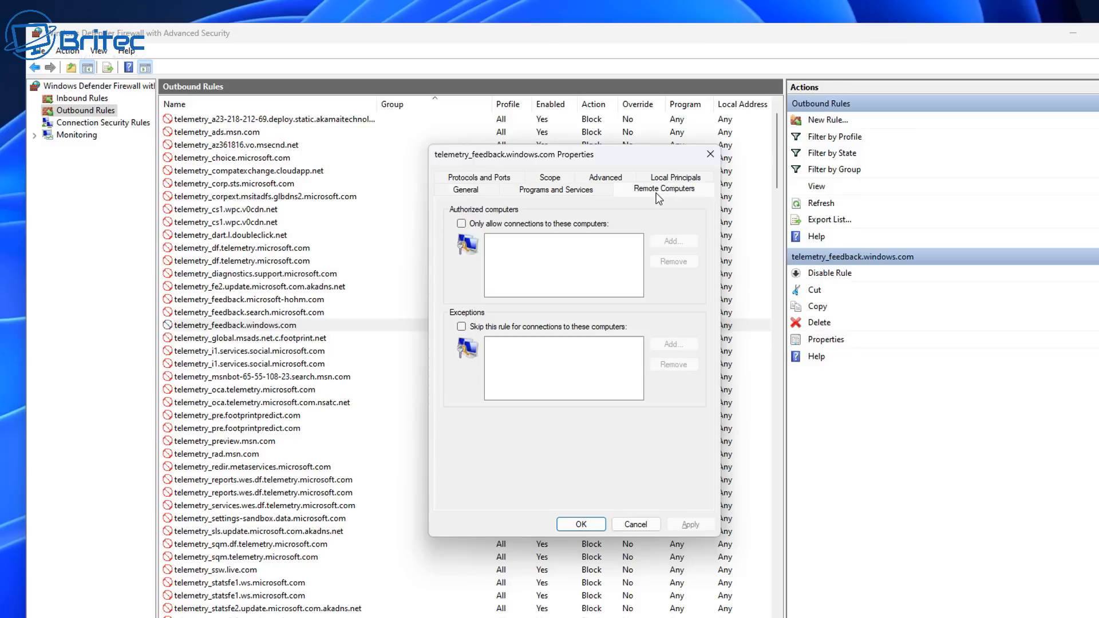
{"action": "left_click", "coordinate": [478, 177]}
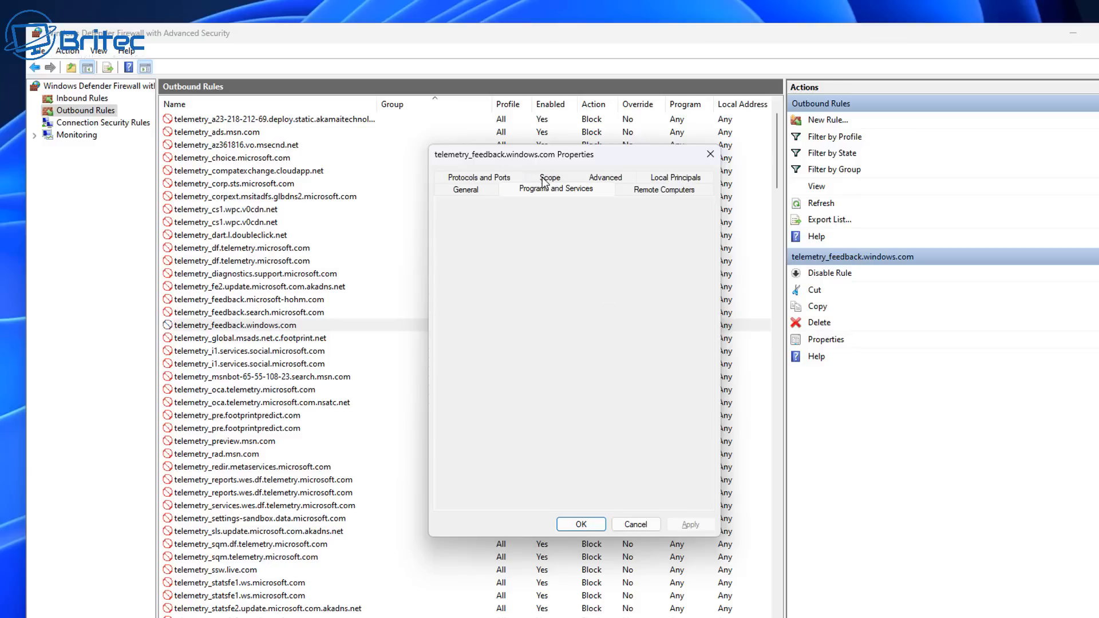
{"action": "left_click", "coordinate": [554, 188]}
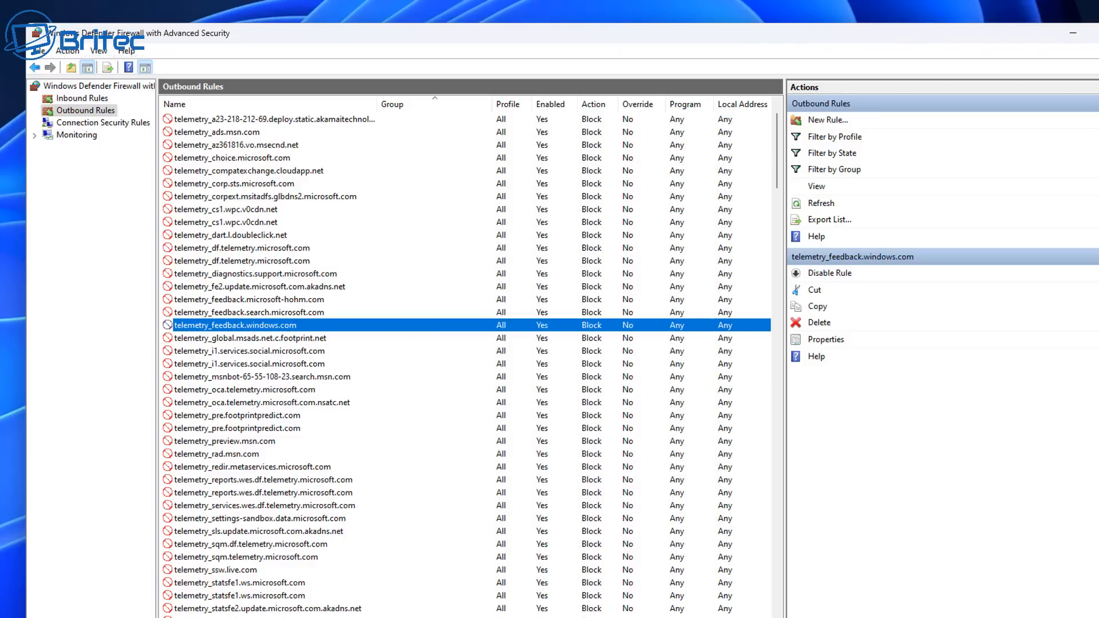
Select the telemetry_corpext.msitadfs.glbdns2.microsoft.com block rule in the outbound list
{"action": "left_click", "coordinate": [265, 196]}
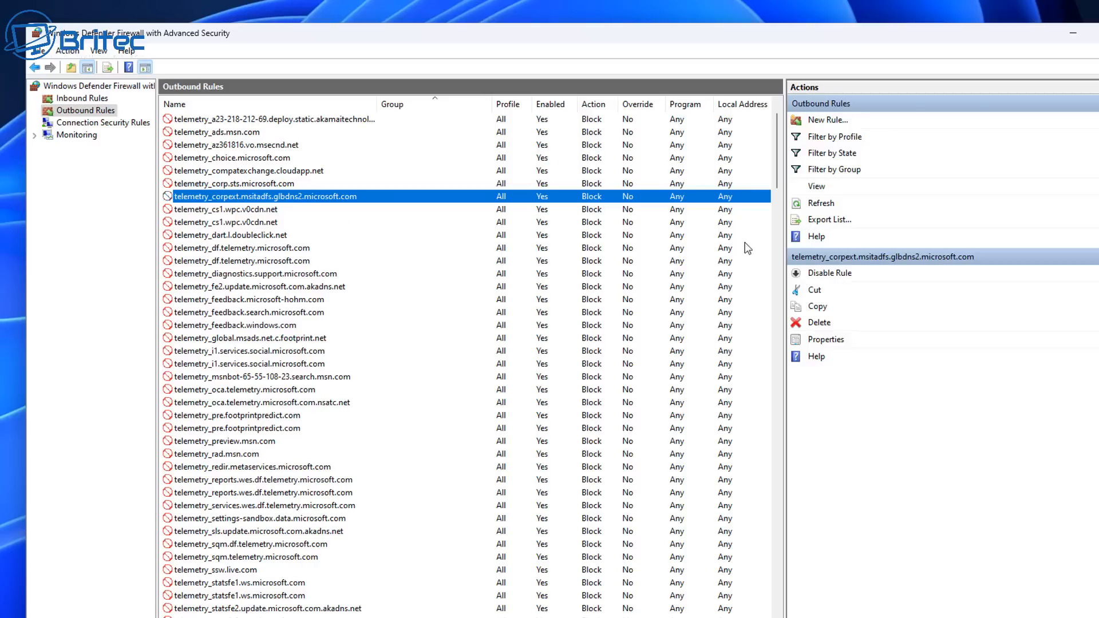
{"action": "mouse_move", "coordinate": [825, 331]}
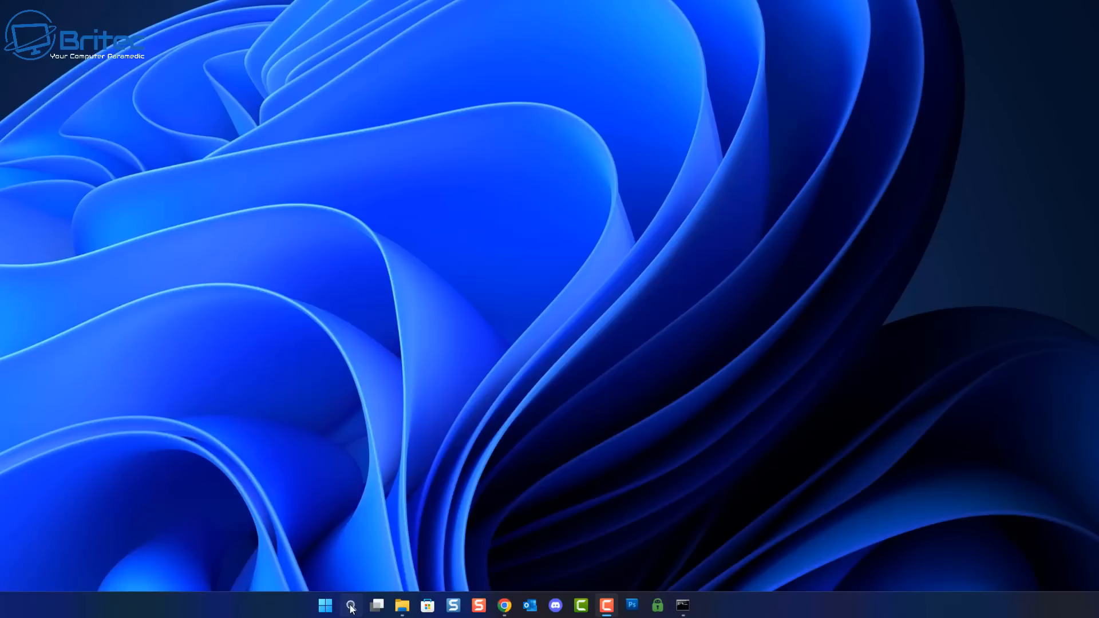
Launch the Services console from a Start search for 'services'
{"action": "type", "text": "services"}
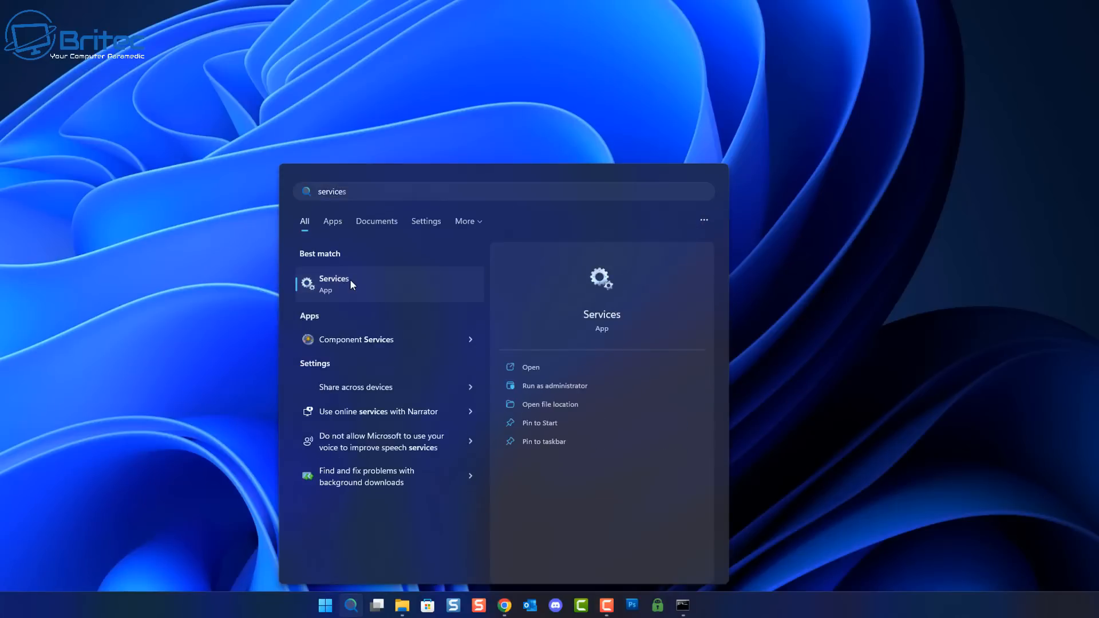
{"action": "left_click", "coordinate": [333, 283]}
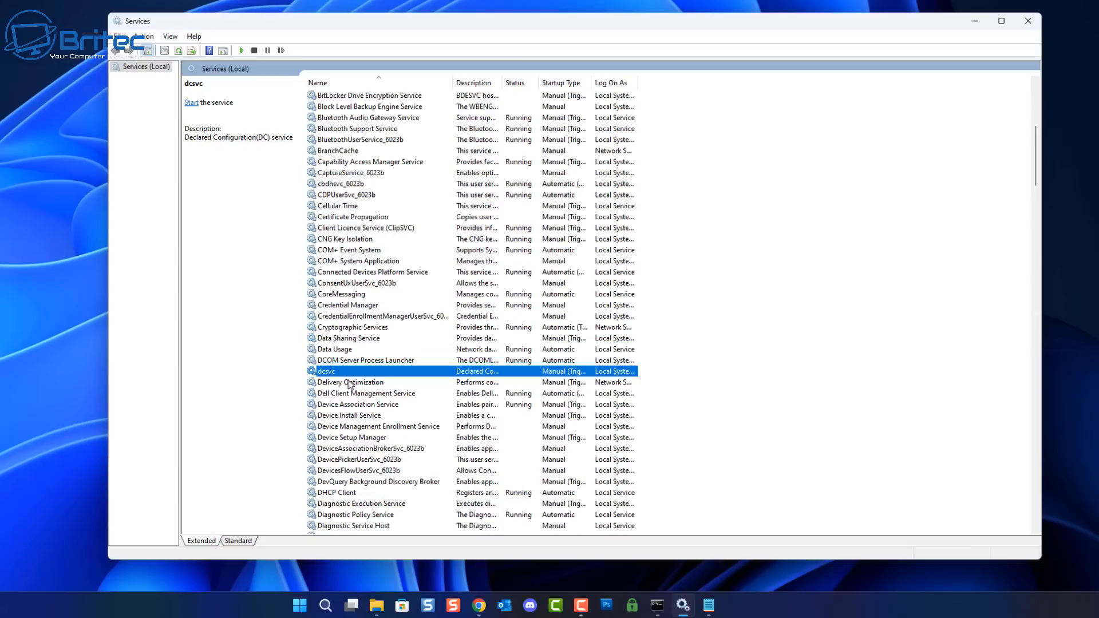
{"action": "mouse_move", "coordinate": [340, 329]}
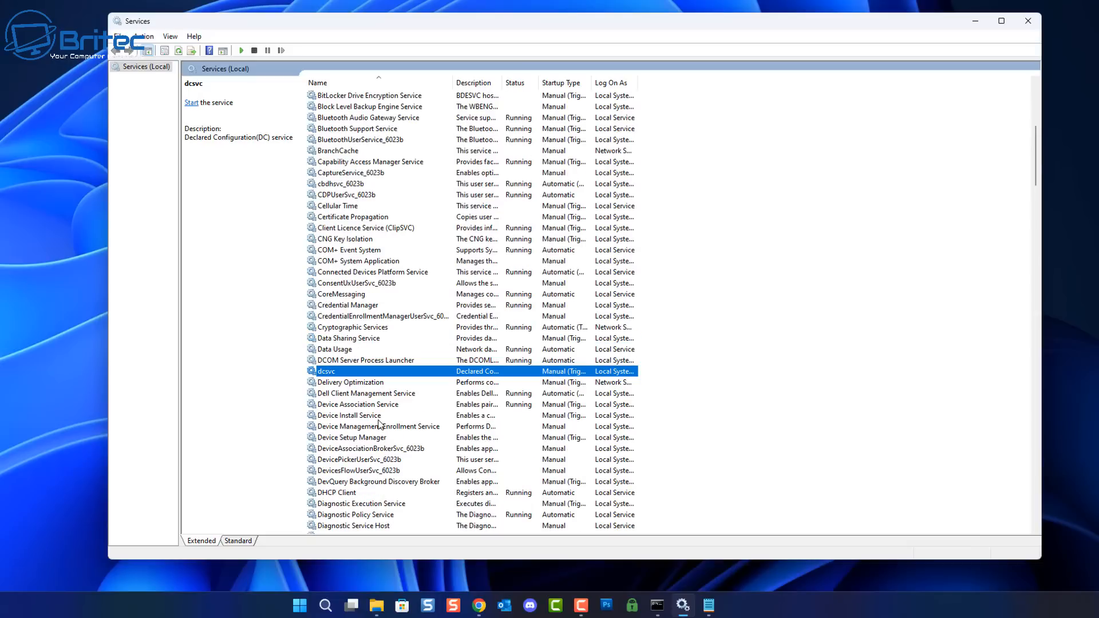
{"action": "mouse_move", "coordinate": [348, 367]}
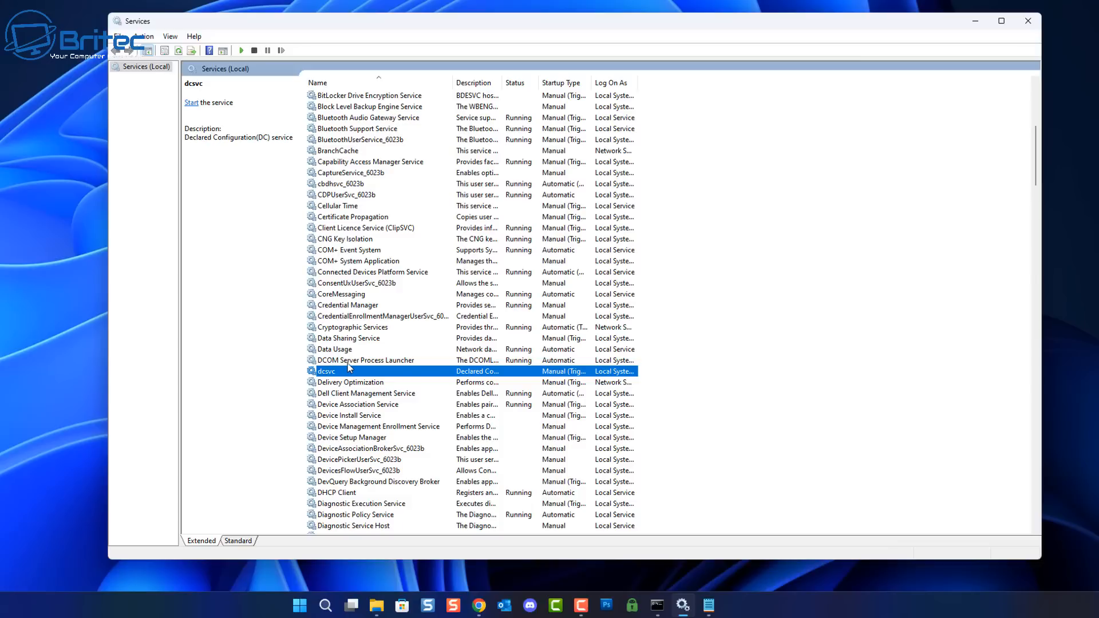
{"action": "mouse_move", "coordinate": [350, 330]}
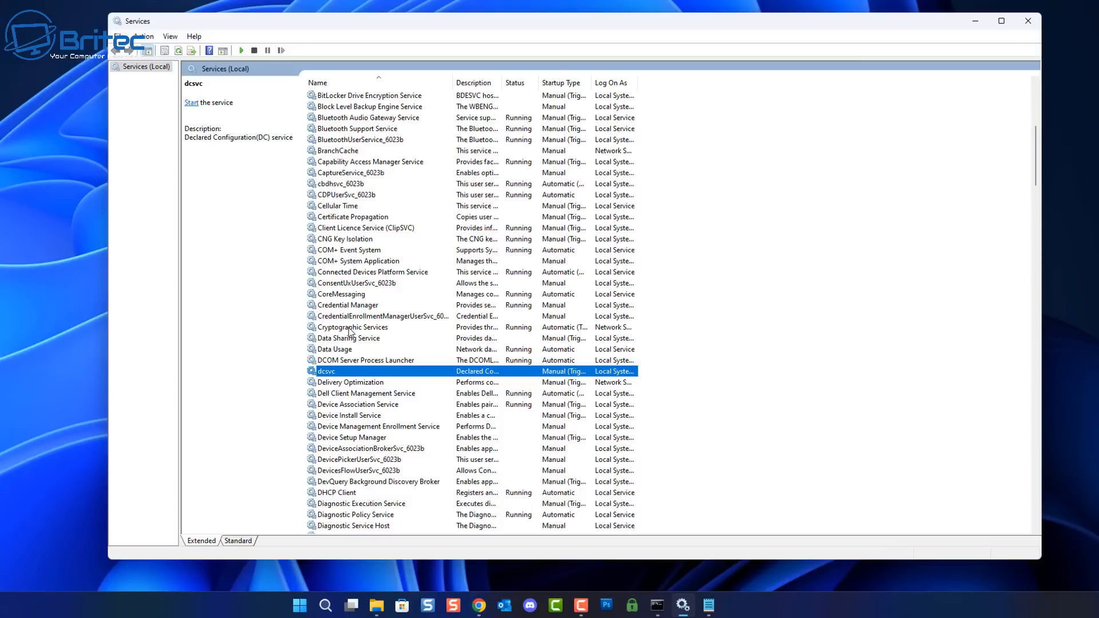
Scroll down through the list of Windows services
{"action": "scroll", "scroll_direction": "down", "scroll_amount": 3}
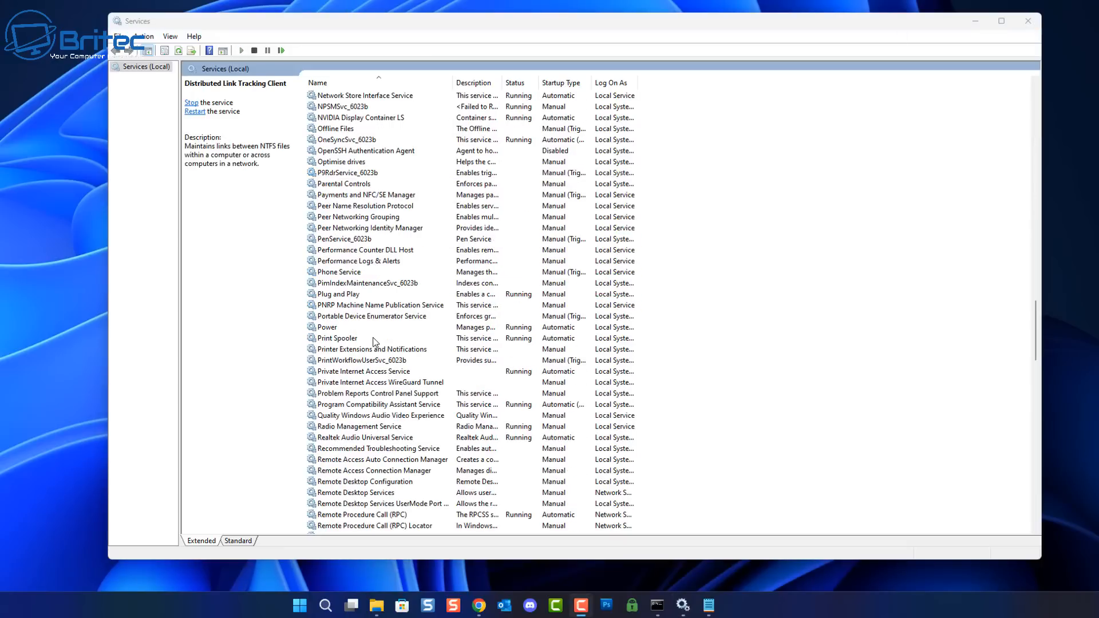
{"action": "scroll", "scroll_direction": "down", "scroll_amount": 3}
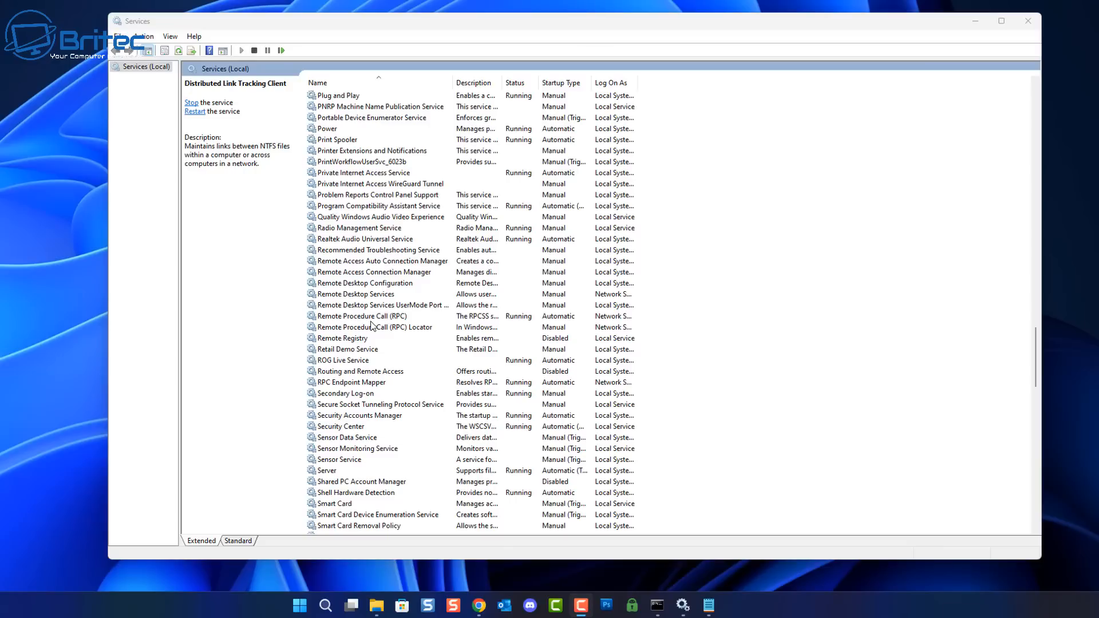
{"action": "scroll", "scroll_direction": "down", "scroll_amount": 3}
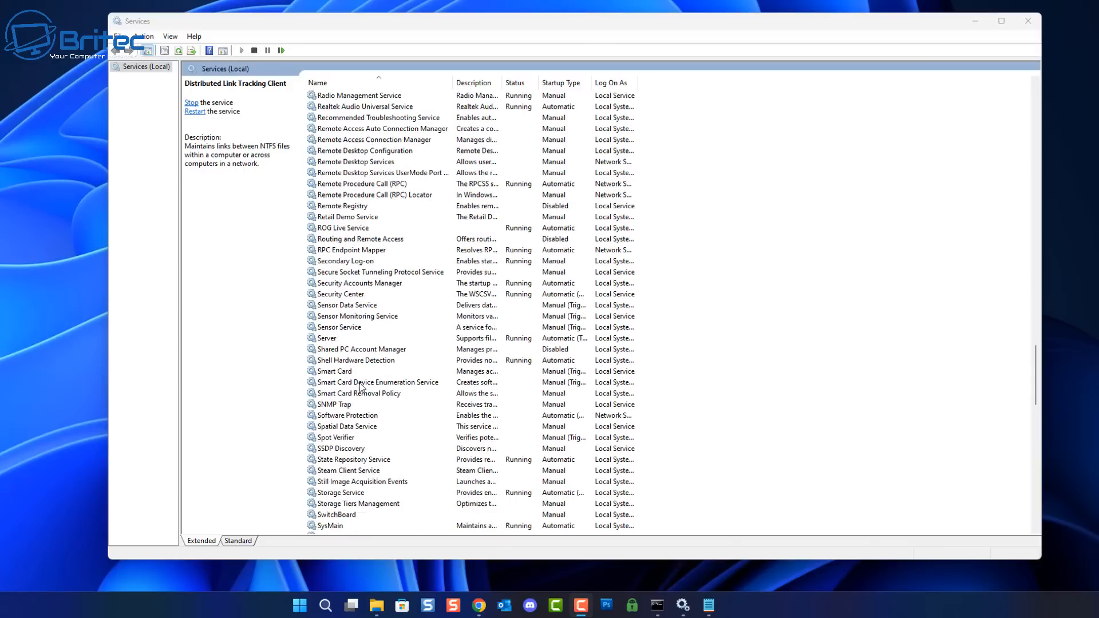
{"action": "scroll", "scroll_direction": "down", "scroll_amount": 3}
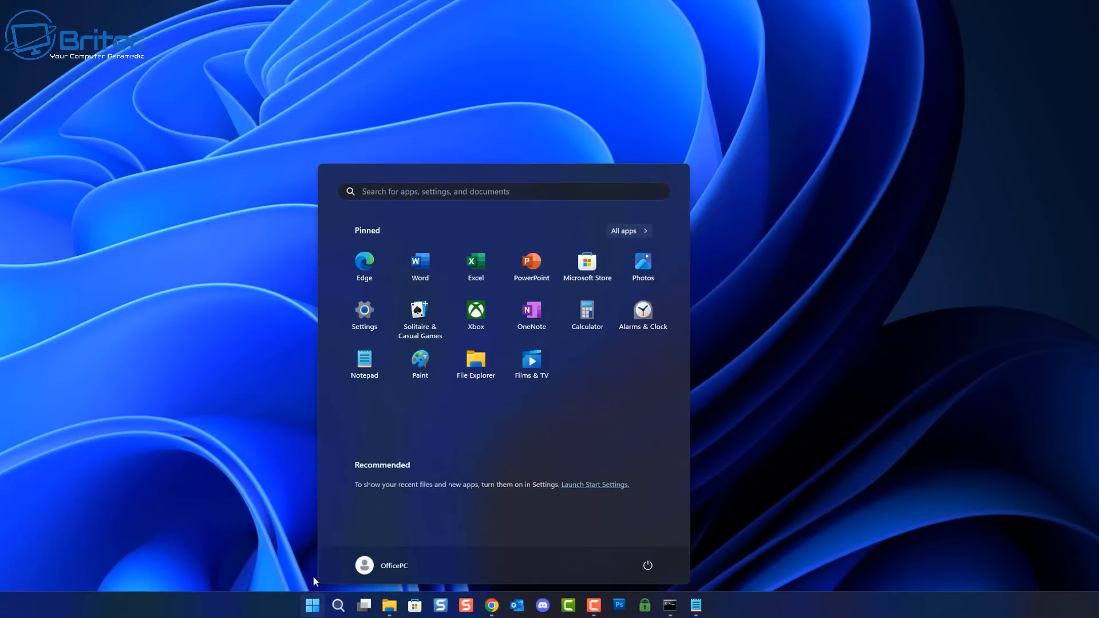
Check Privacy & security's Diagnostics & feedback and Activity history pages show all options off
{"action": "left_click", "coordinate": [364, 308]}
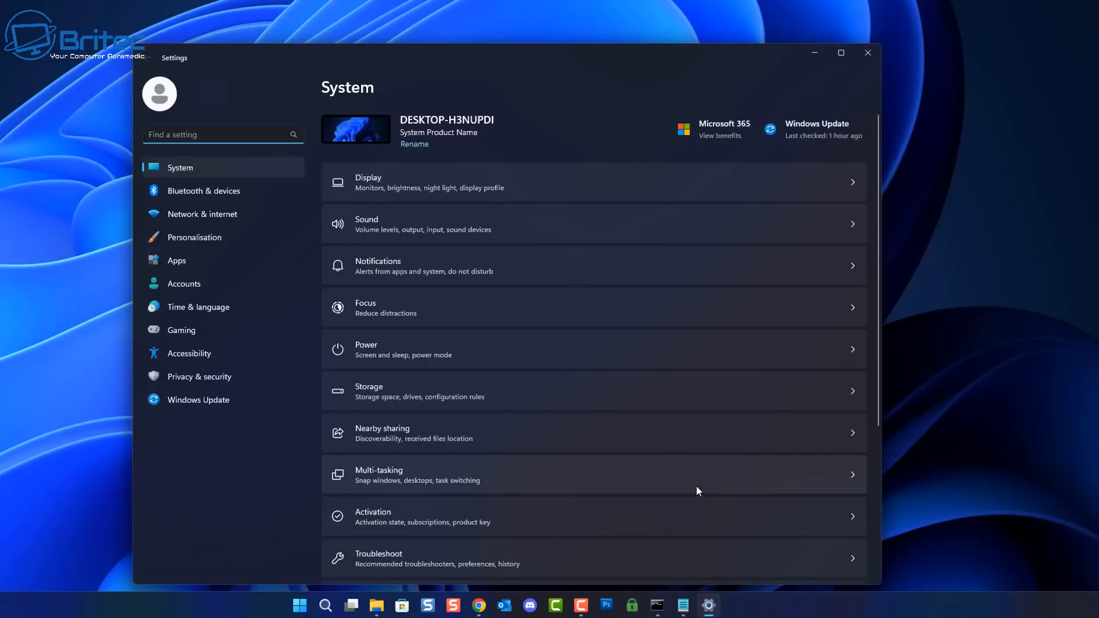
{"action": "mouse_move", "coordinate": [675, 485]}
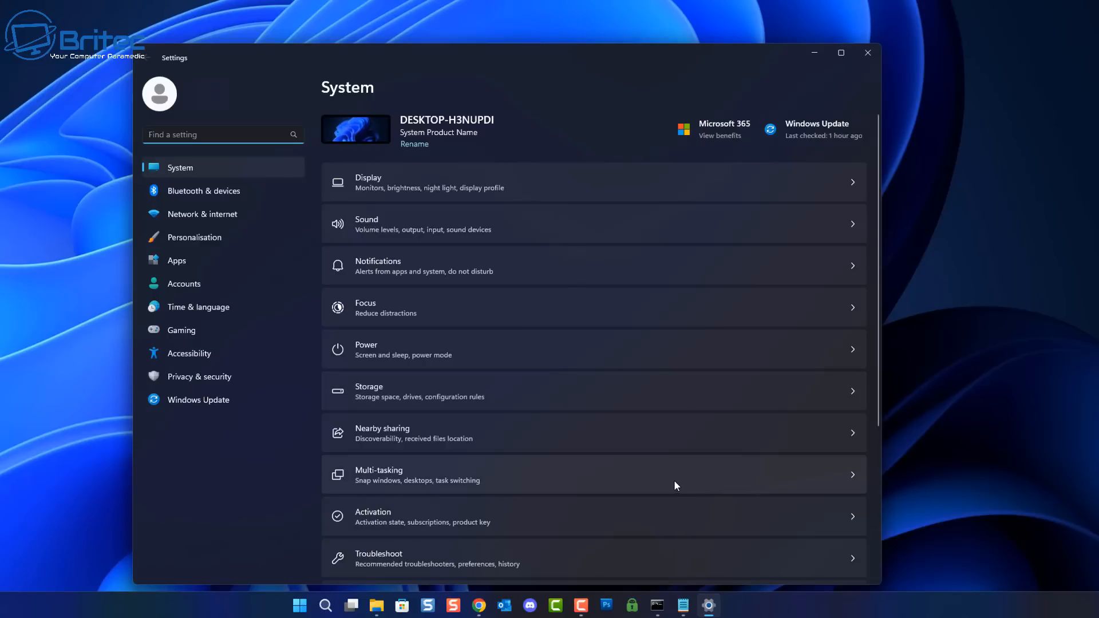
{"action": "mouse_move", "coordinate": [529, 479]}
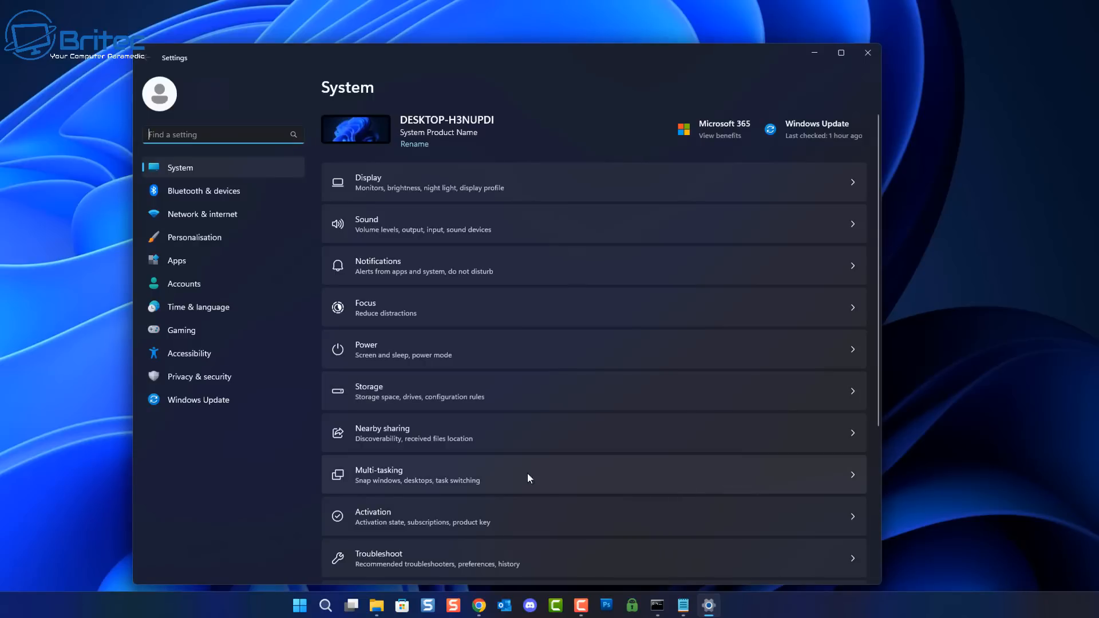
{"action": "left_click", "coordinate": [200, 376]}
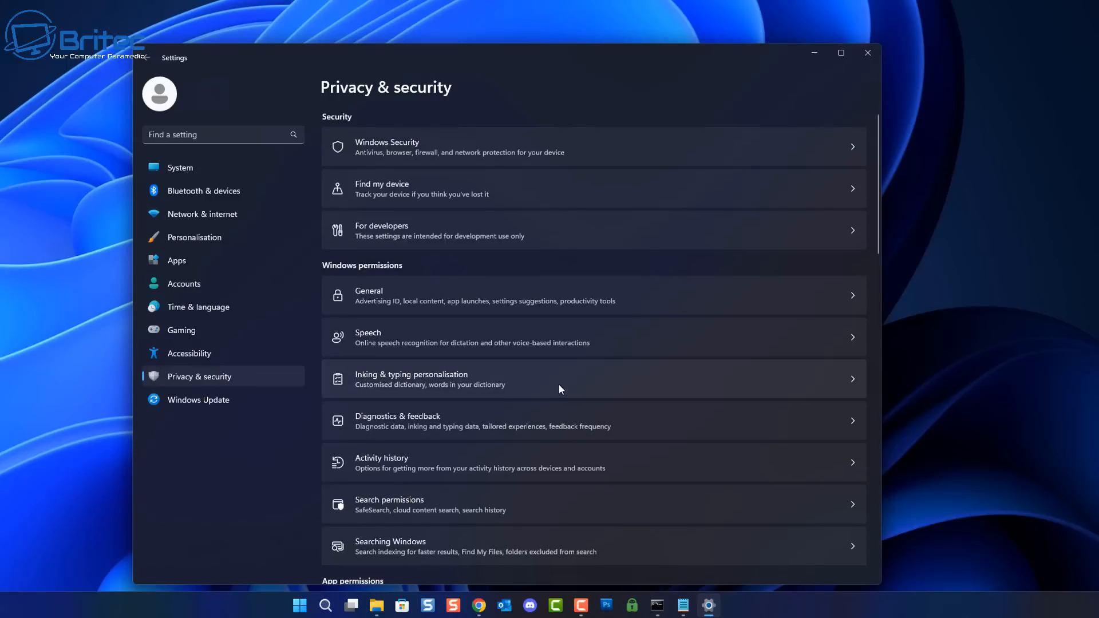
{"action": "mouse_move", "coordinate": [546, 376]}
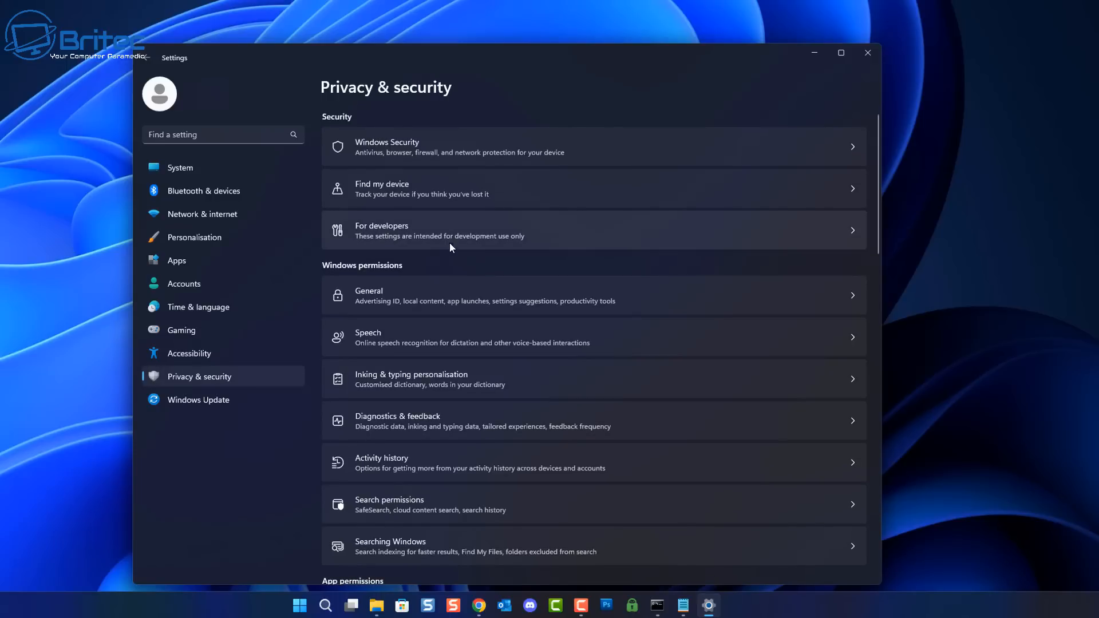
{"action": "mouse_move", "coordinate": [437, 427]}
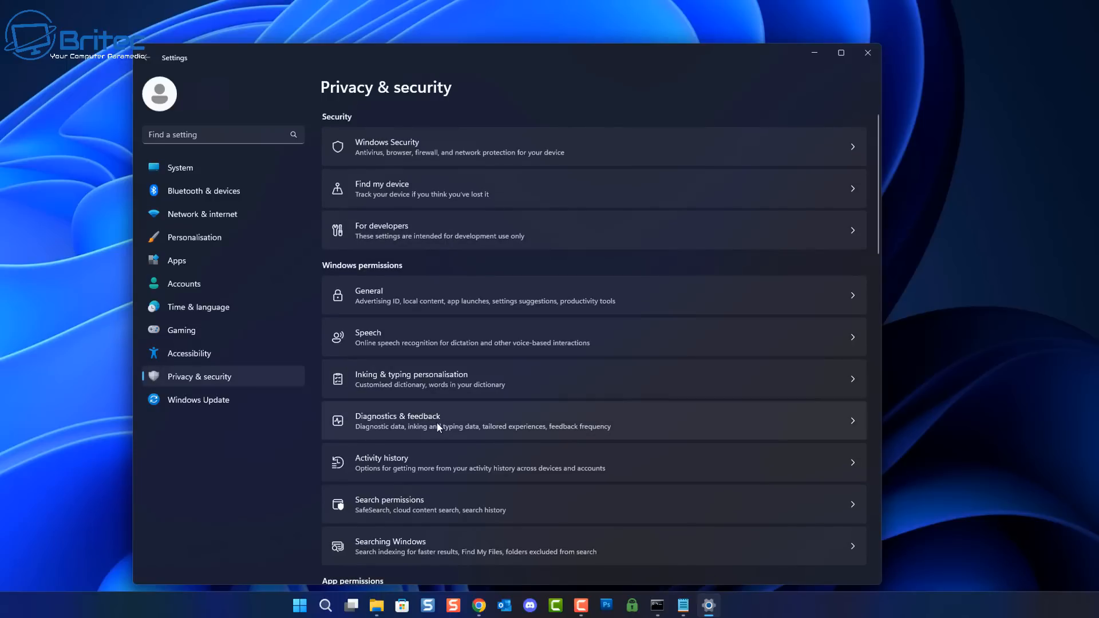
{"action": "left_click", "coordinate": [397, 420]}
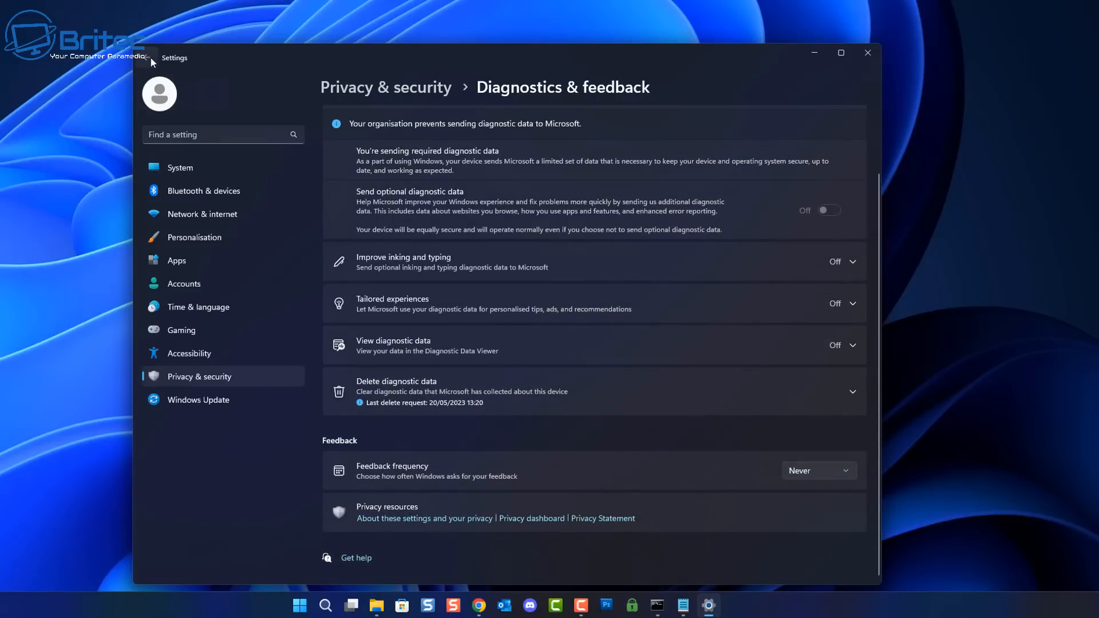
{"action": "left_click", "coordinate": [384, 87]}
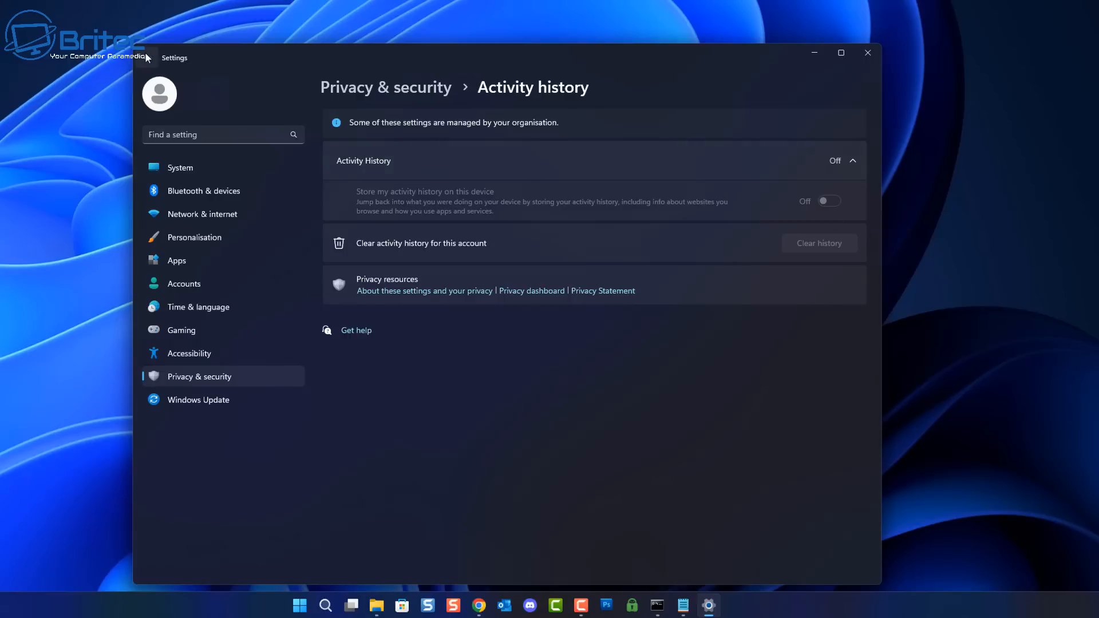
{"action": "left_click", "coordinate": [386, 87]}
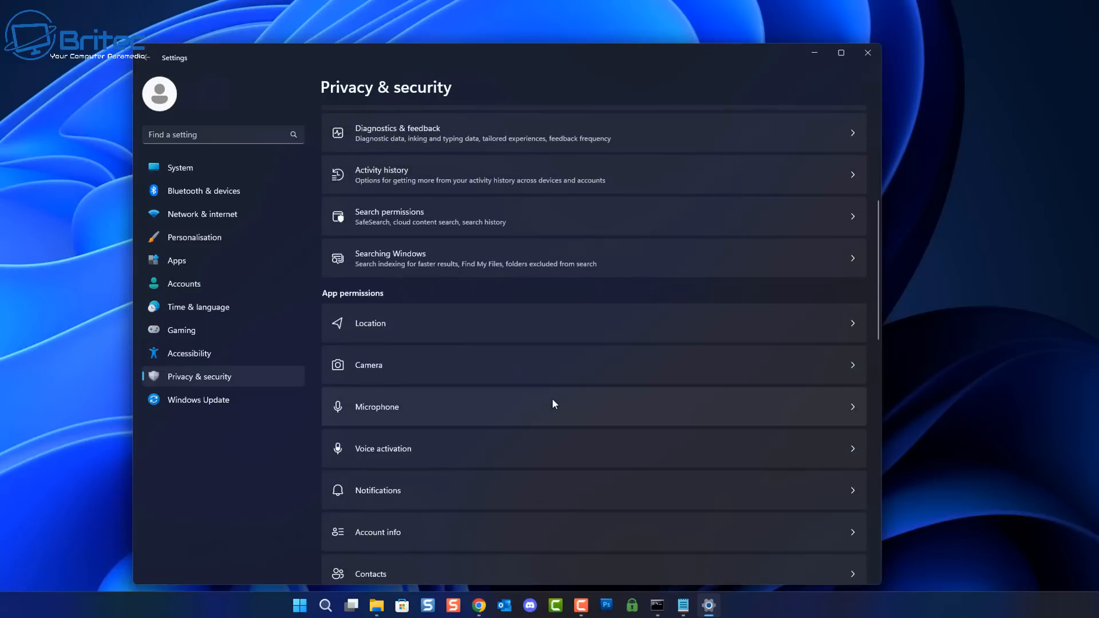
{"action": "scroll", "scroll_direction": "down", "scroll_amount": 3}
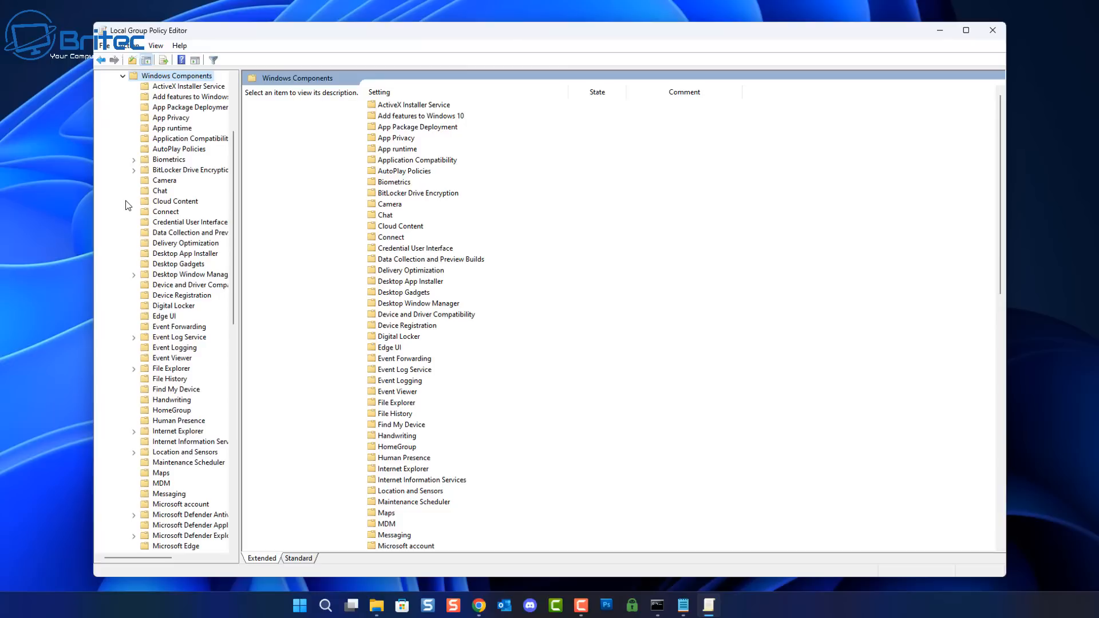
{"action": "mouse_move", "coordinate": [185, 233]}
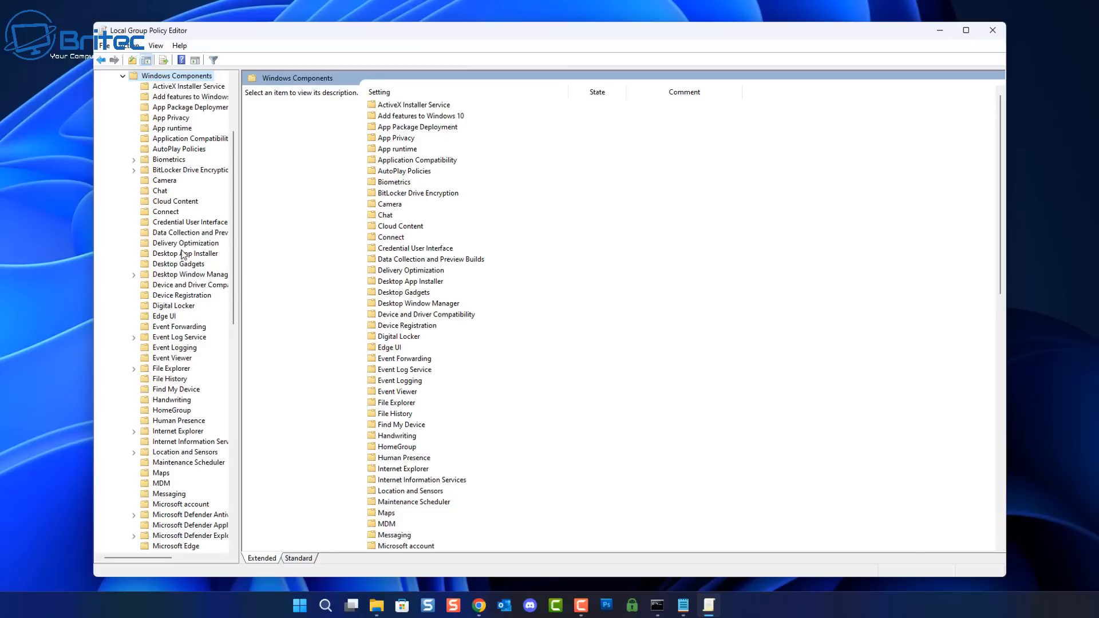
Show the Allow Diagnostic Data description under Data Collection and Preview Builds
{"action": "left_click", "coordinate": [189, 232]}
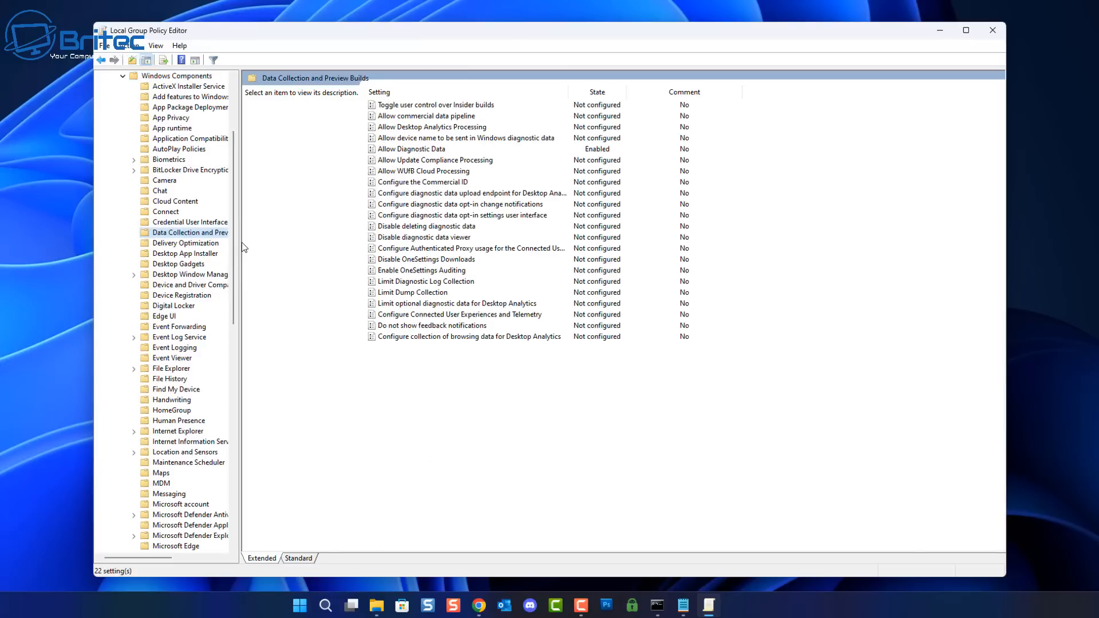
{"action": "left_click_drag", "start_coordinate": [241, 247], "coordinate": [290, 247]}
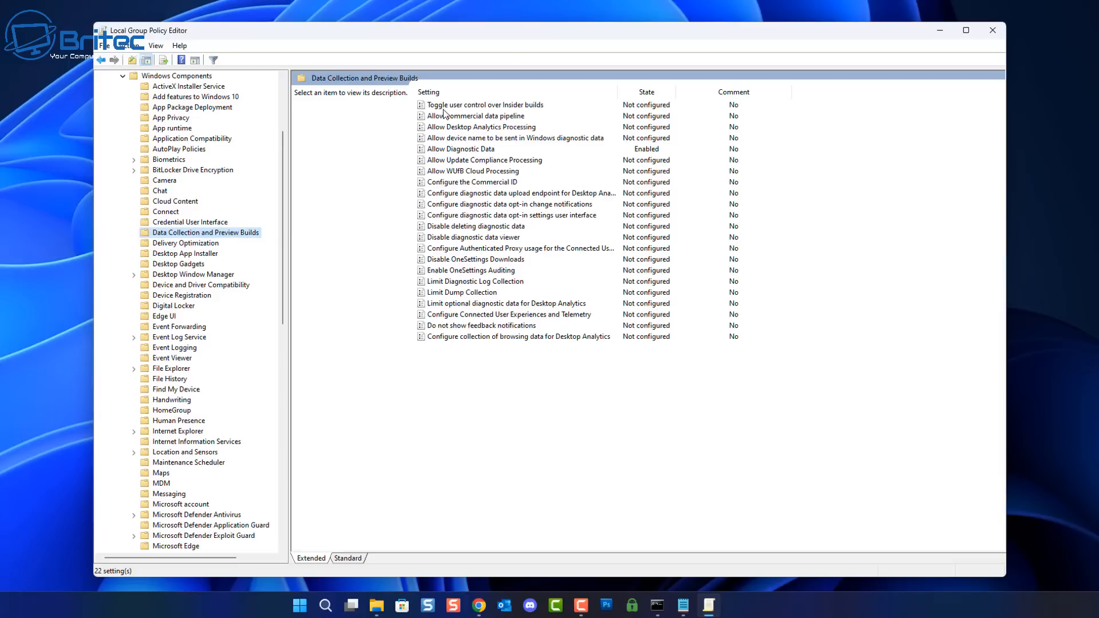
{"action": "mouse_move", "coordinate": [432, 187]}
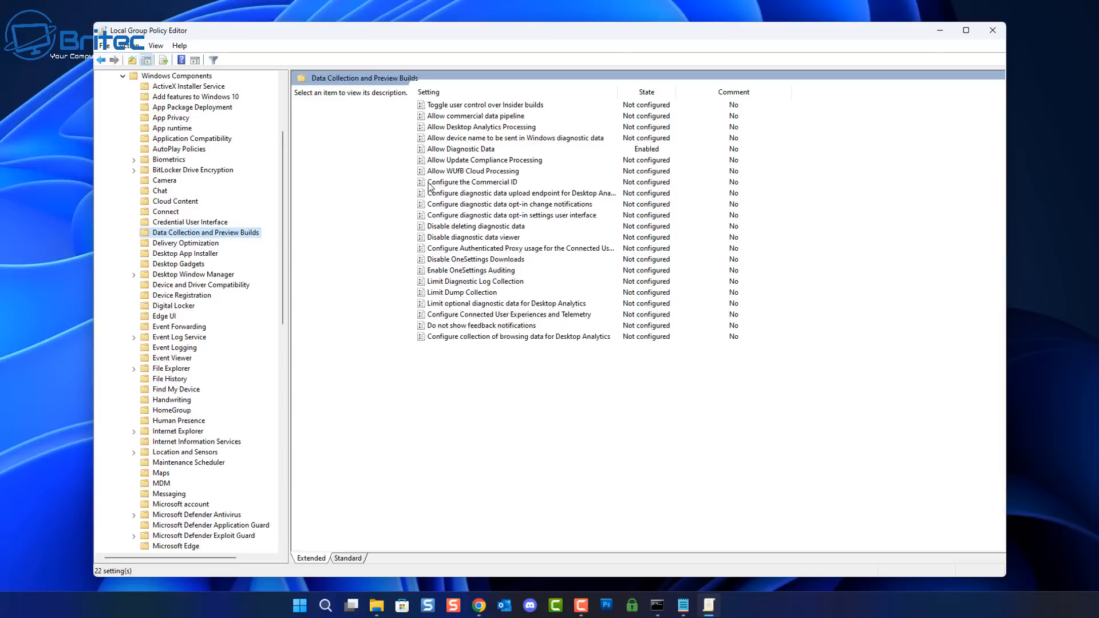
{"action": "mouse_move", "coordinate": [439, 353]}
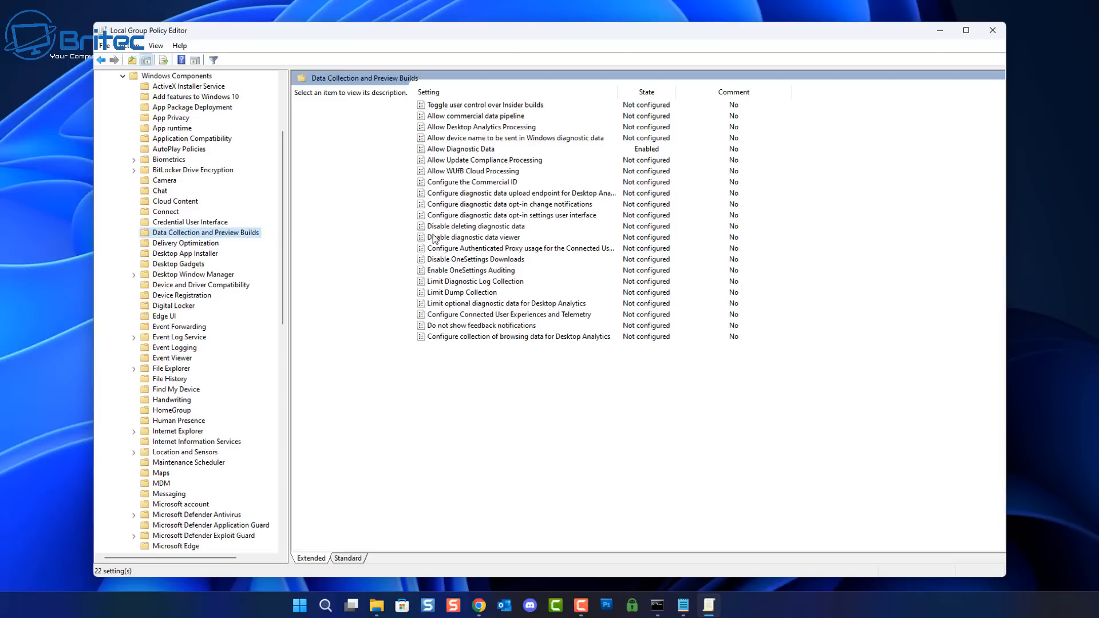
{"action": "mouse_move", "coordinate": [236, 304]}
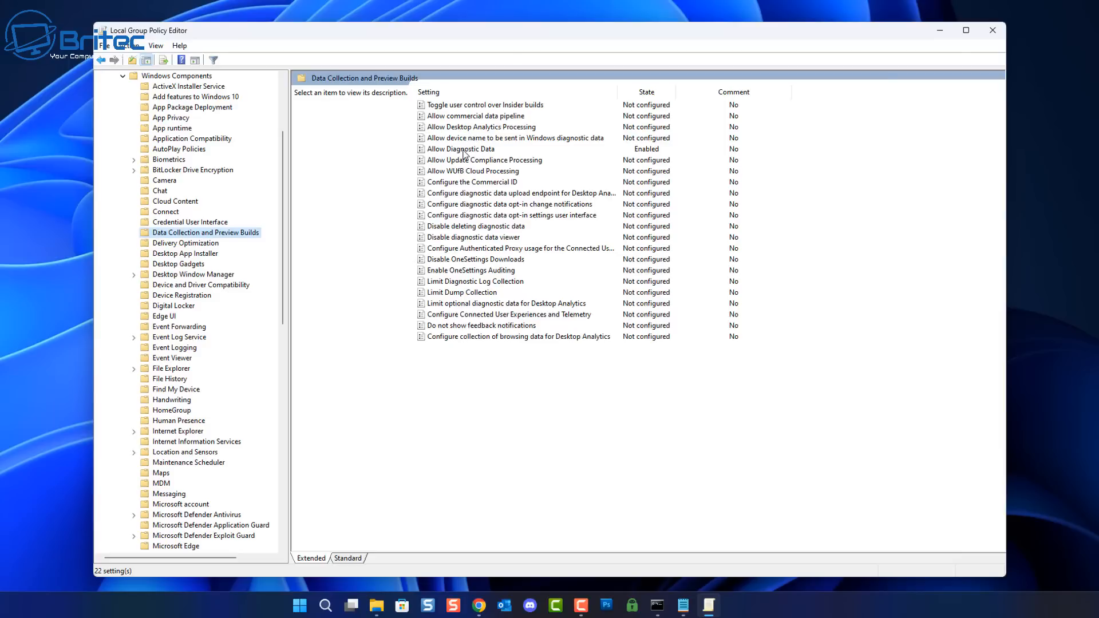
{"action": "left_click", "coordinate": [461, 148]}
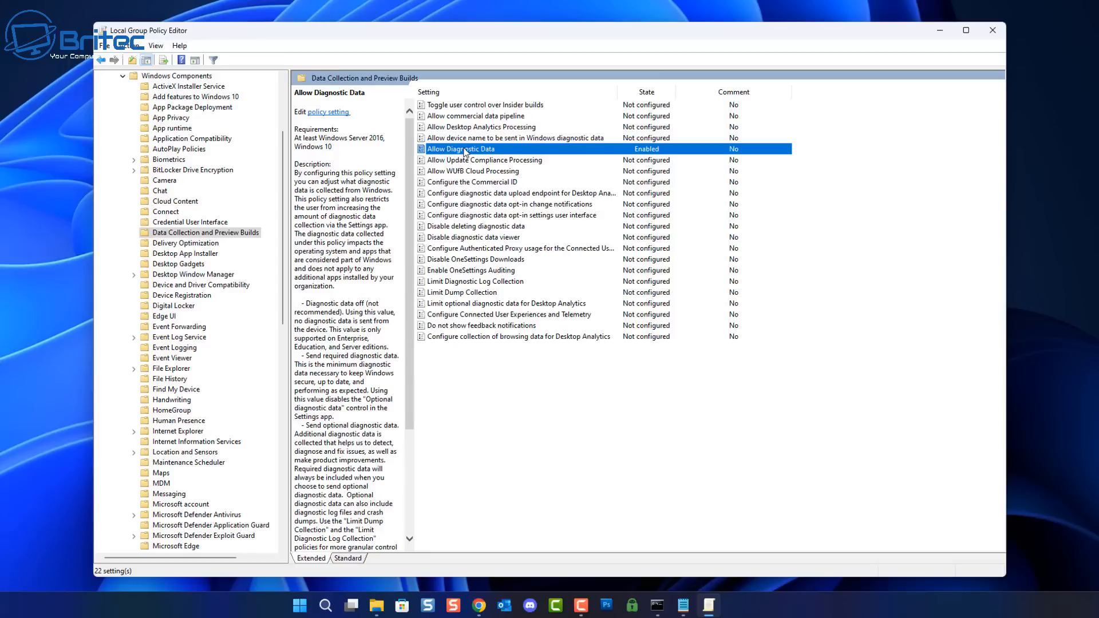
{"action": "mouse_move", "coordinate": [529, 154]}
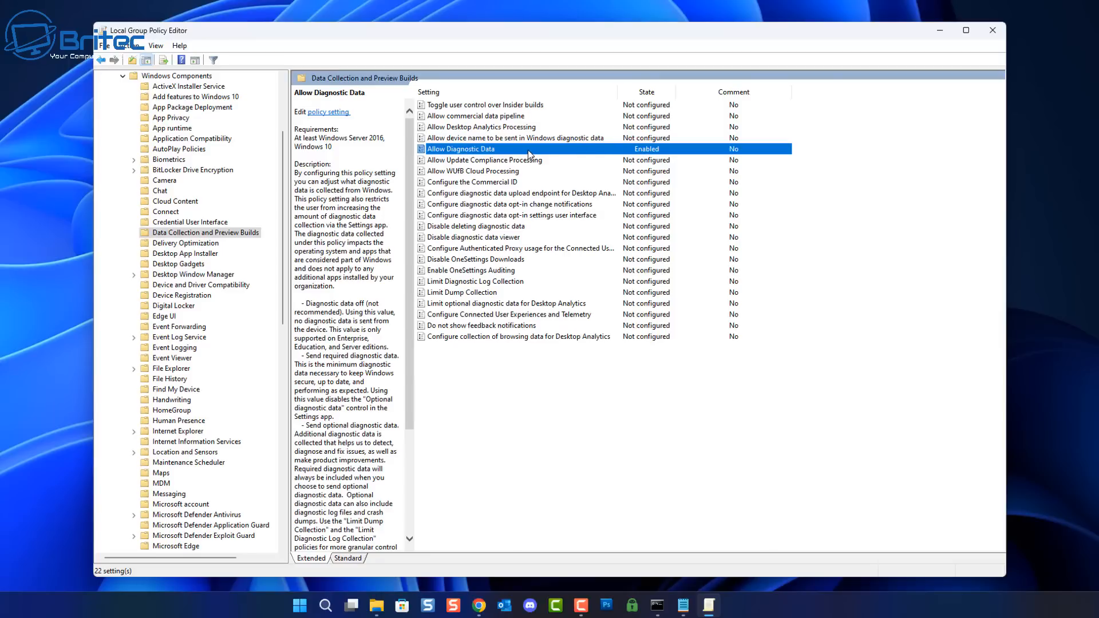
Confirm Allow Diagnostic Data is Enabled unchanged, then select Configure Connected User Experiences and Telemetry
{"action": "double_click", "coordinate": [461, 149]}
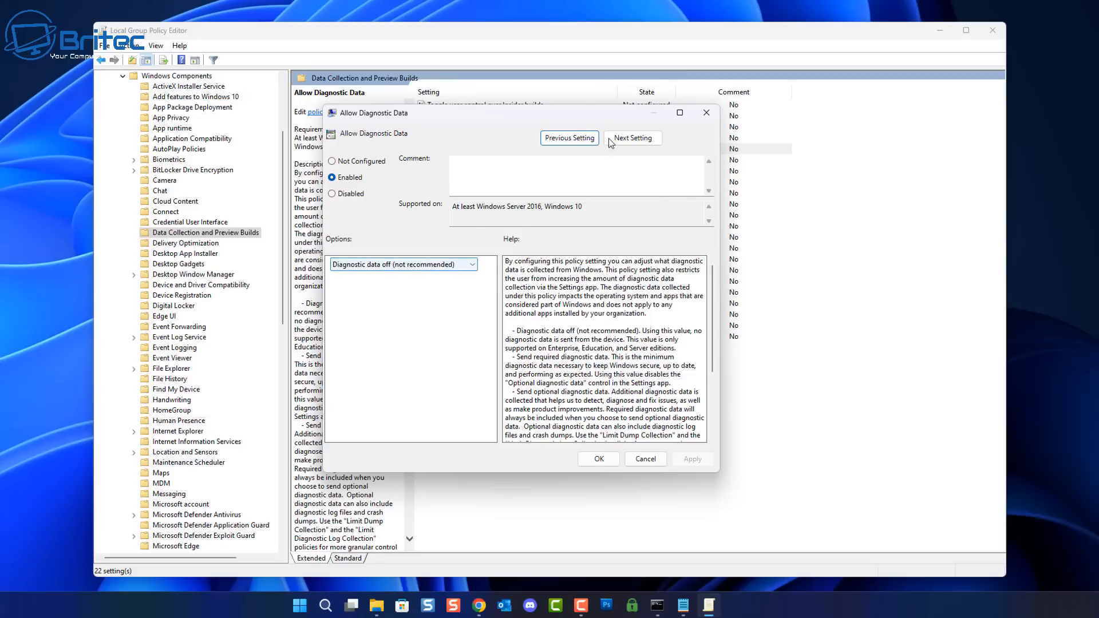
{"action": "mouse_move", "coordinate": [706, 113]}
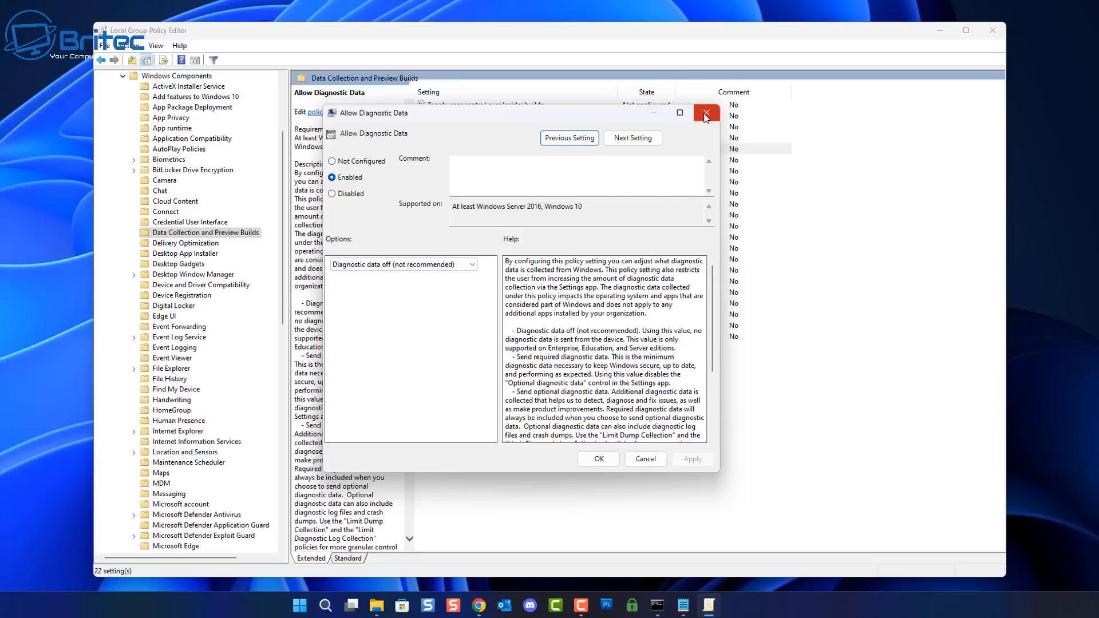
{"action": "mouse_move", "coordinate": [706, 114]}
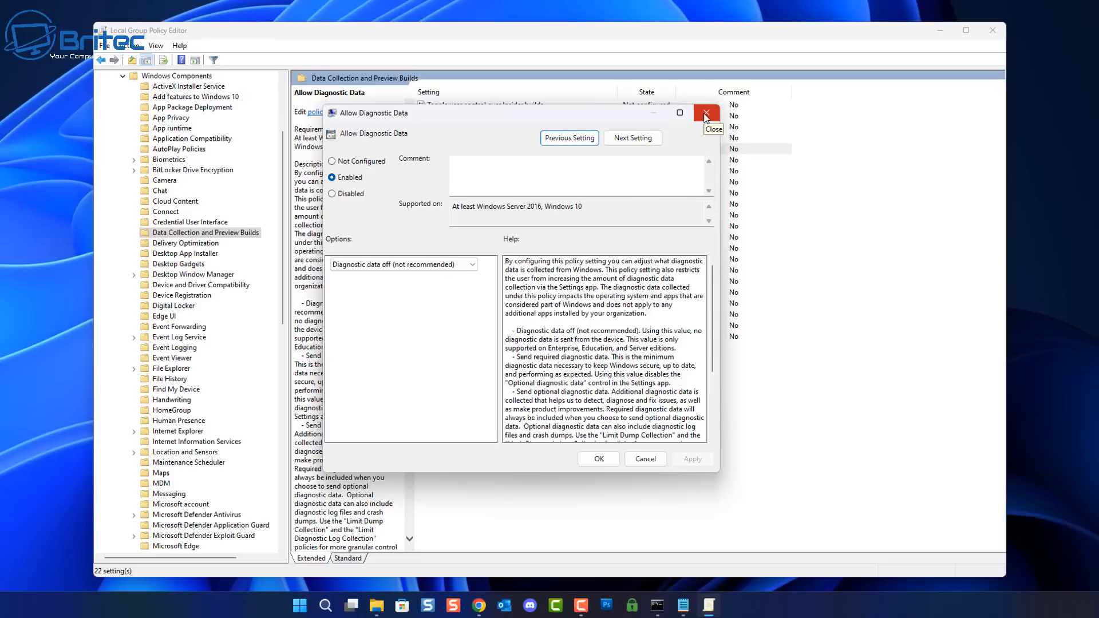
{"action": "left_click", "coordinate": [705, 114]}
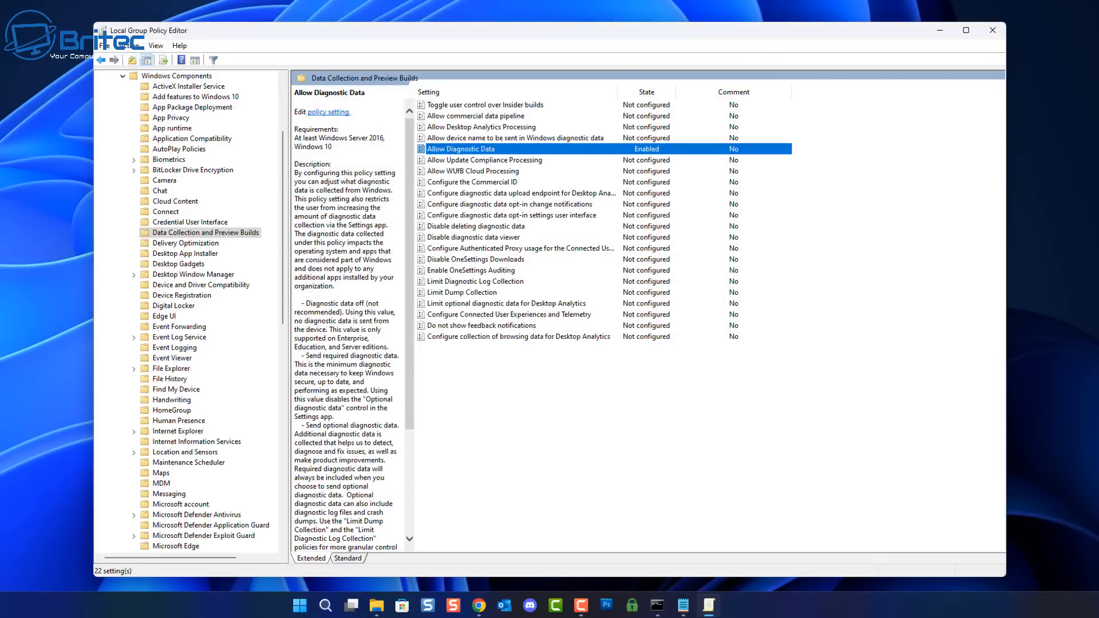
{"action": "left_click", "coordinate": [508, 314]}
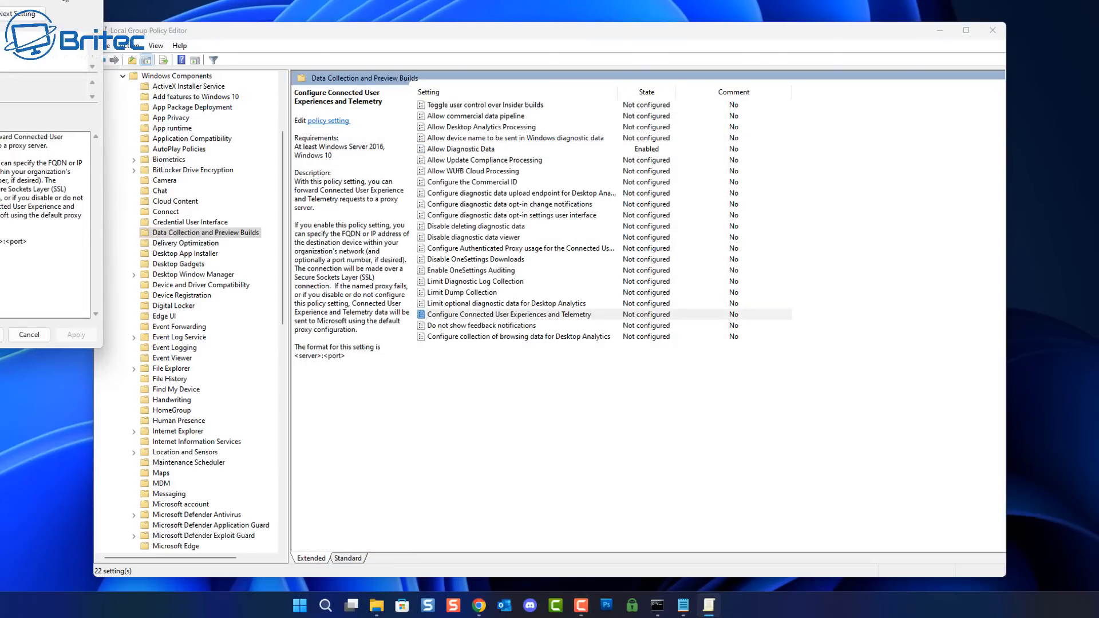
Set Configure Connected User Experiences and Telemetry to Disabled
{"action": "double_click", "coordinate": [507, 313]}
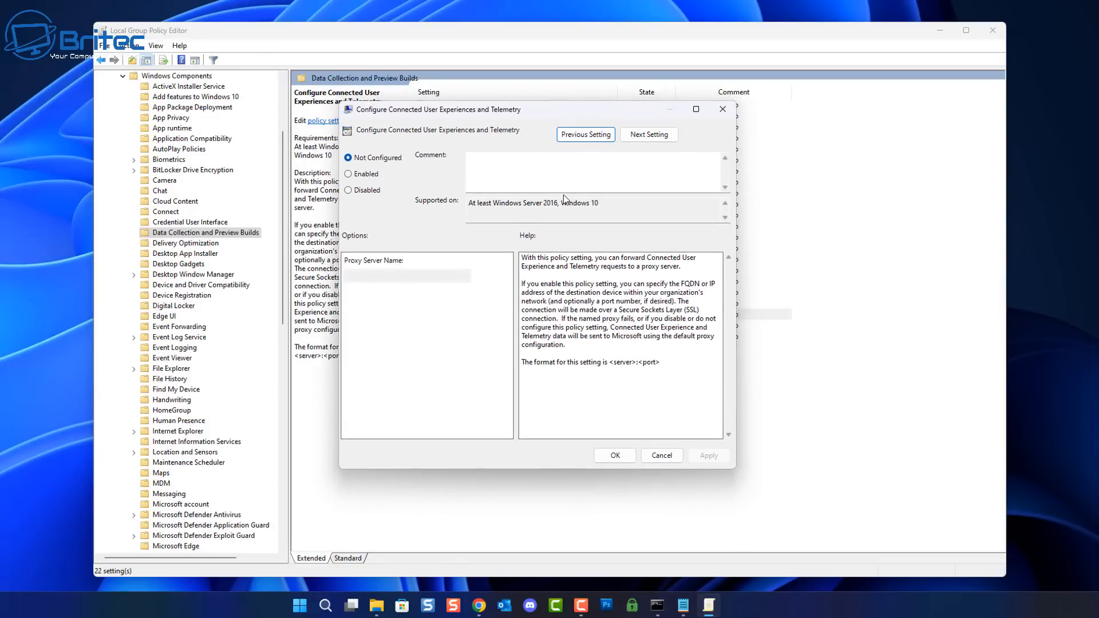
{"action": "mouse_move", "coordinate": [547, 268]}
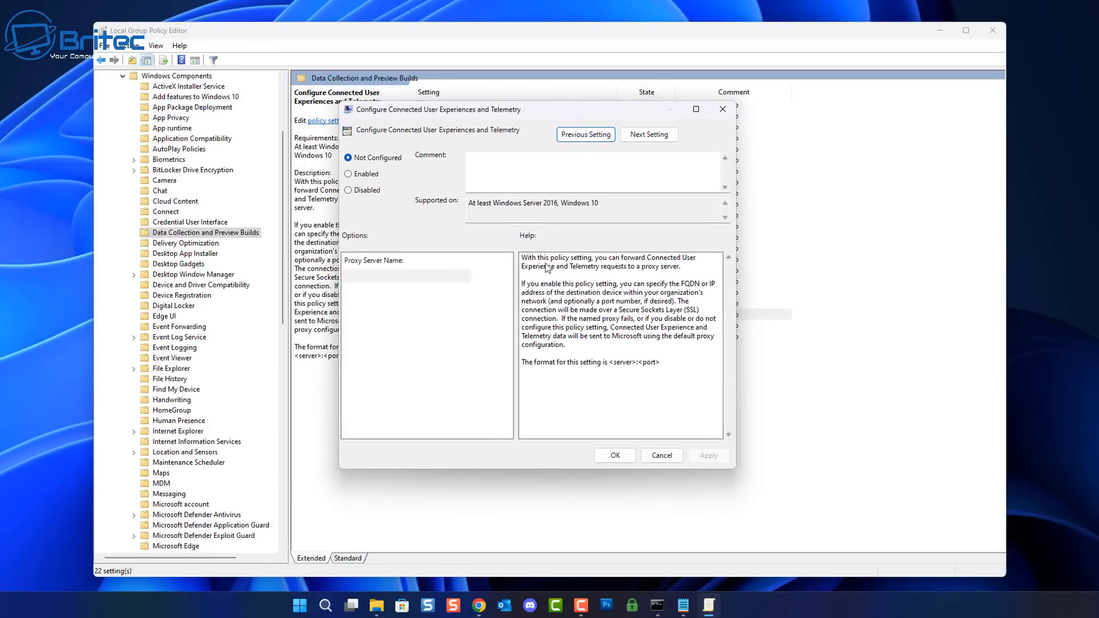
{"action": "mouse_move", "coordinate": [588, 285]}
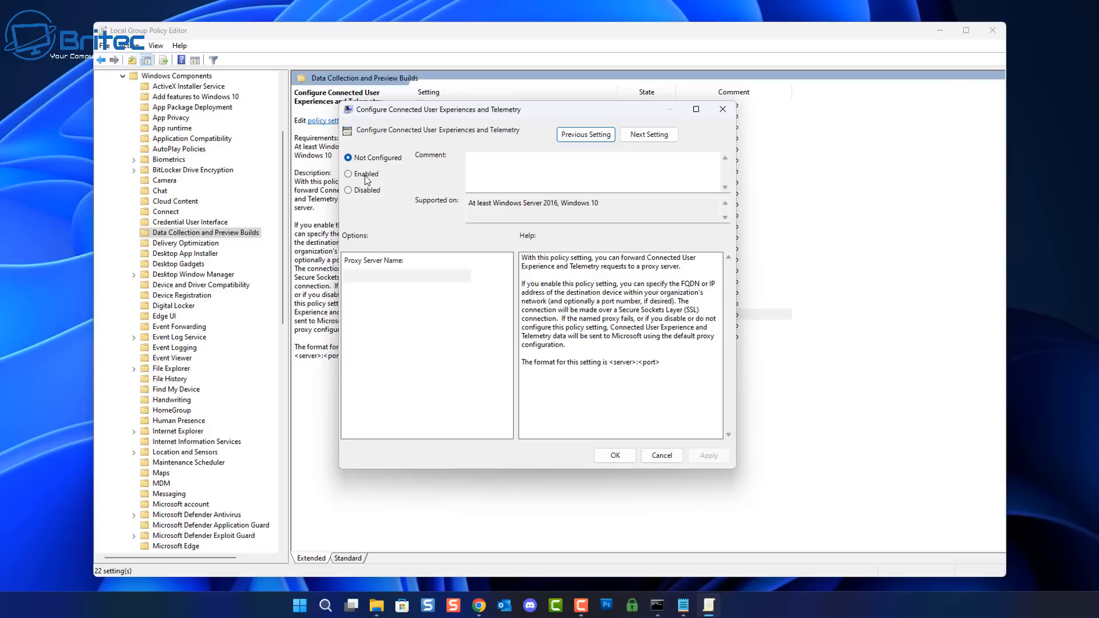
{"action": "mouse_move", "coordinate": [384, 275]}
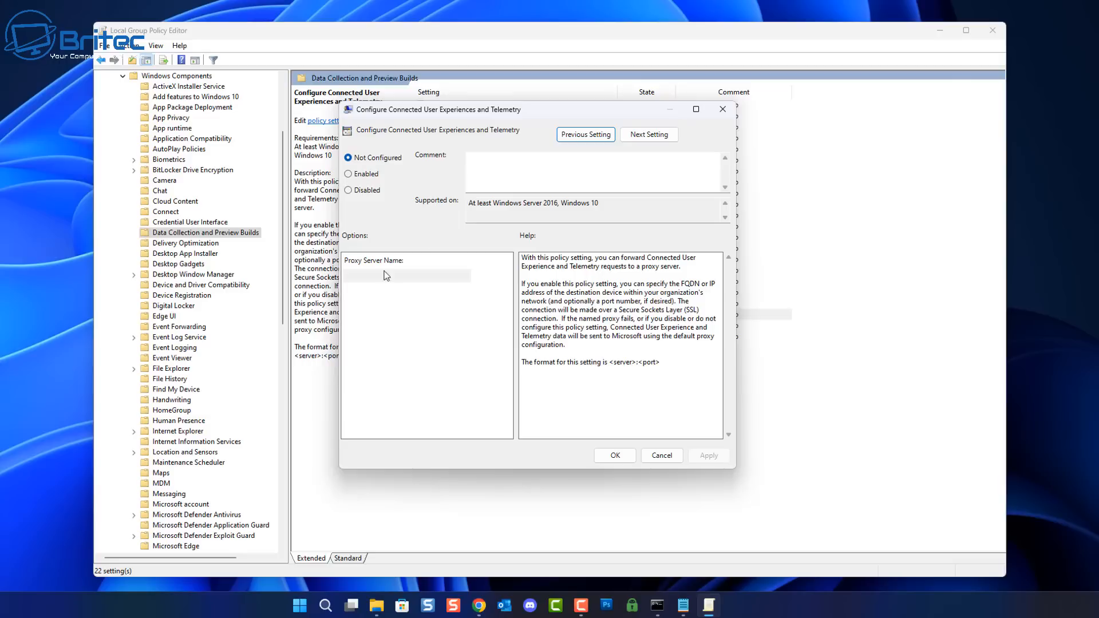
{"action": "mouse_move", "coordinate": [652, 371]}
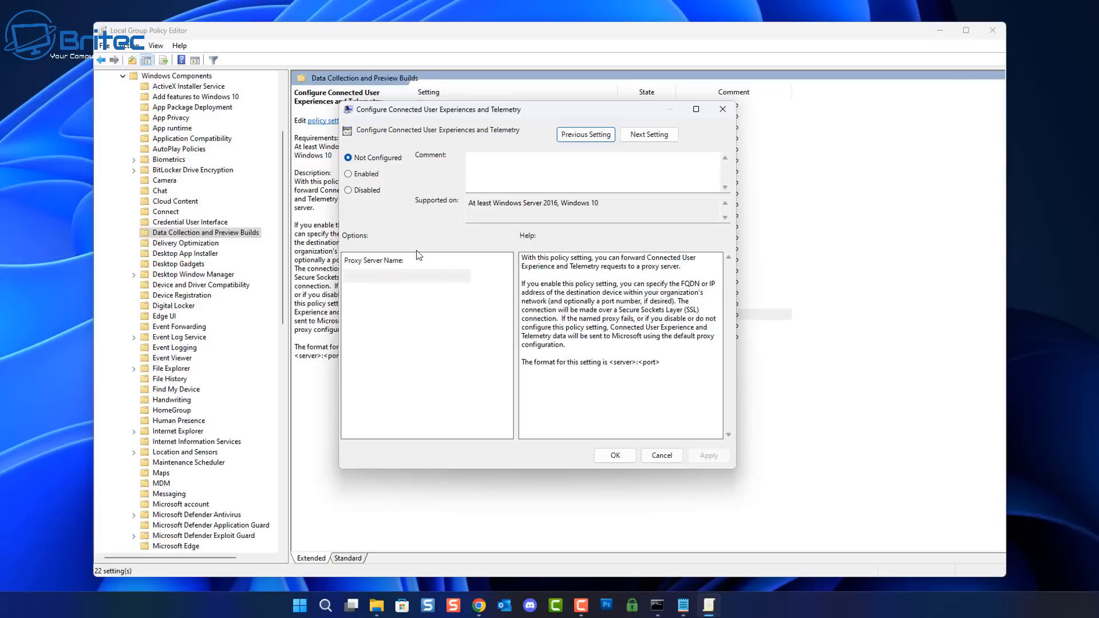
{"action": "left_click", "coordinate": [348, 190]}
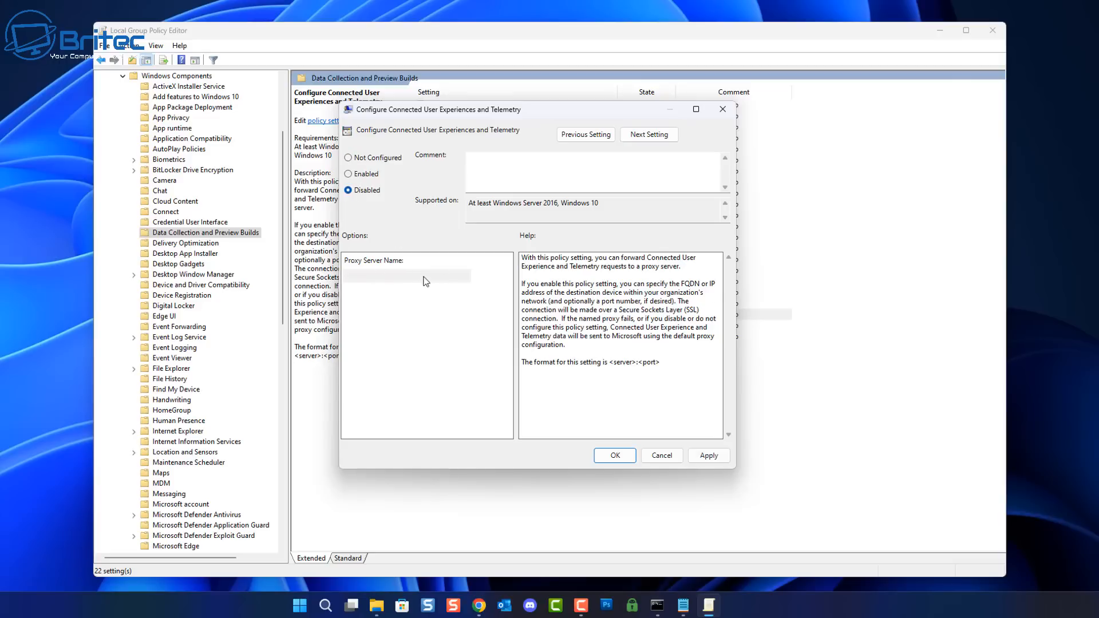
{"action": "left_click", "coordinate": [348, 173]}
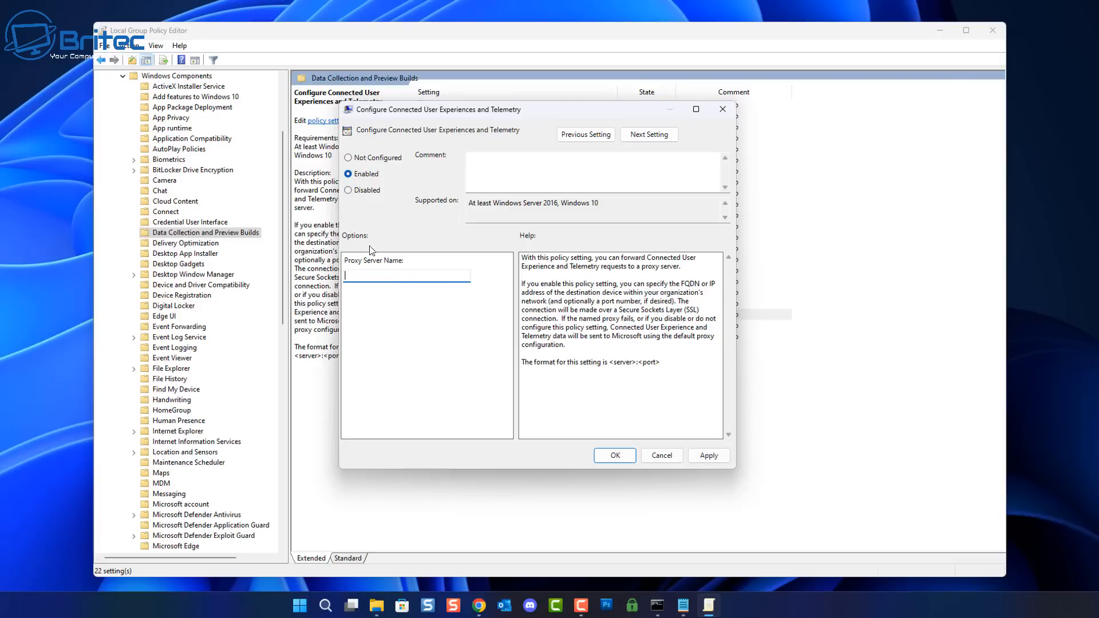
{"action": "left_click", "coordinate": [347, 190]}
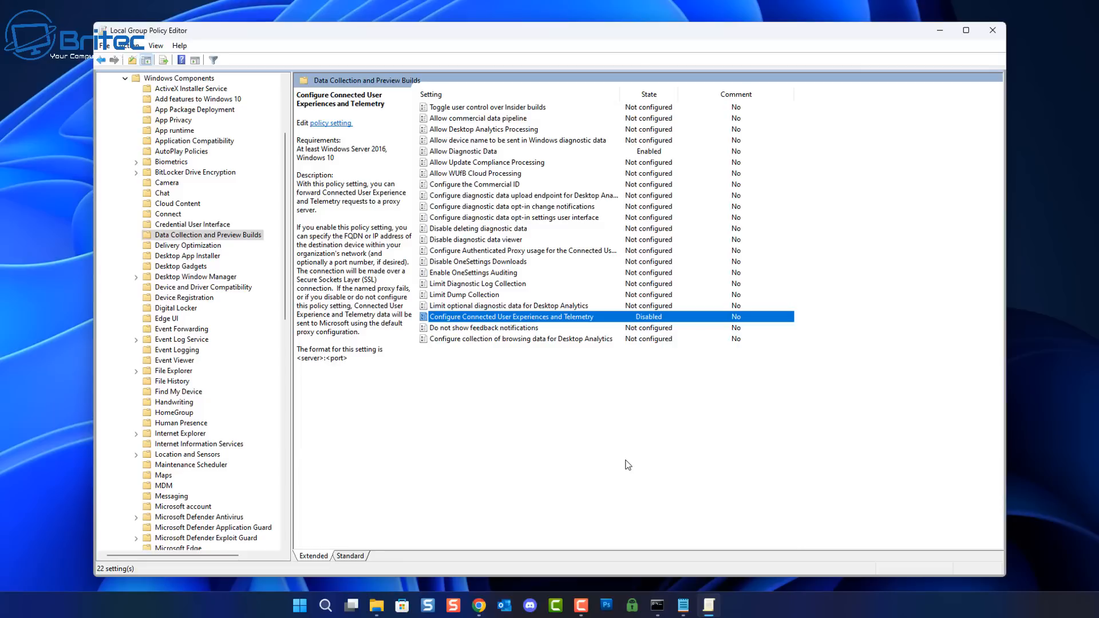
{"action": "mouse_move", "coordinate": [510, 337]}
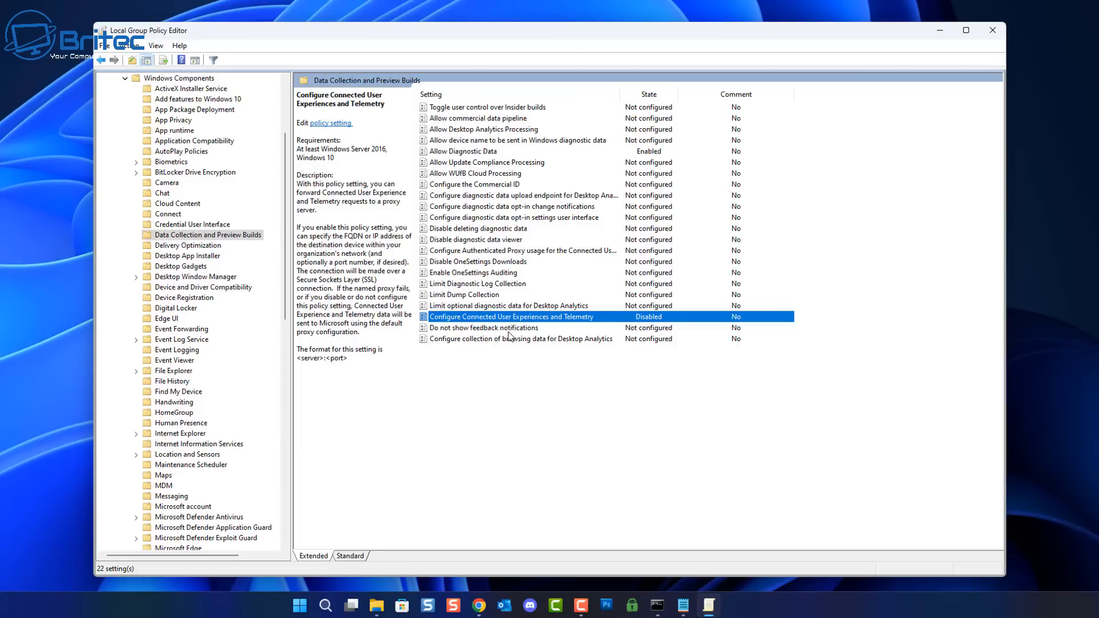
{"action": "mouse_move", "coordinate": [516, 343]}
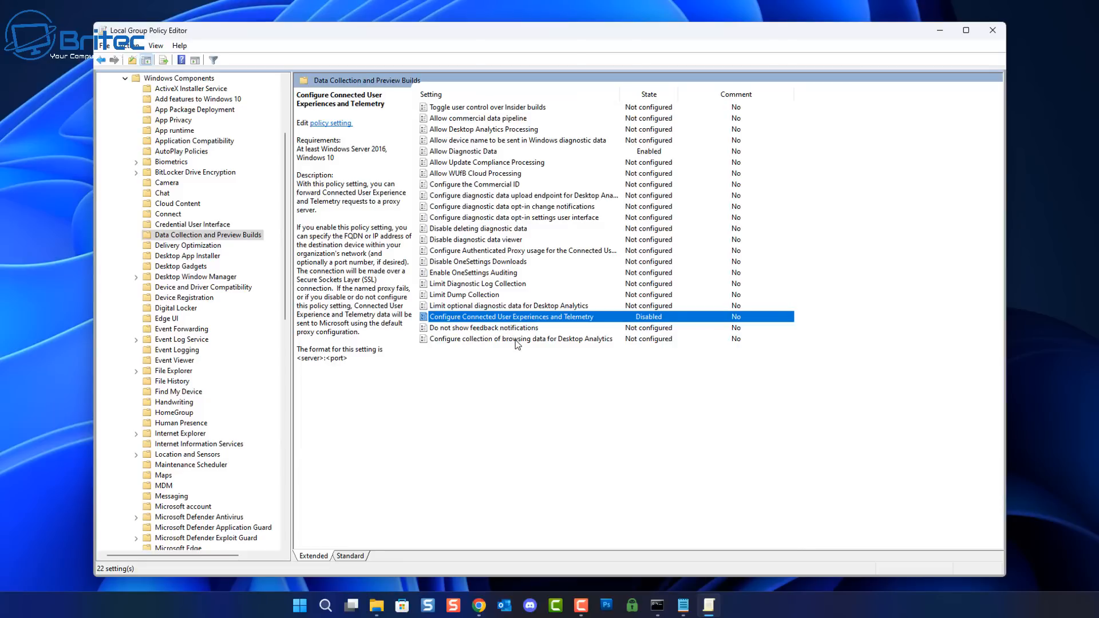
Set Do not show feedback notifications to Enabled, apply it, and close the Group Policy Editor
{"action": "left_click", "coordinate": [484, 327]}
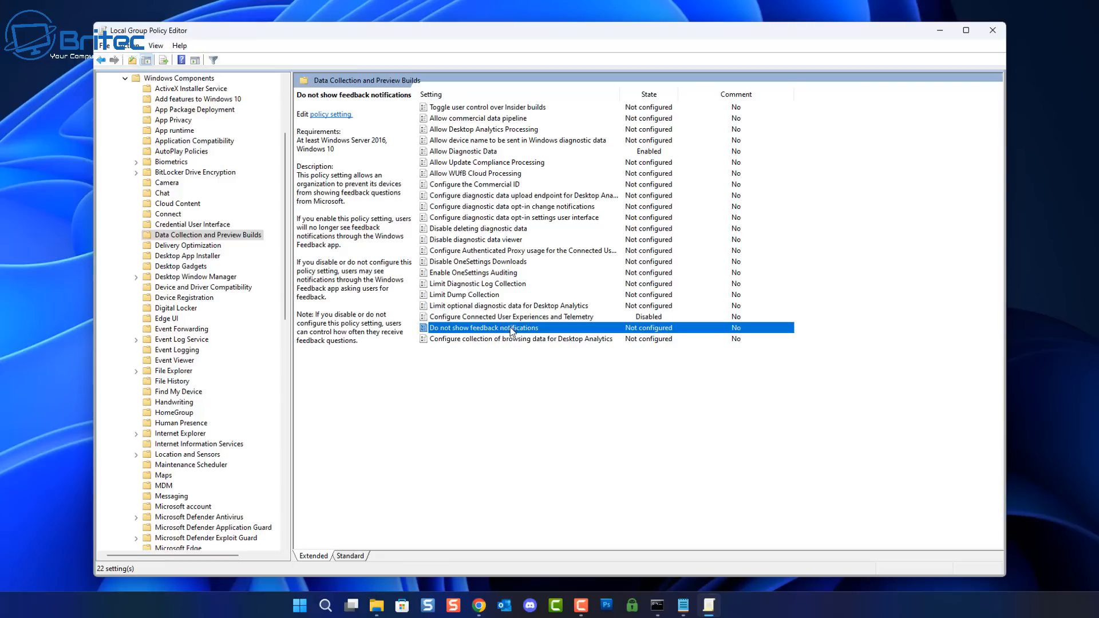
{"action": "double_click", "coordinate": [483, 327]}
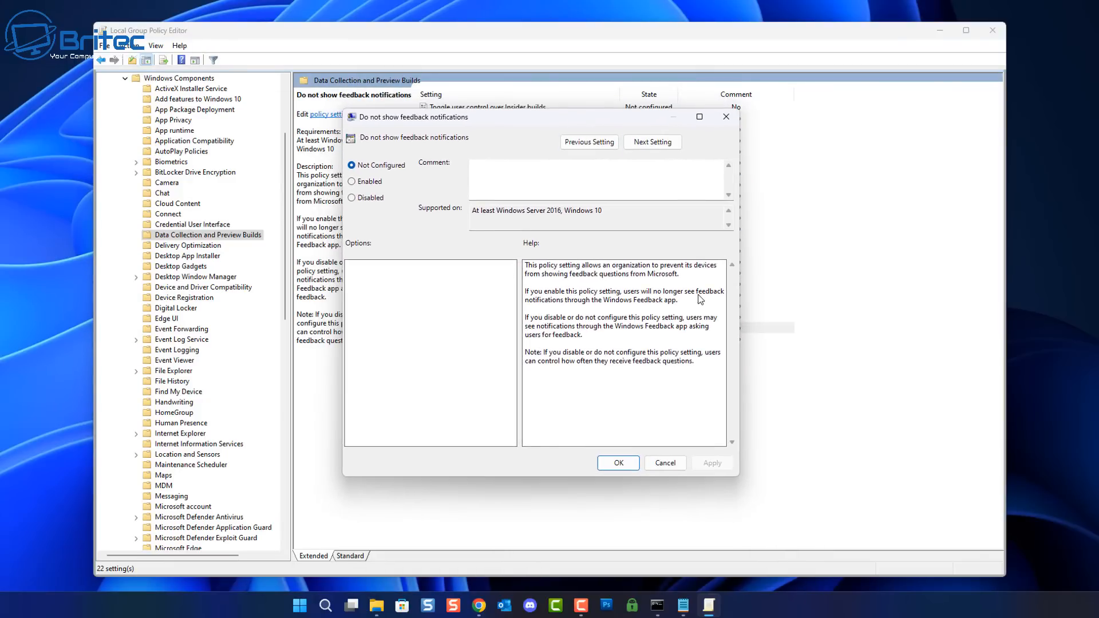
{"action": "mouse_move", "coordinate": [697, 388]}
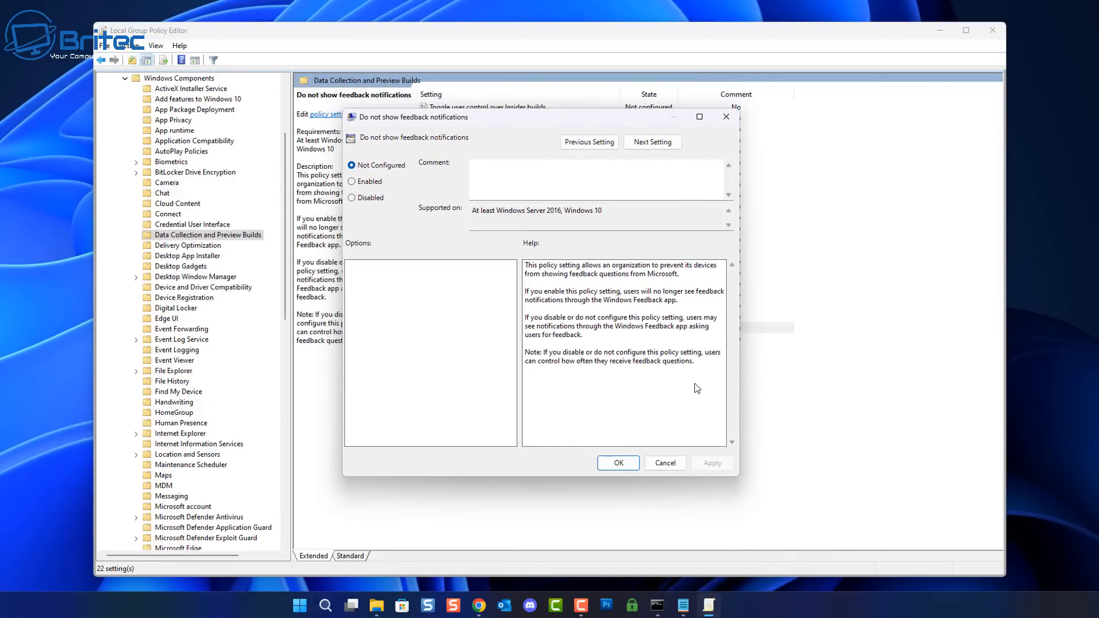
{"action": "mouse_move", "coordinate": [655, 455]}
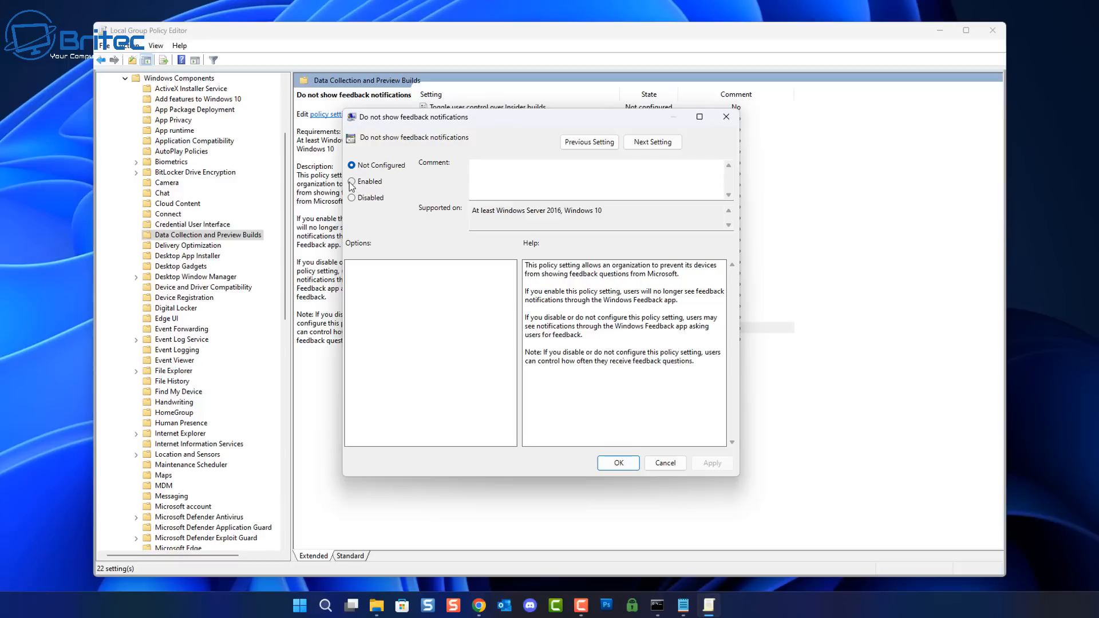
{"action": "left_click", "coordinate": [351, 181]}
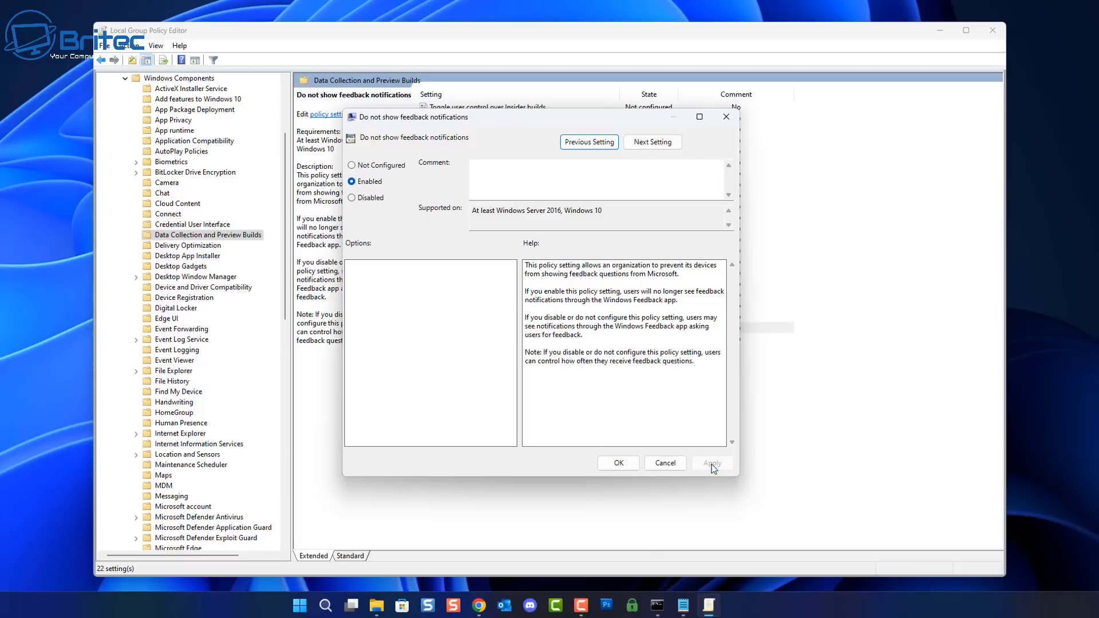
{"action": "left_click", "coordinate": [711, 463]}
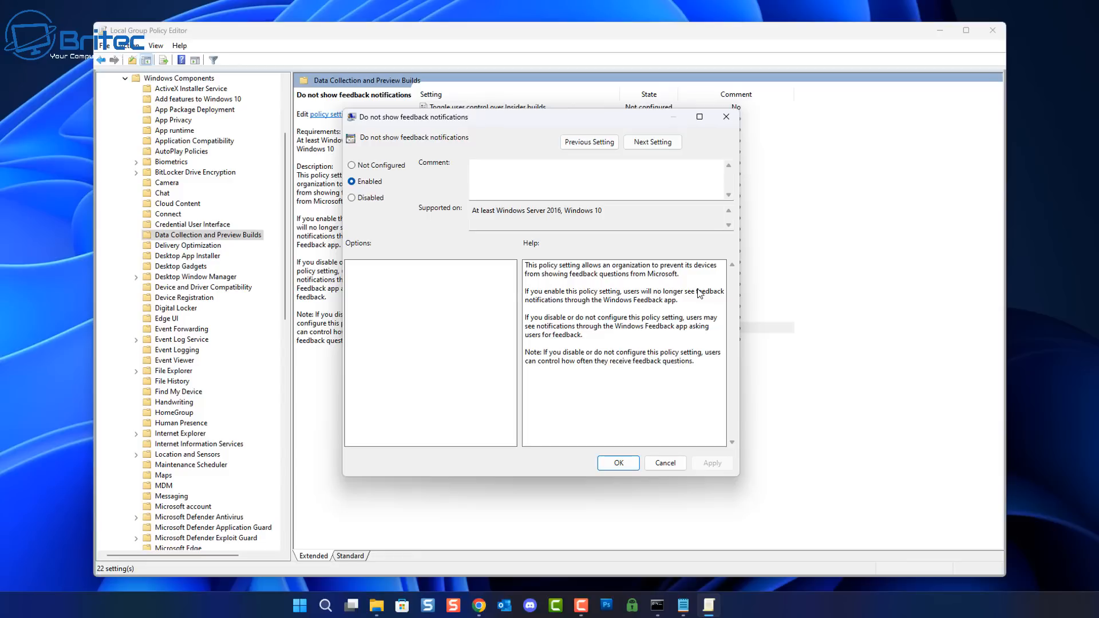
{"action": "left_click", "coordinate": [617, 462]}
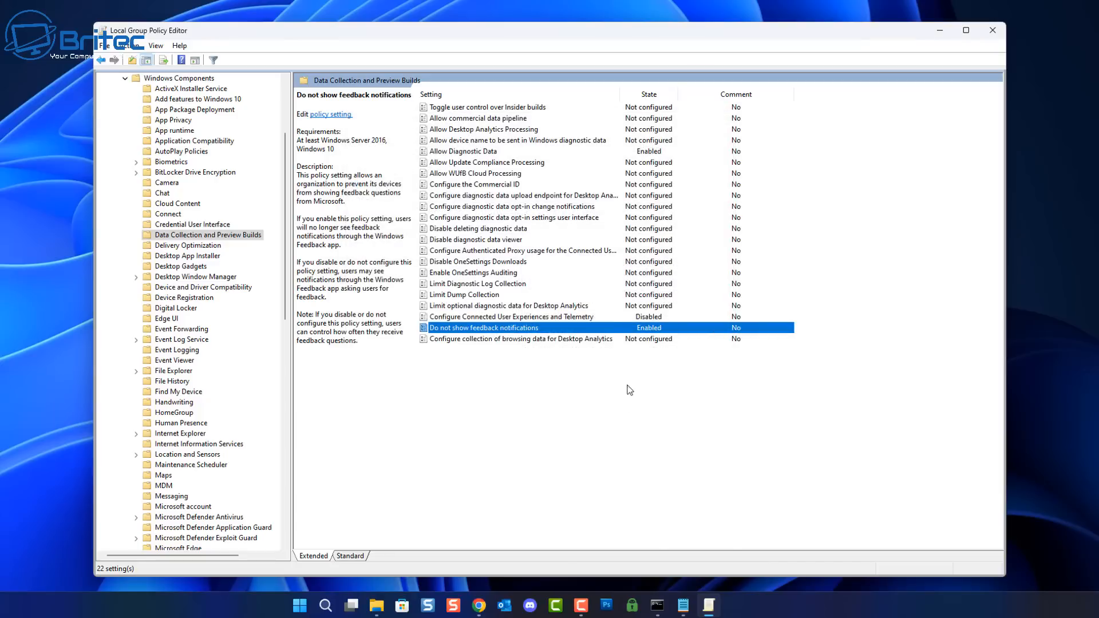
{"action": "mouse_move", "coordinate": [809, 92]}
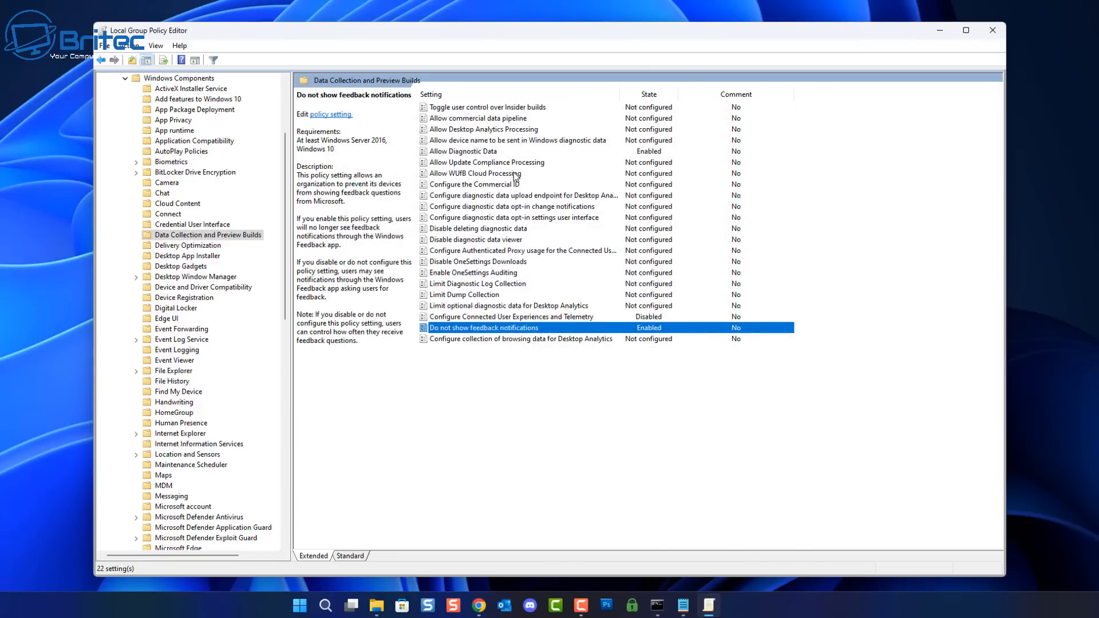
{"action": "mouse_move", "coordinate": [535, 223]}
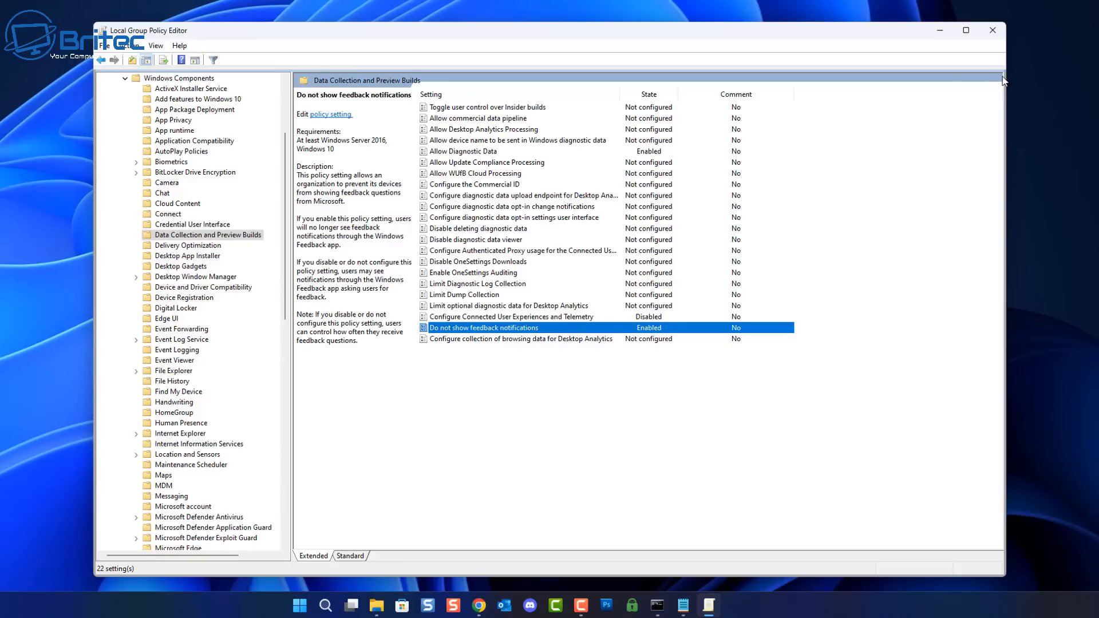
{"action": "left_click", "coordinate": [991, 30]}
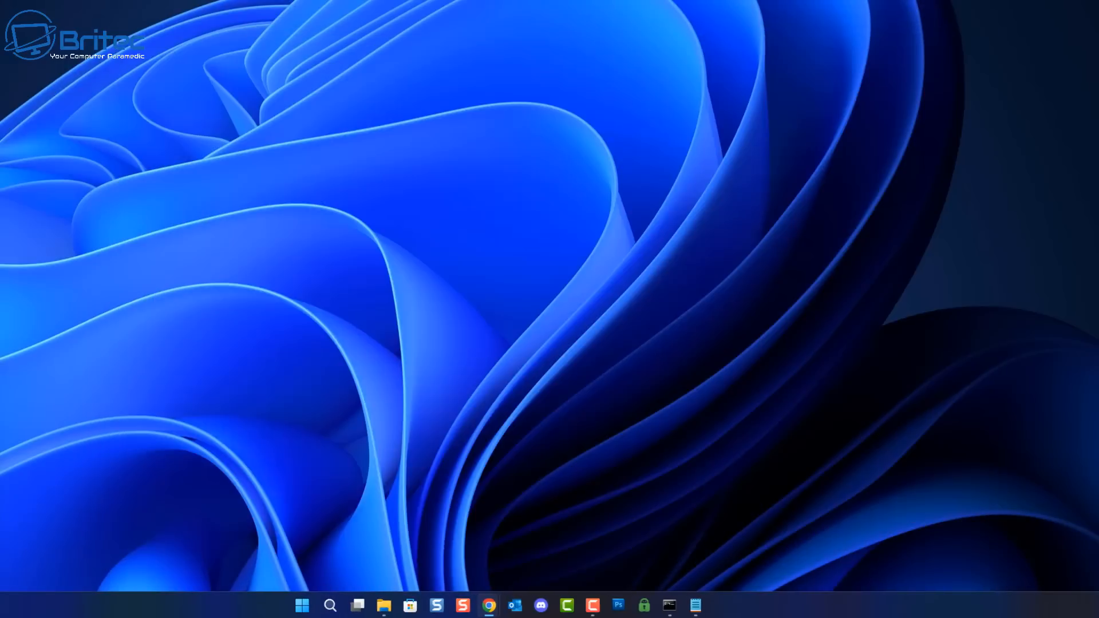